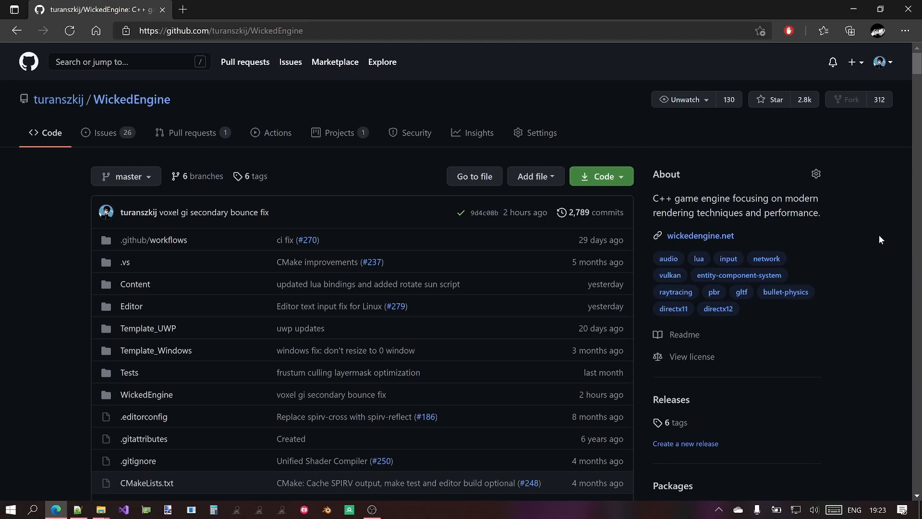
pyautogui.moveTo(877, 224)
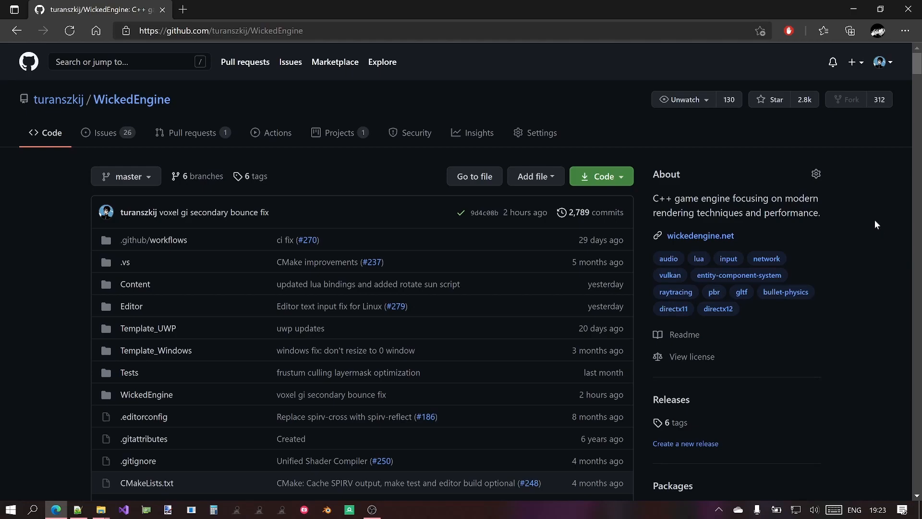
pyautogui.moveTo(885, 229)
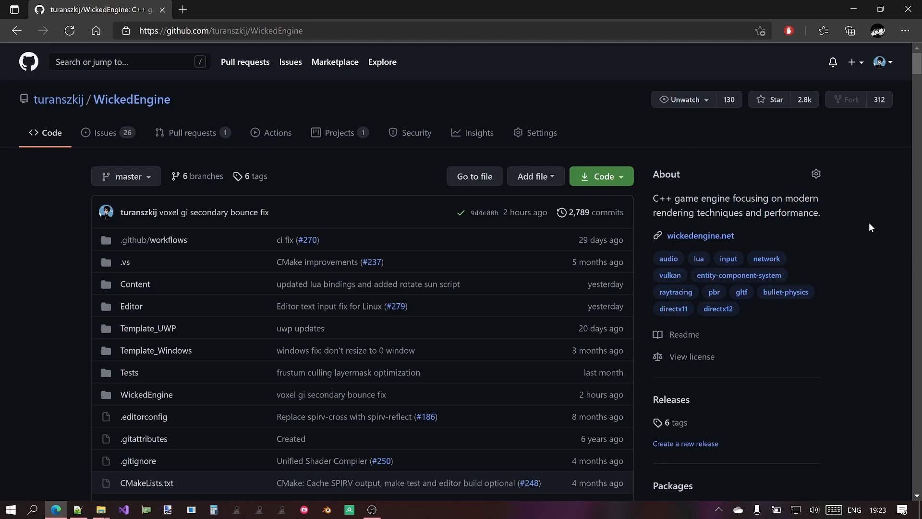
pyautogui.moveTo(878, 224)
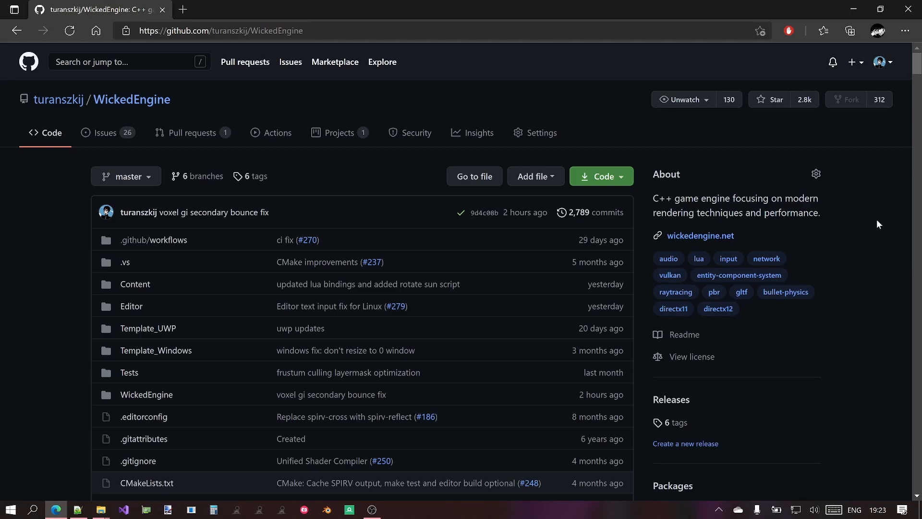
# Scroll through the WickedEngine GitHub repository page.
pyautogui.scroll(-3)
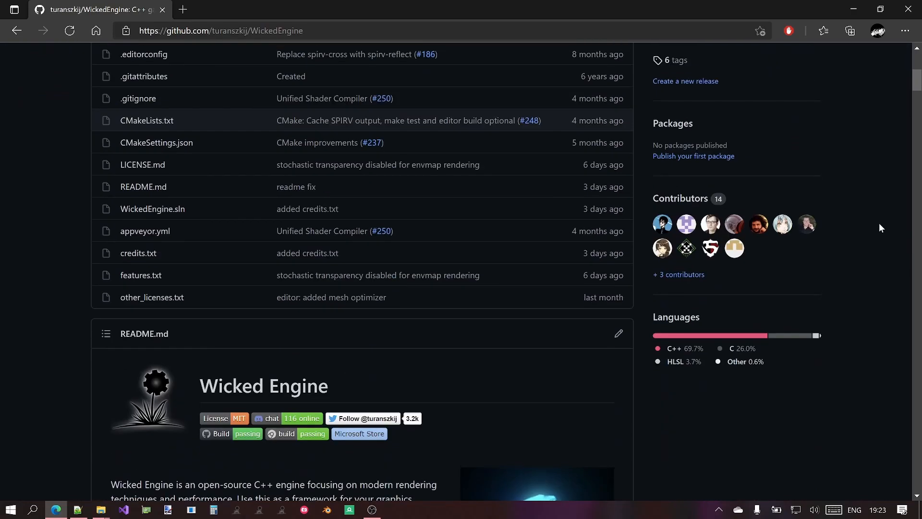
pyautogui.scroll(-3)
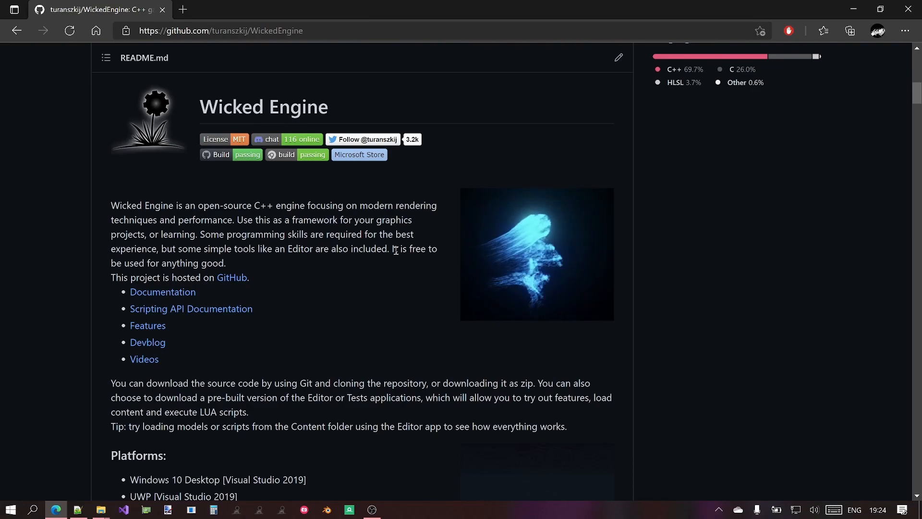
pyautogui.moveTo(246, 197)
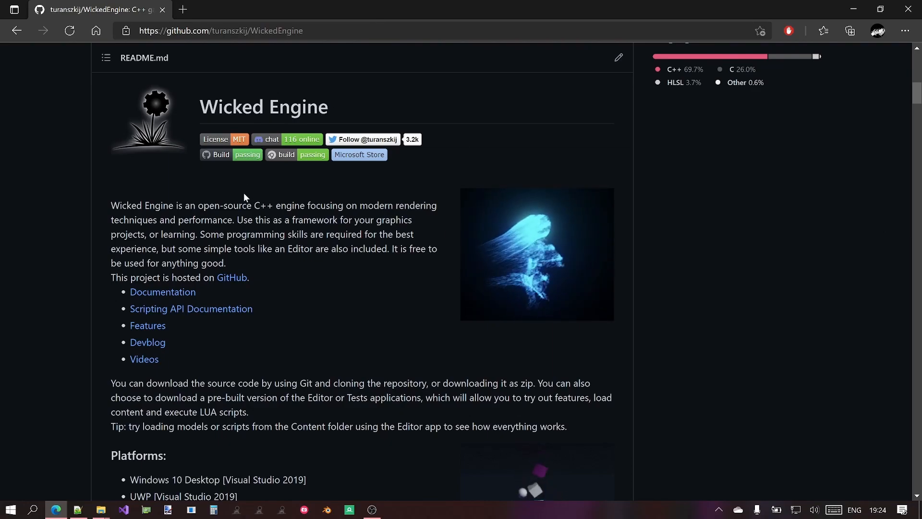
pyautogui.moveTo(312, 139)
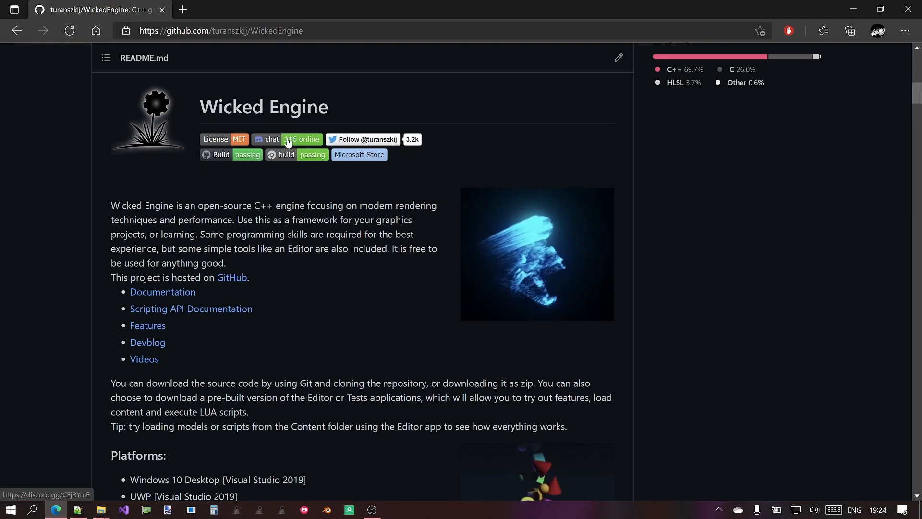
pyautogui.moveTo(237, 163)
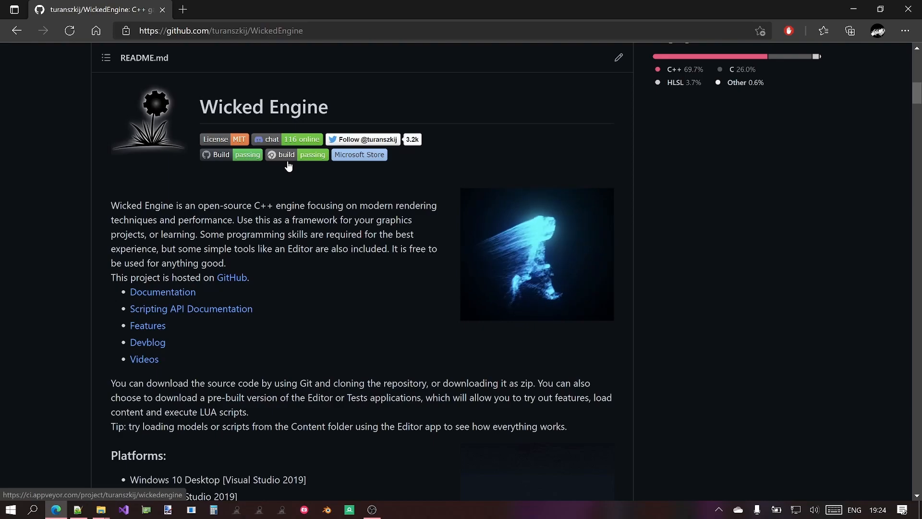
pyautogui.moveTo(345, 160)
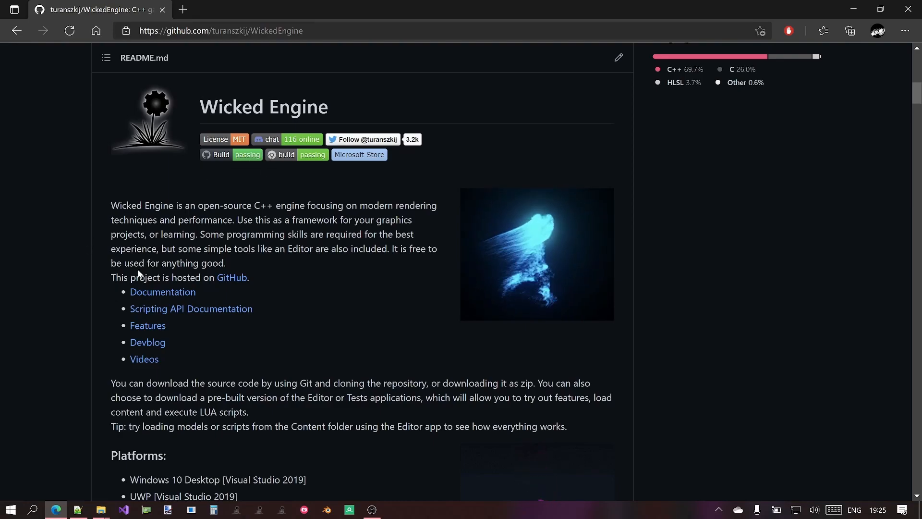
pyautogui.scroll(-3)
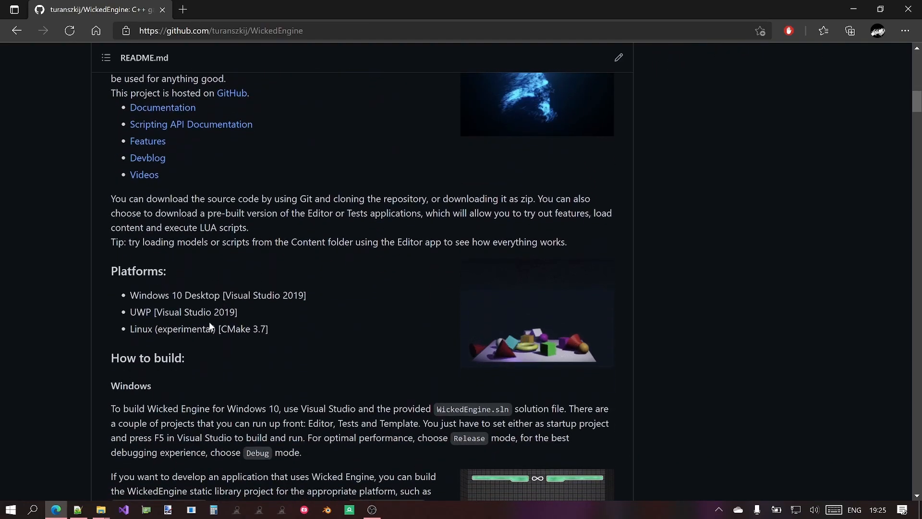
pyautogui.scroll(-3)
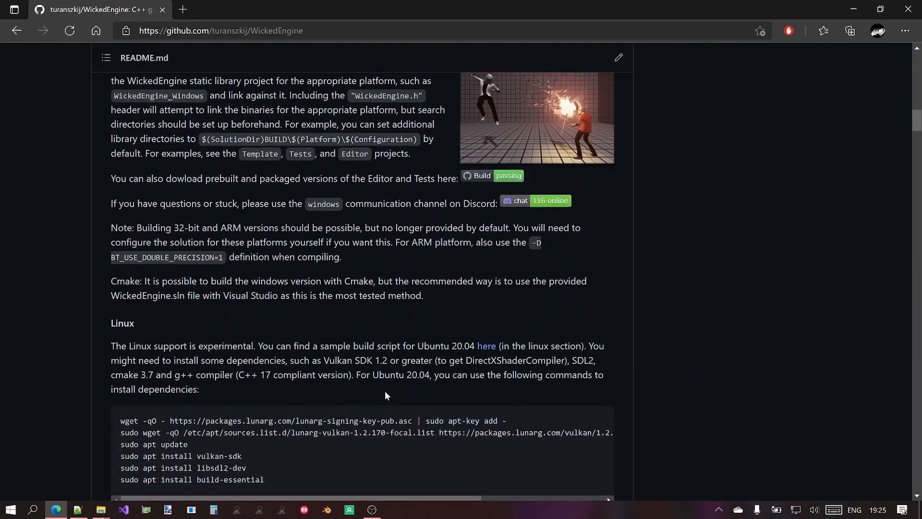
pyautogui.scroll(3)
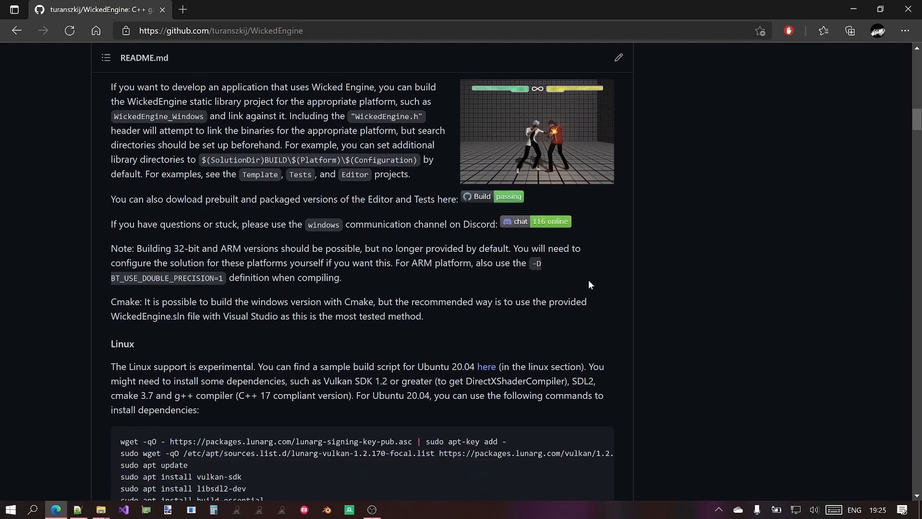
pyautogui.scroll(-3)
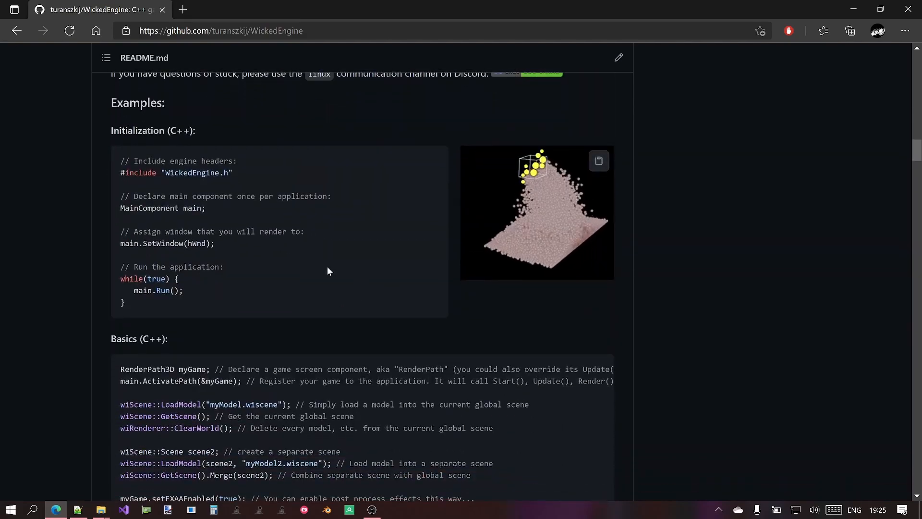
pyautogui.scroll(-3)
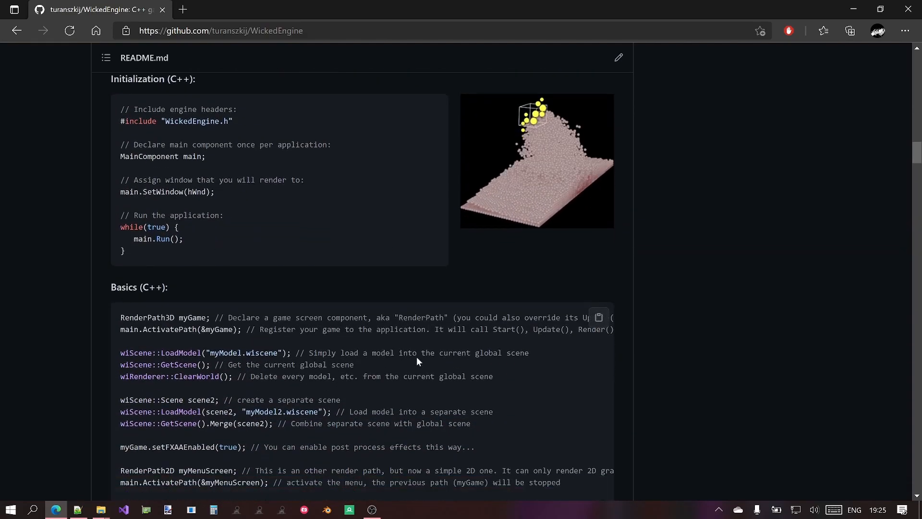
pyautogui.scroll(-3)
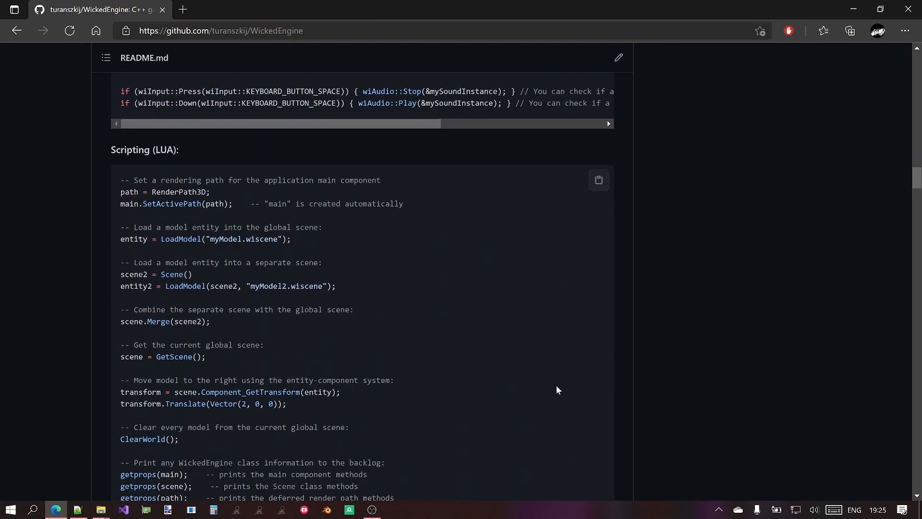
pyautogui.scroll(-3)
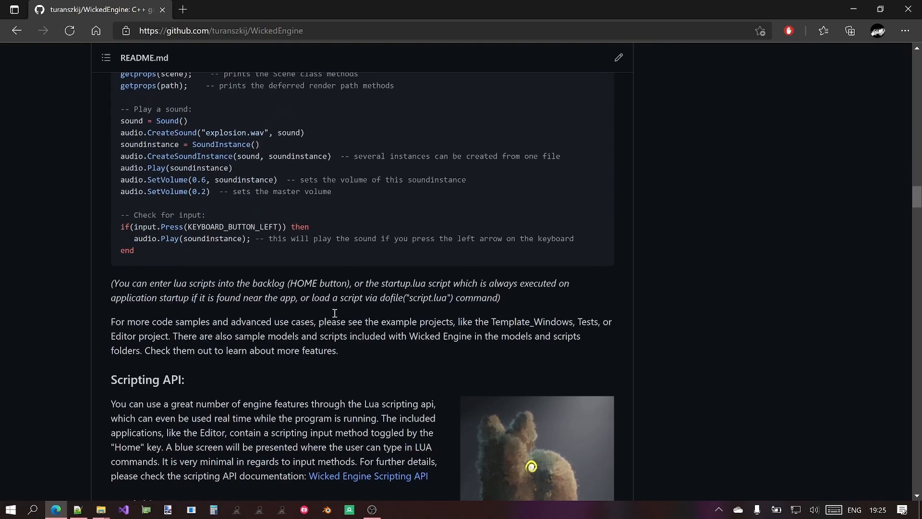
pyautogui.scroll(-3)
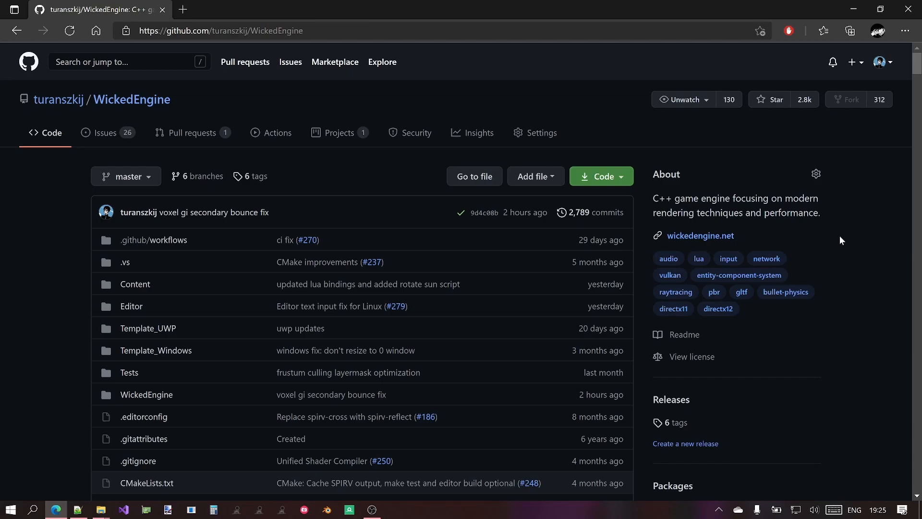
pyautogui.moveTo(861, 239)
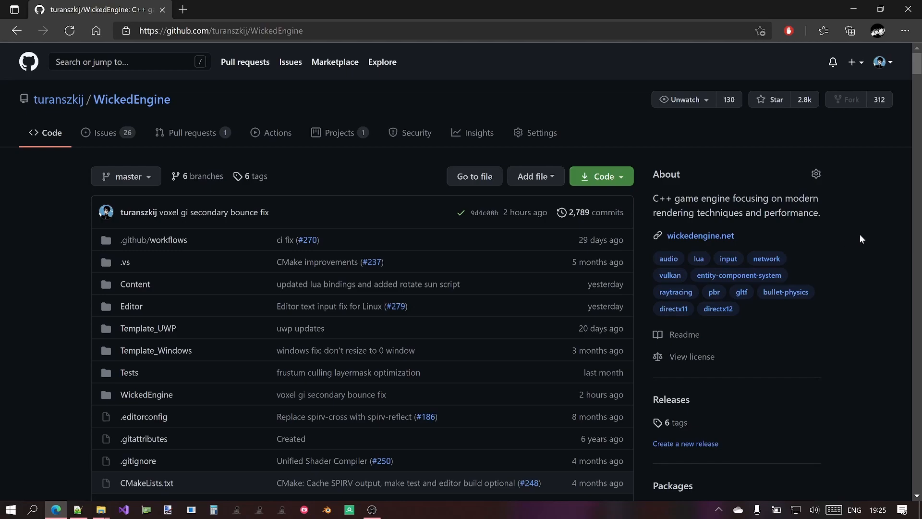
pyautogui.moveTo(852, 233)
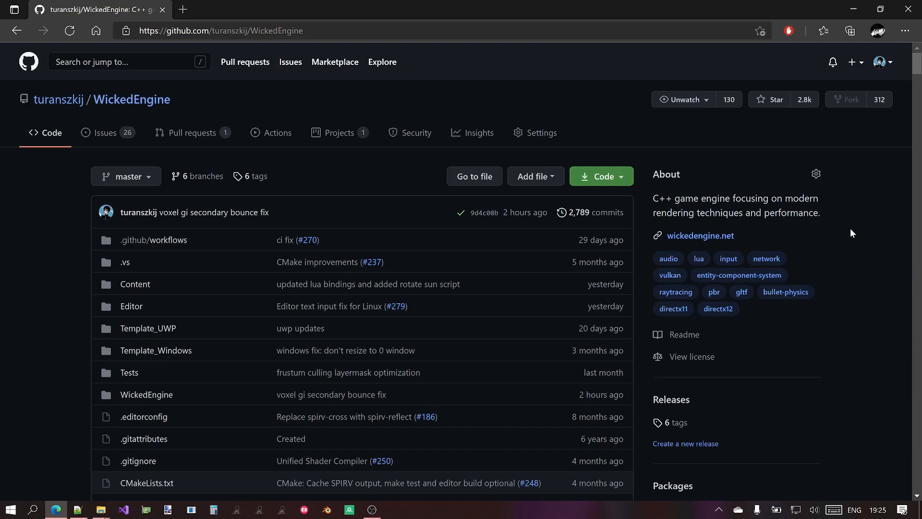
pyautogui.moveTo(855, 230)
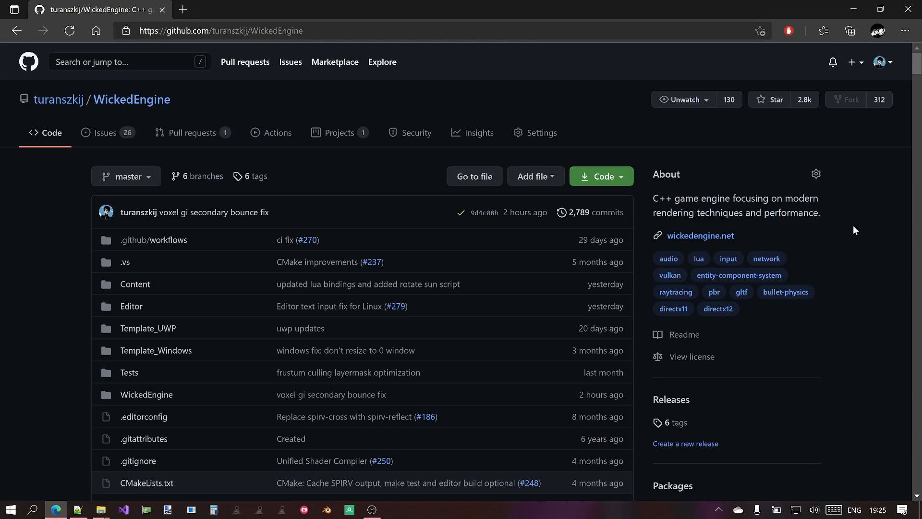
# In Actions, filter to the Nightly Build workflow and open its latest run #263.
pyautogui.scroll(-3)
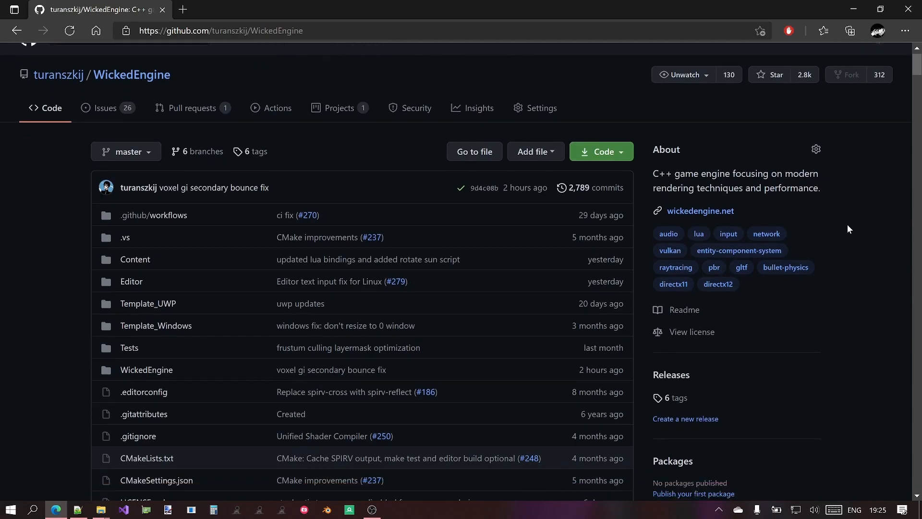
pyautogui.scroll(-3)
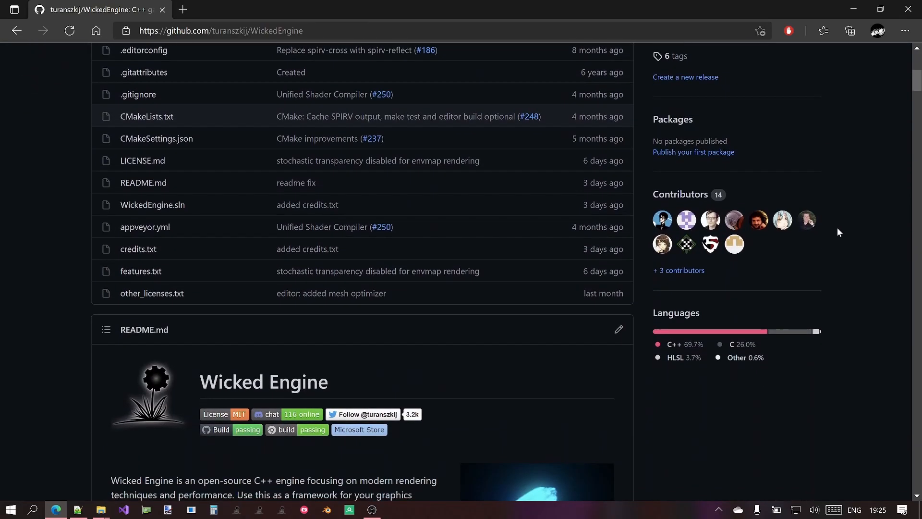
pyautogui.moveTo(263, 426)
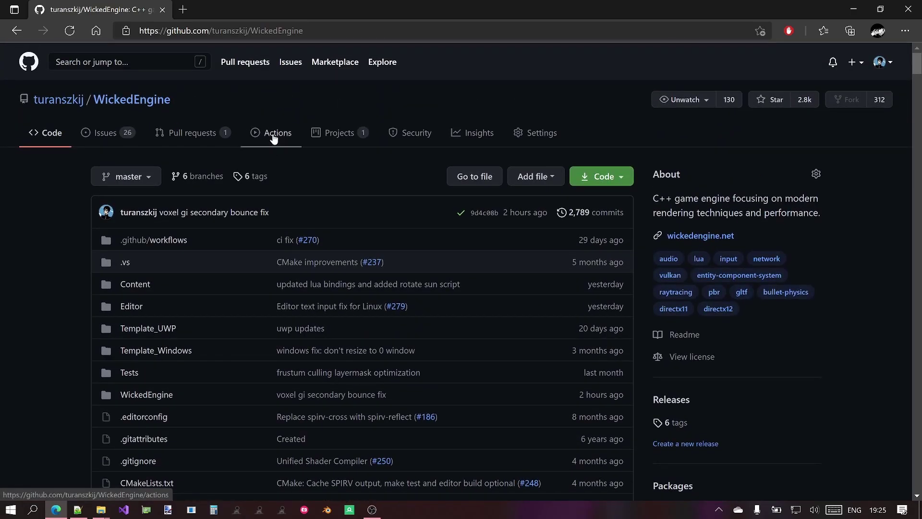
pyautogui.click(278, 133)
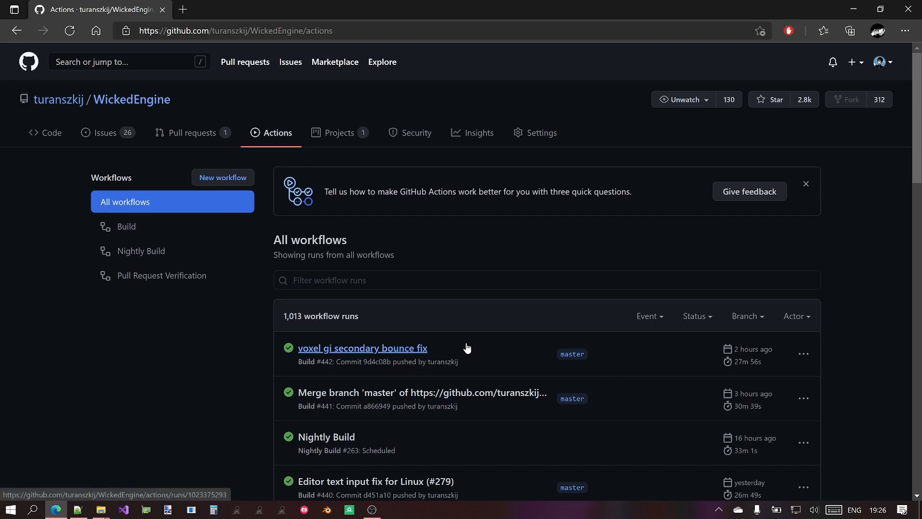
pyautogui.moveTo(159, 248)
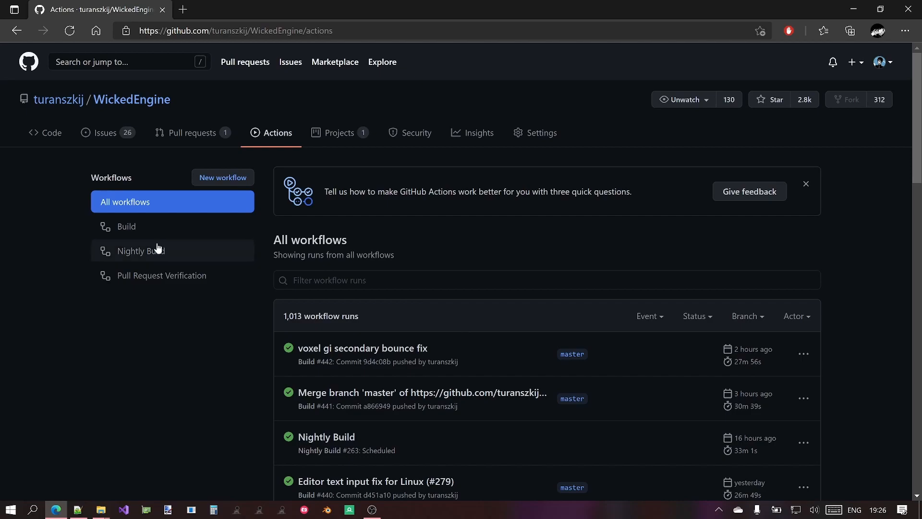
pyautogui.click(142, 251)
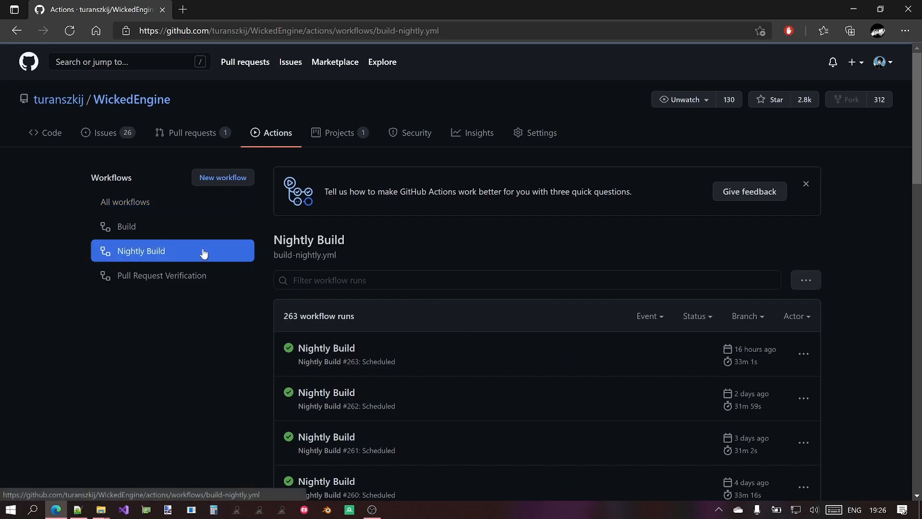
pyautogui.moveTo(368, 274)
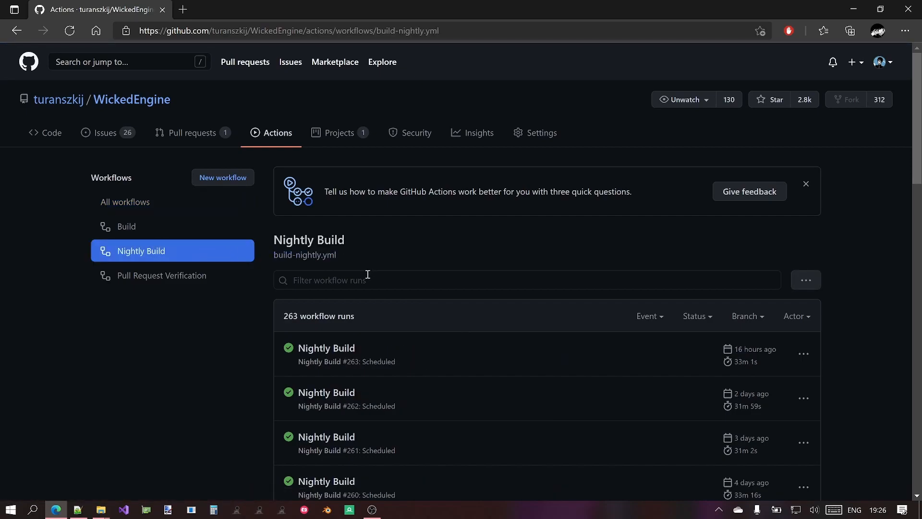
pyautogui.click(326, 348)
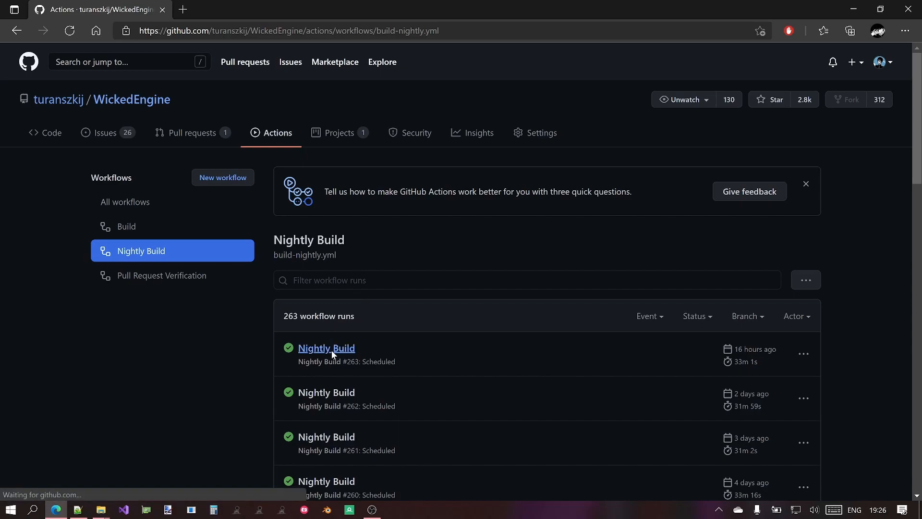
# Open Nightly Build run #263 and download its Editor (Windows x64) artifact.
pyautogui.click(326, 349)
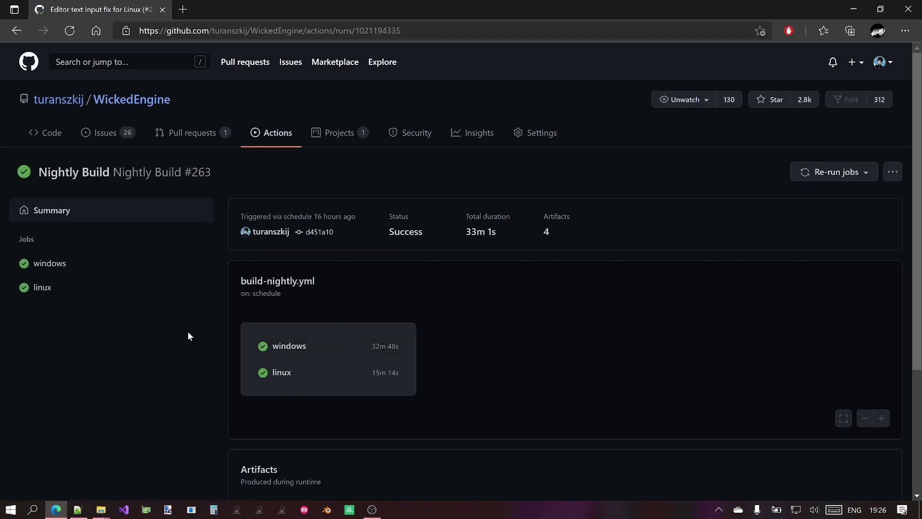
pyautogui.scroll(-3)
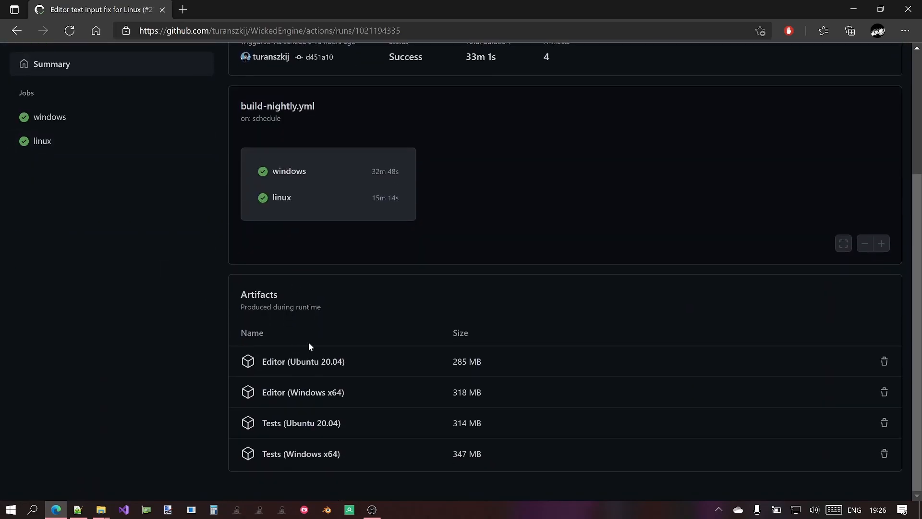
pyautogui.moveTo(349, 395)
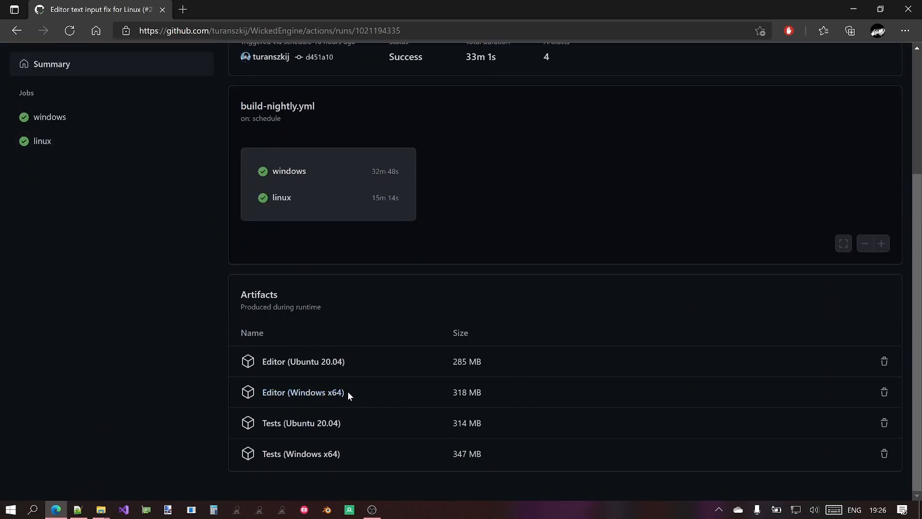
pyautogui.moveTo(301, 395)
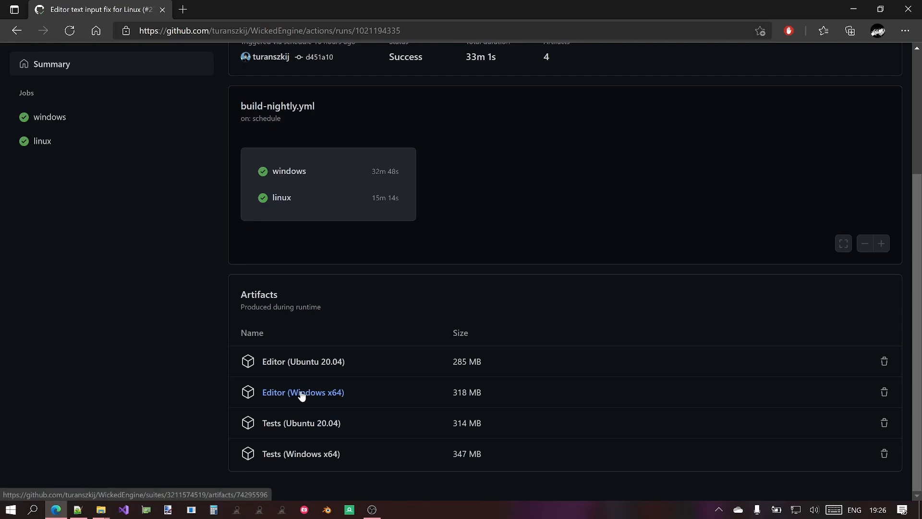
pyautogui.moveTo(322, 423)
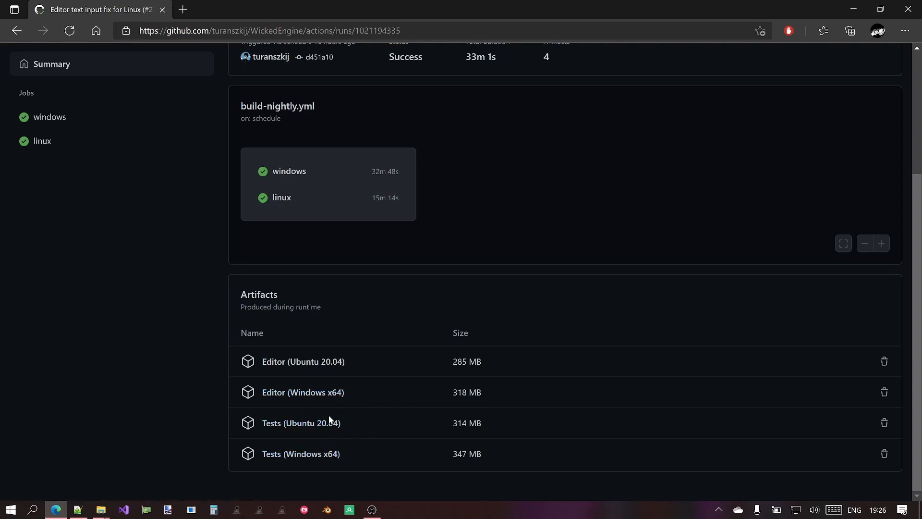
pyautogui.moveTo(316, 402)
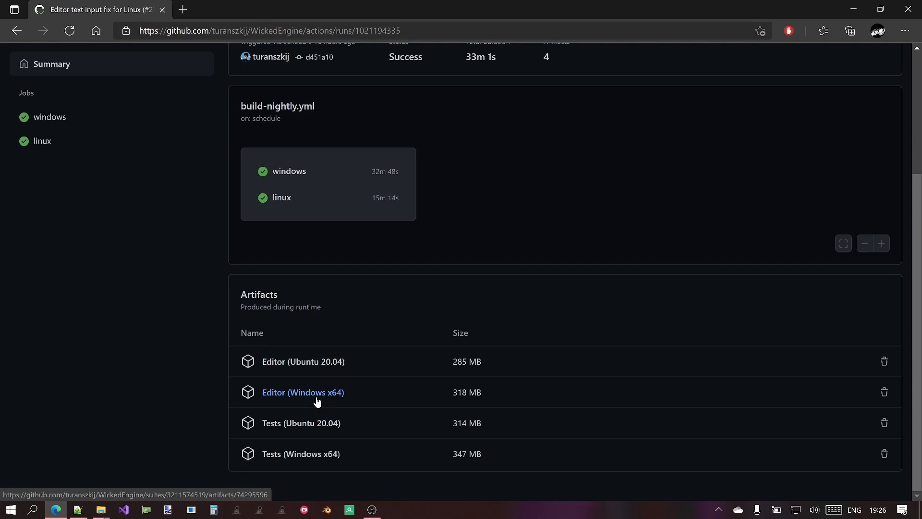
pyautogui.click(303, 392)
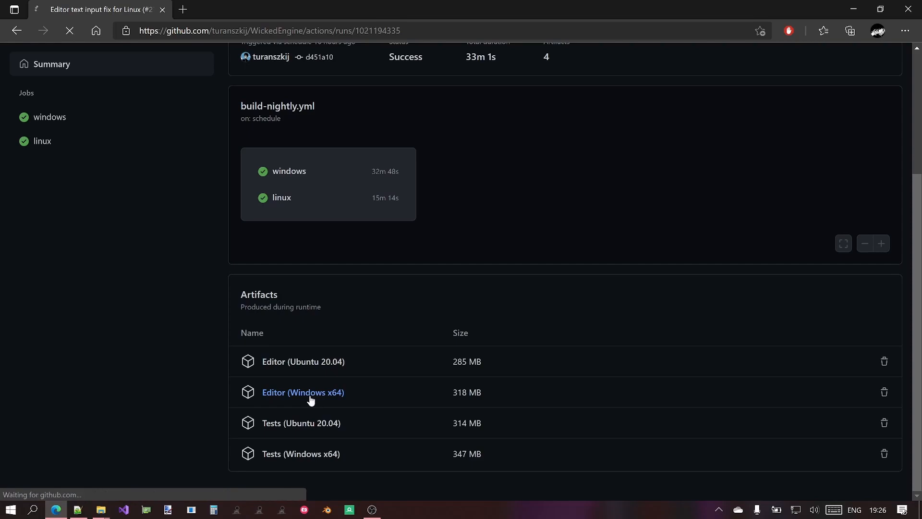
pyautogui.click(303, 393)
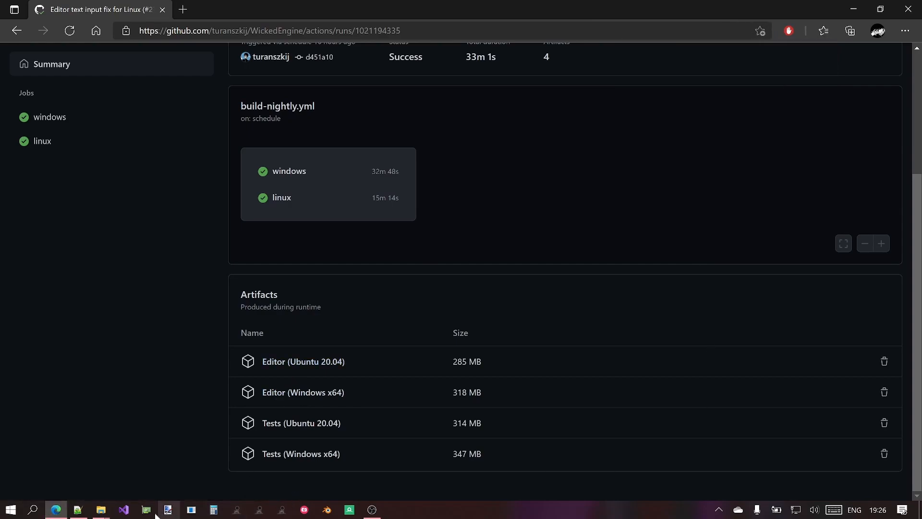
# Peek into the Editor (Windows x64) Content folder, then launch Editor_Windows.exe.
pyautogui.click(101, 509)
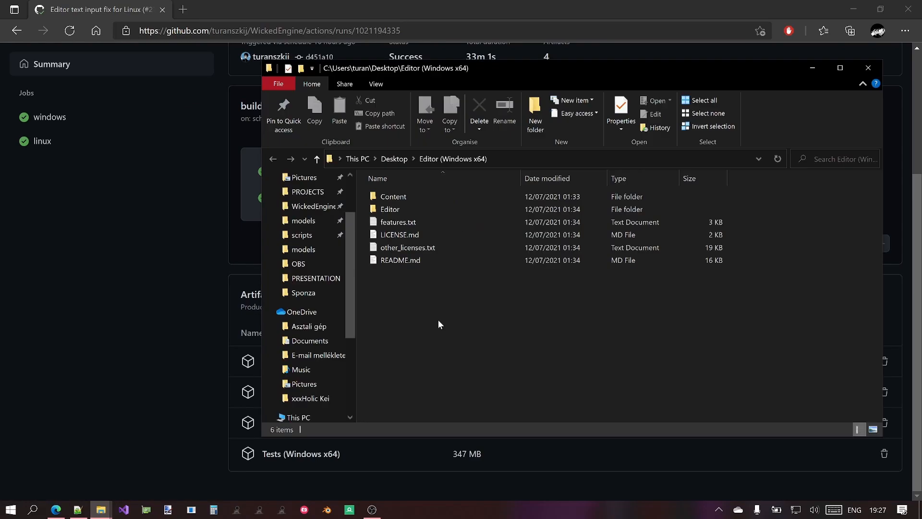
pyautogui.moveTo(583, 258)
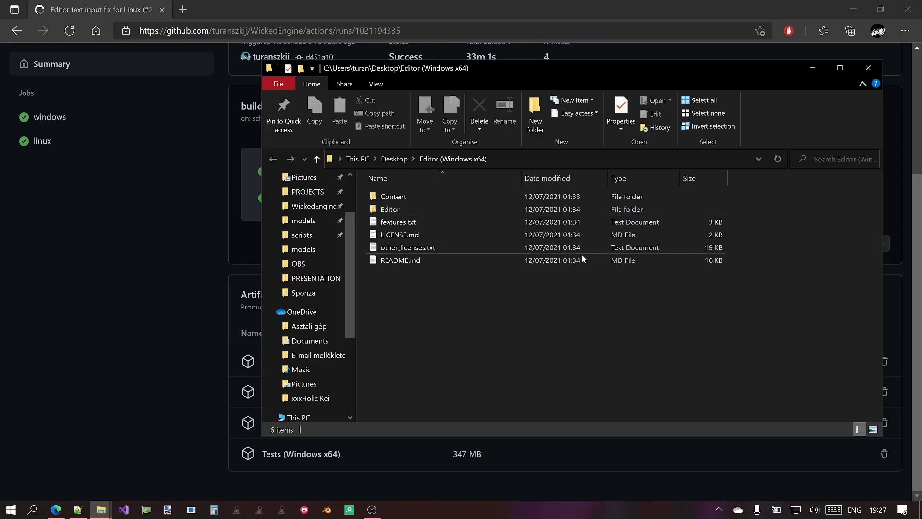
pyautogui.click(393, 196)
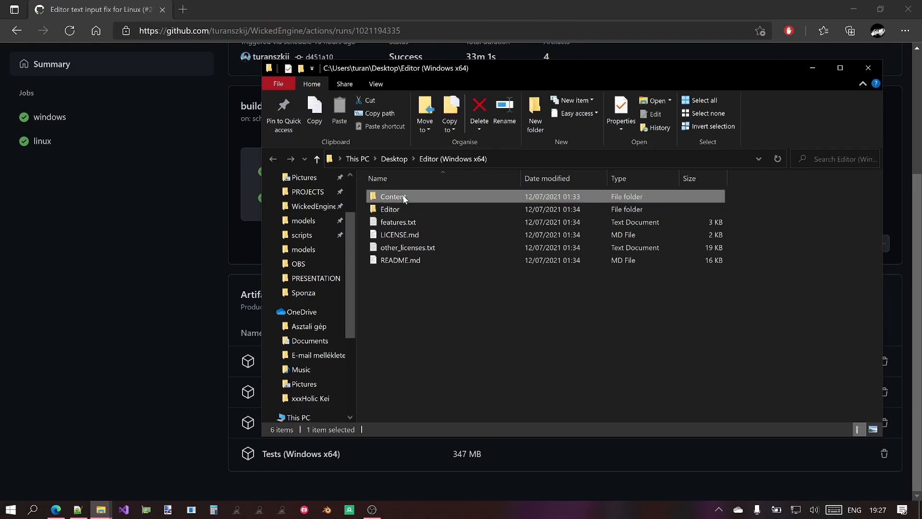
pyautogui.doubleClick(392, 196)
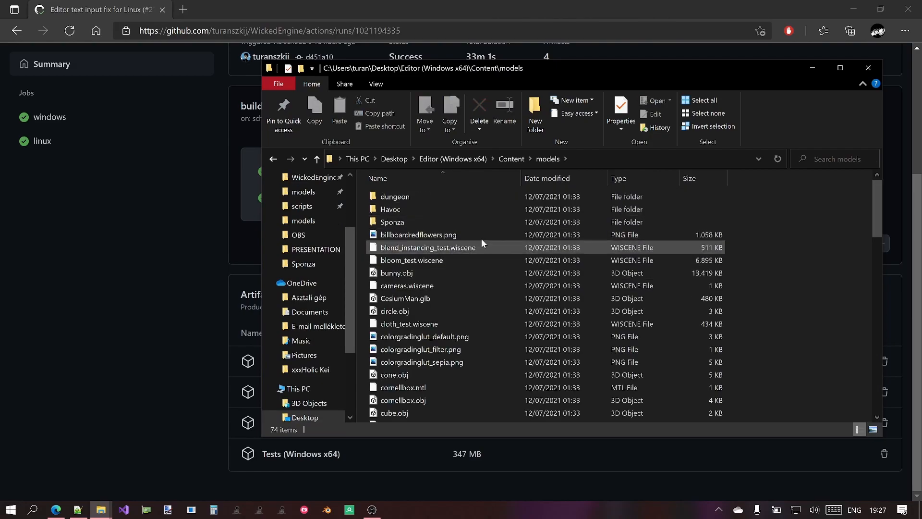
pyautogui.click(273, 159)
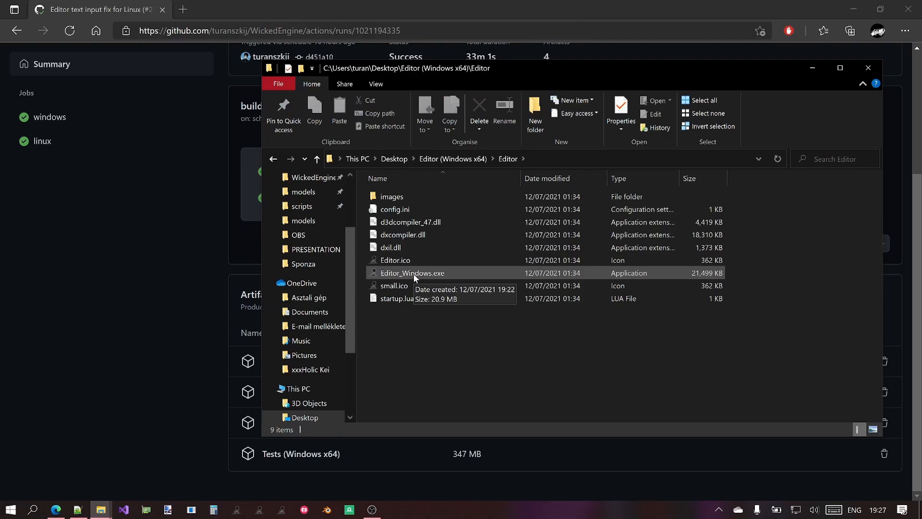
pyautogui.doubleClick(412, 273)
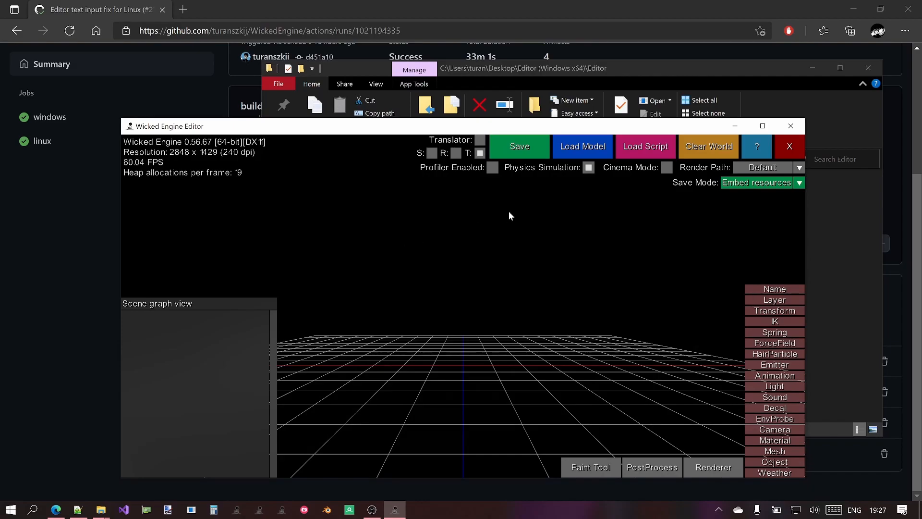
pyautogui.moveTo(595, 256)
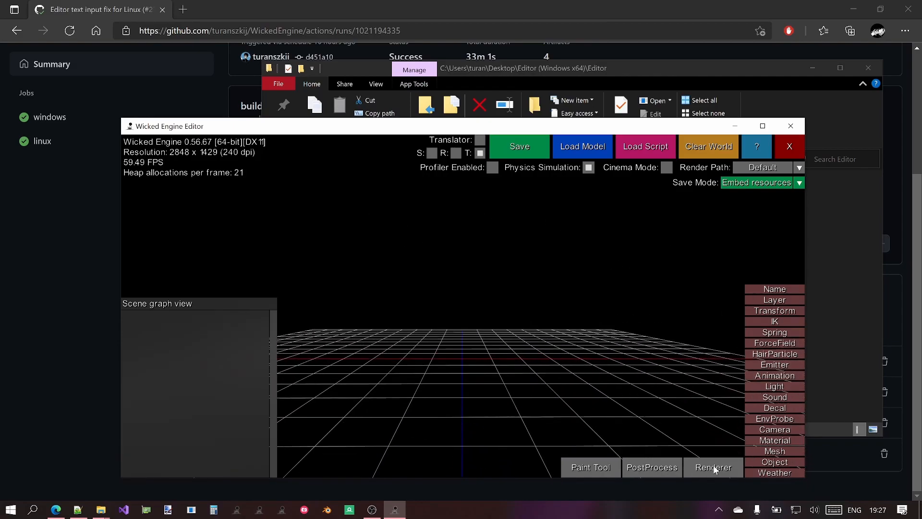
# Open and close the Renderer settings window, then exit the Wicked Engine Editor.
pyautogui.click(714, 467)
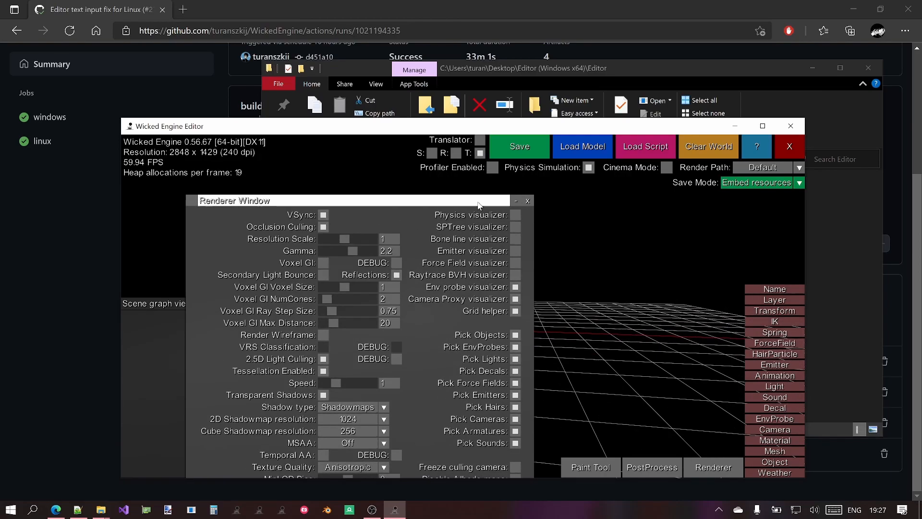
pyautogui.click(528, 201)
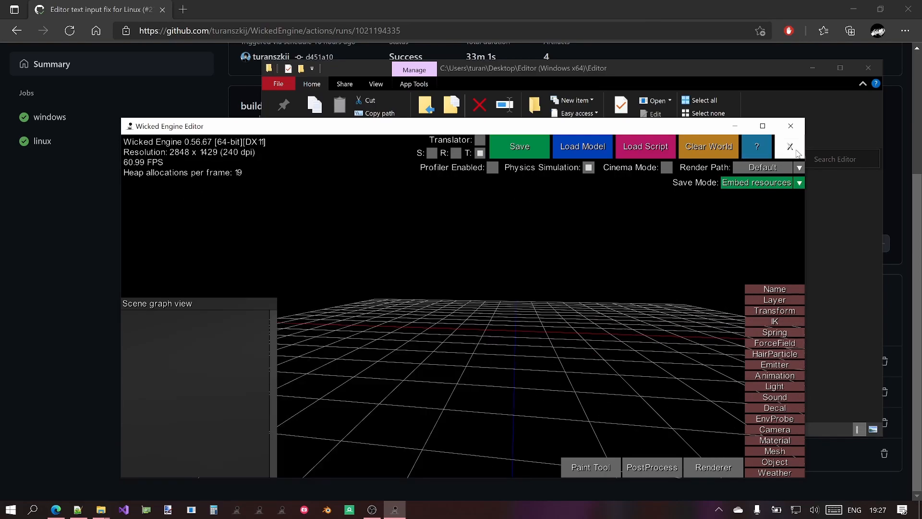
pyautogui.click(790, 146)
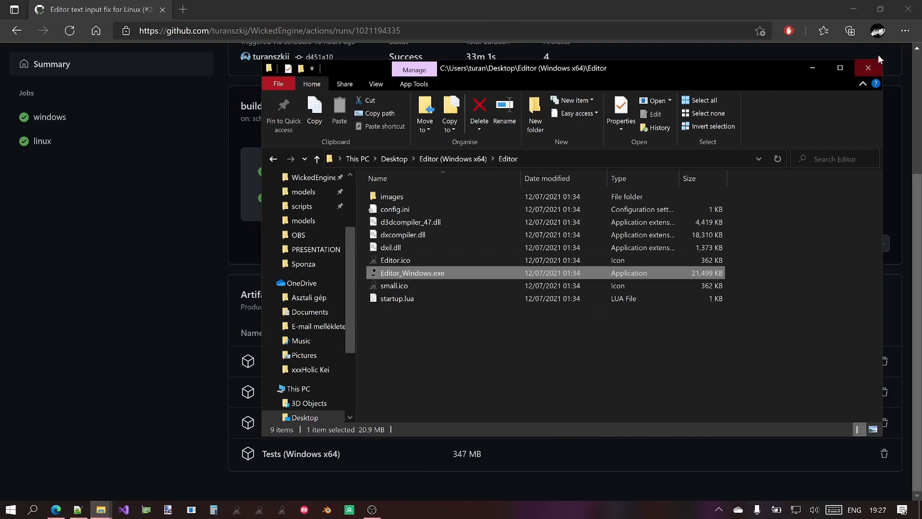
# Close the build folder and show the repository's clone and Download ZIP options.
pyautogui.click(867, 67)
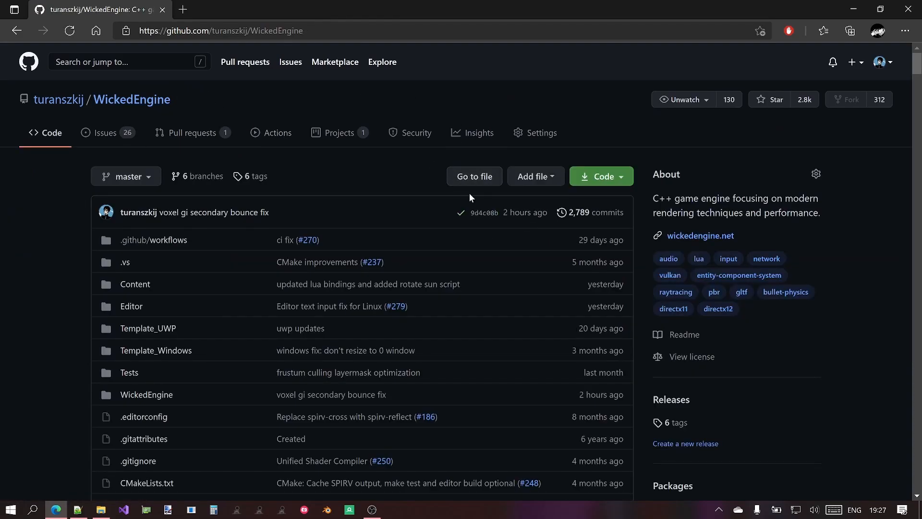
pyautogui.click(601, 176)
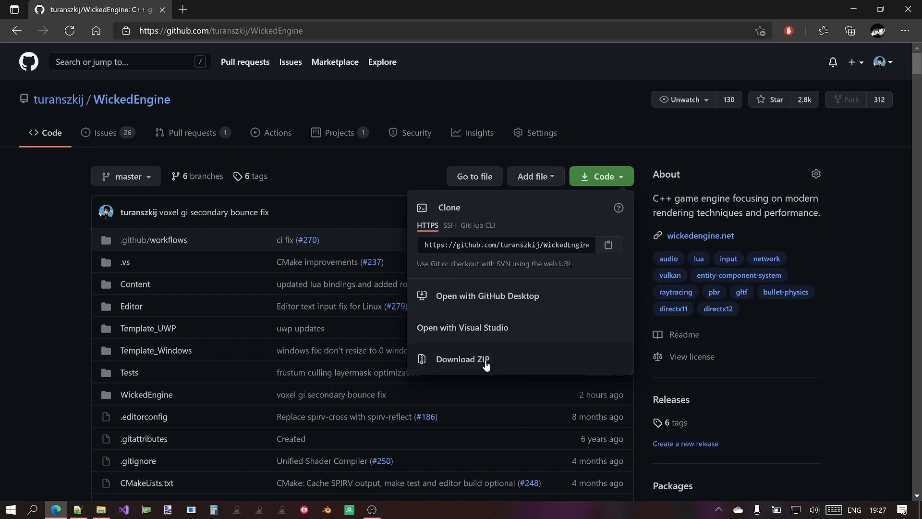
pyautogui.moveTo(463, 369)
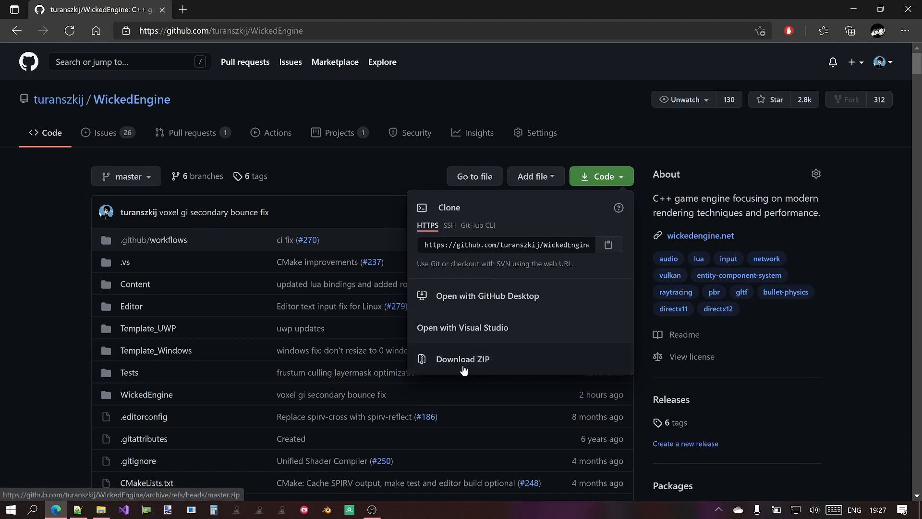
pyautogui.moveTo(490, 369)
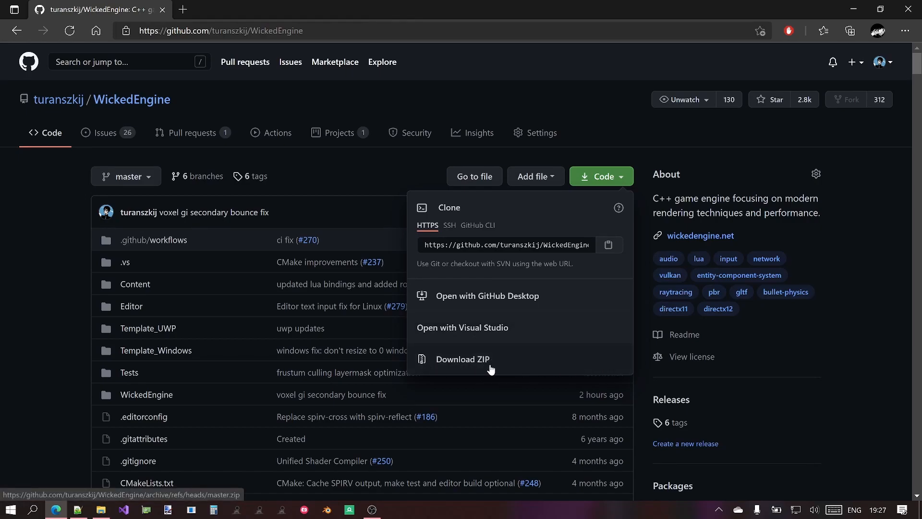
pyautogui.moveTo(505, 350)
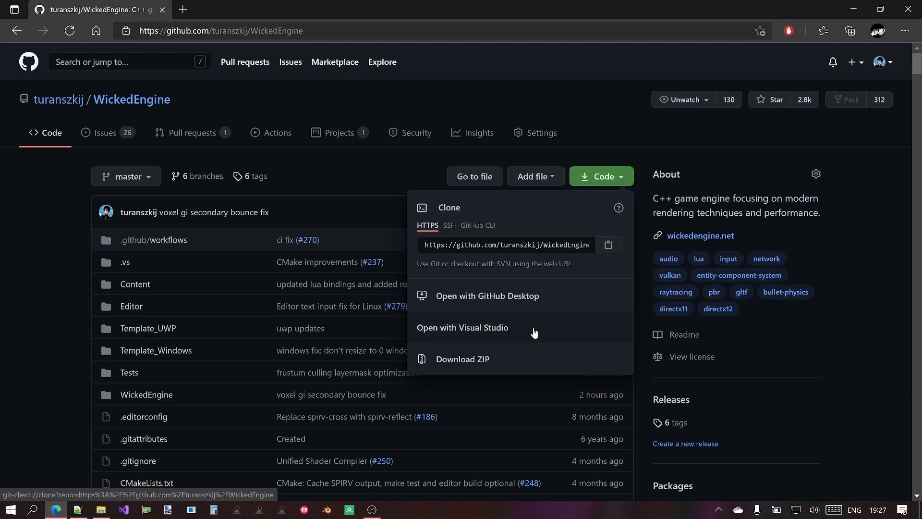
pyautogui.moveTo(505, 226)
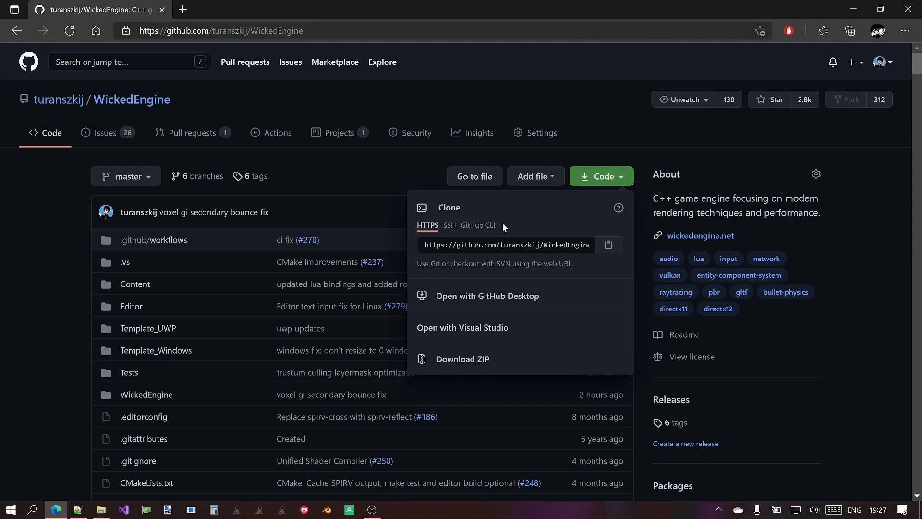
pyautogui.moveTo(502, 249)
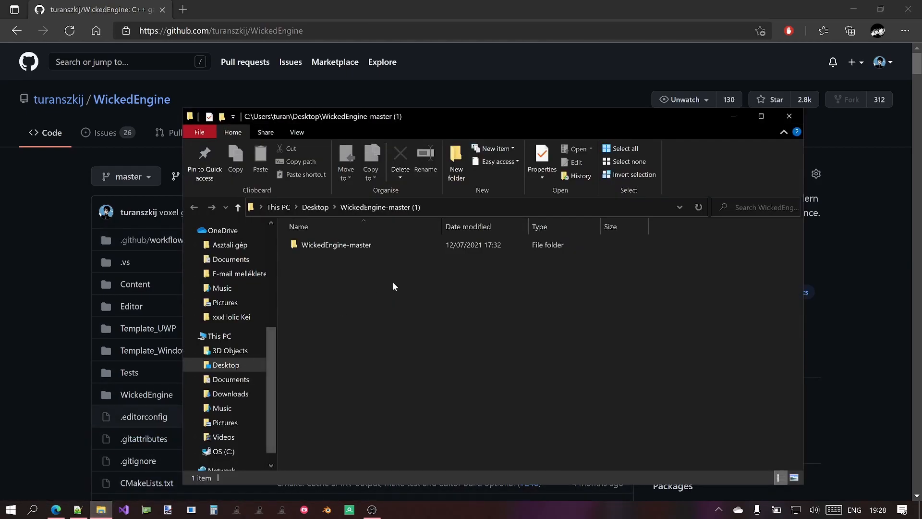
pyautogui.moveTo(347, 258)
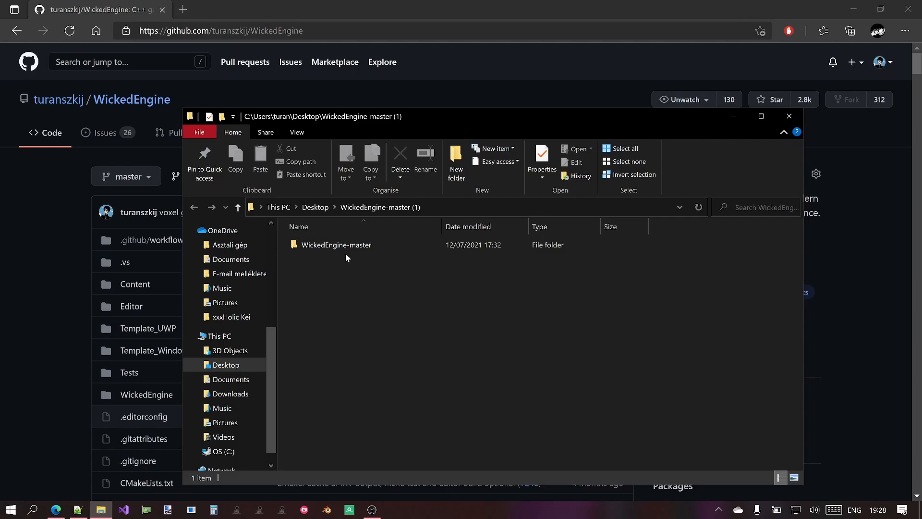
pyautogui.moveTo(348, 248)
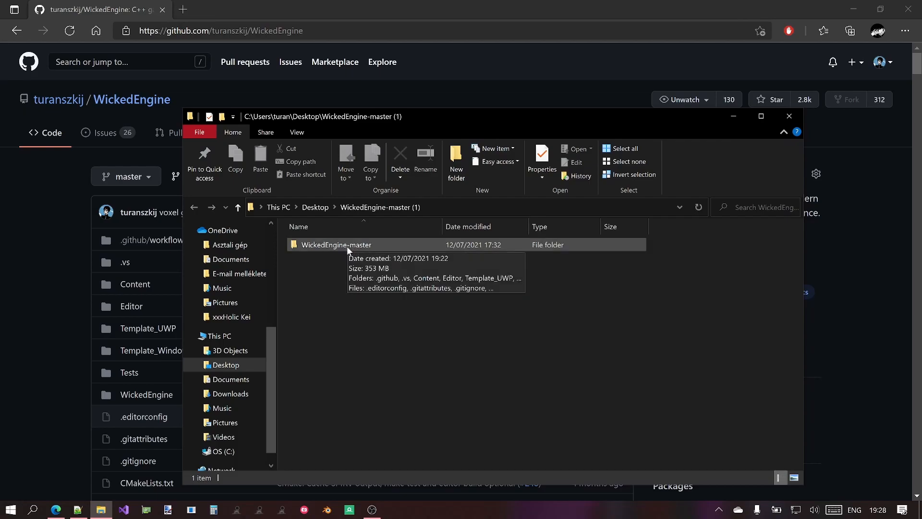
# Open the extracted WickedEngine-master folder and launch WickedEngine.sln in Visual Studio.
pyautogui.click(337, 245)
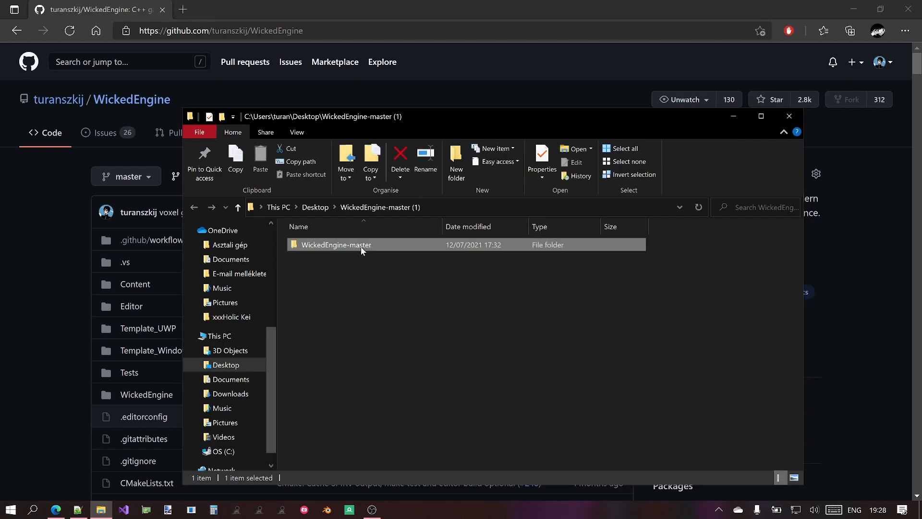
pyautogui.doubleClick(336, 245)
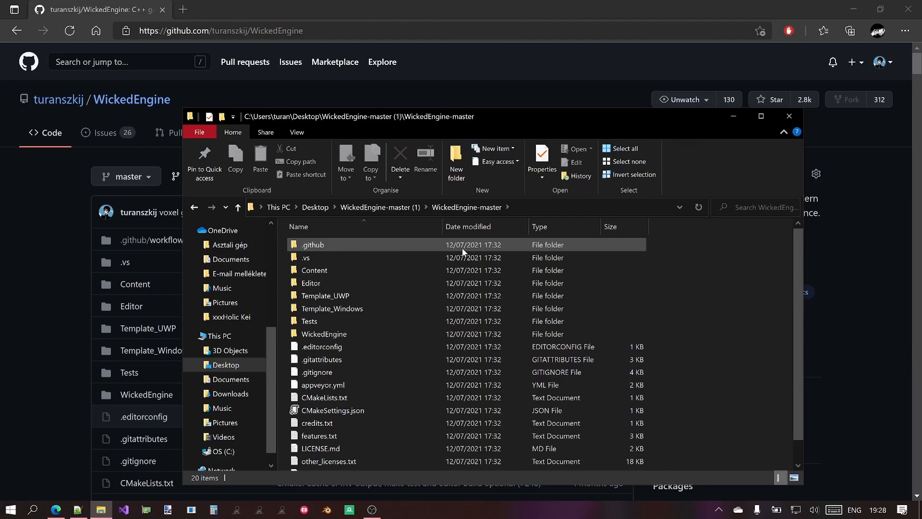
pyautogui.moveTo(435, 258)
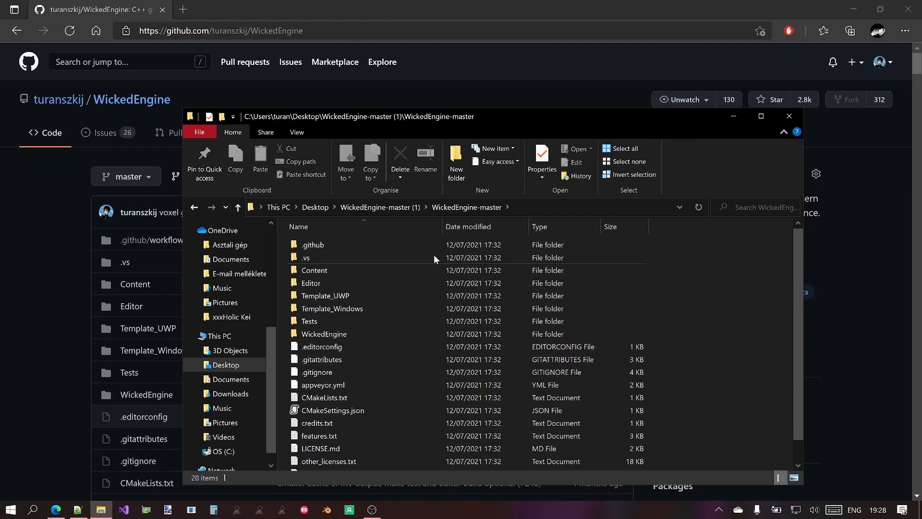
pyautogui.scroll(-3)
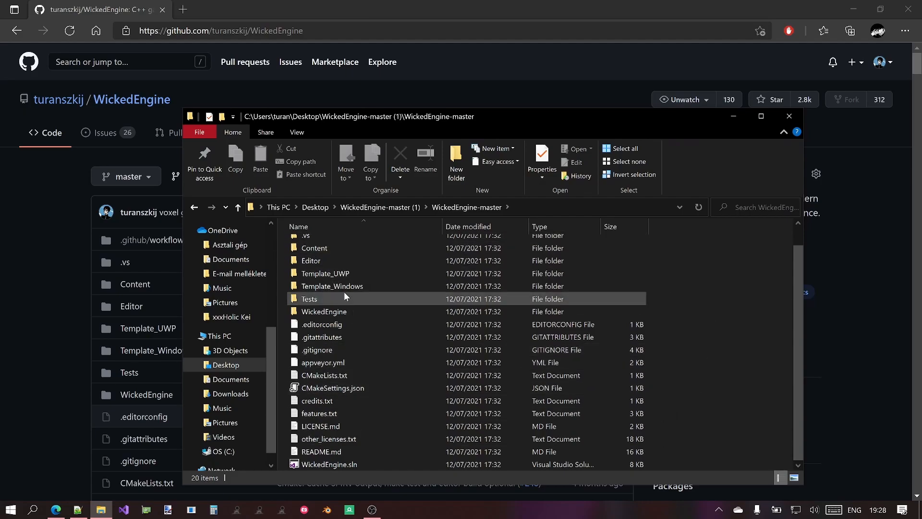
pyautogui.moveTo(311, 260)
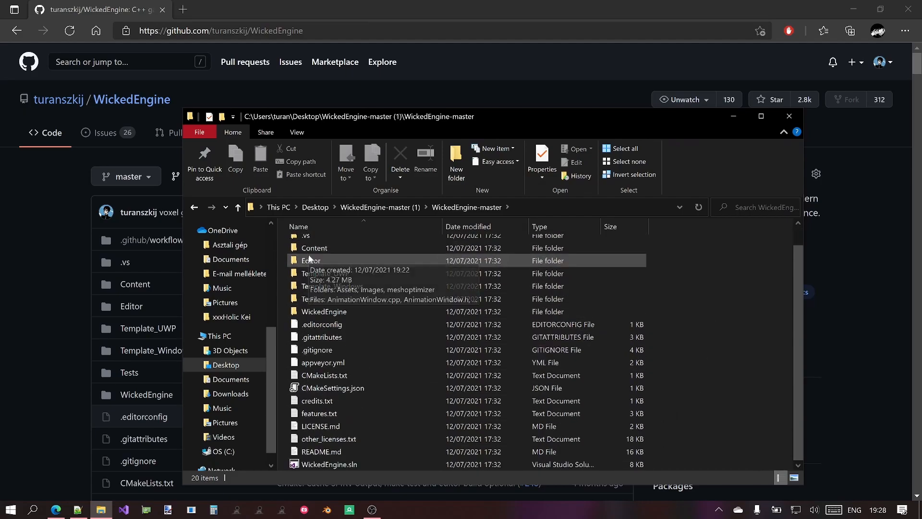
pyautogui.click(789, 115)
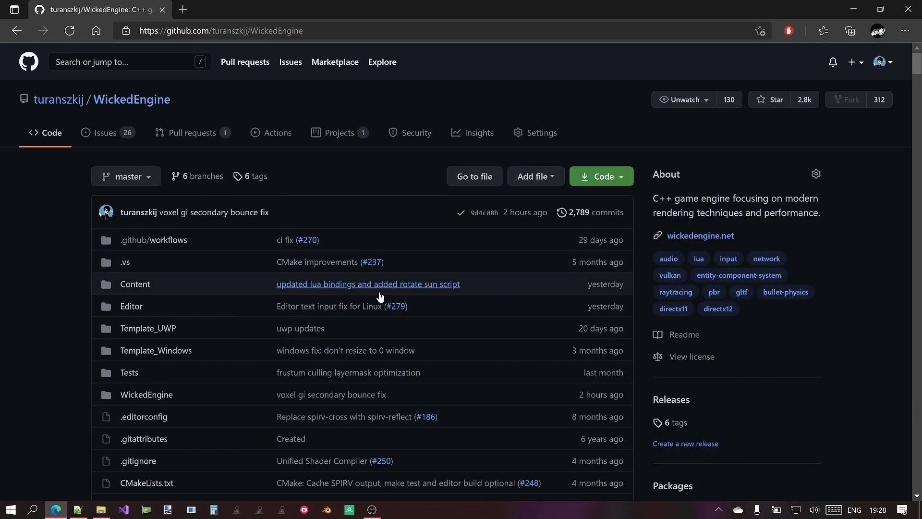
pyautogui.scroll(-3)
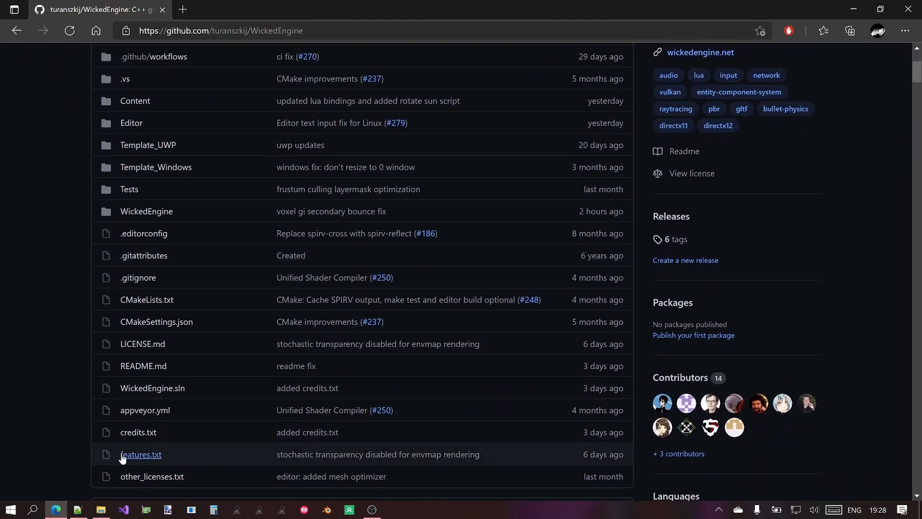
pyautogui.click(99, 509)
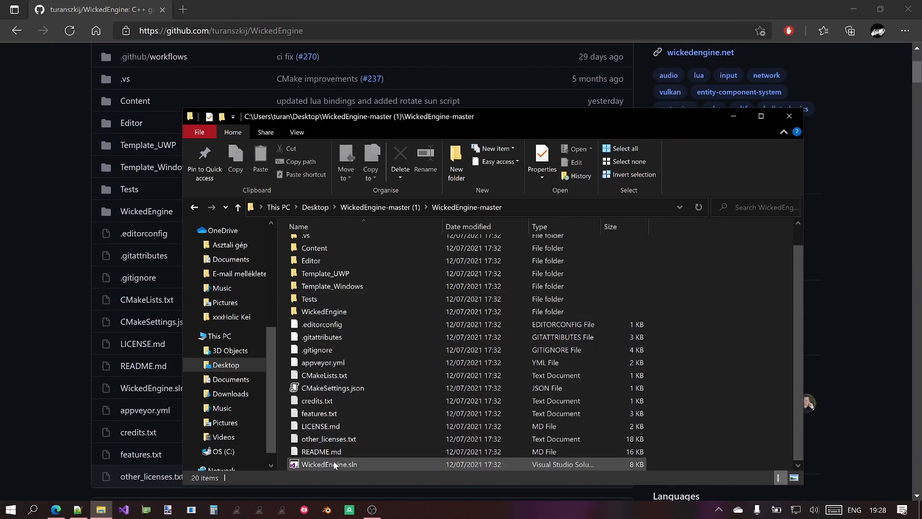
pyautogui.click(329, 464)
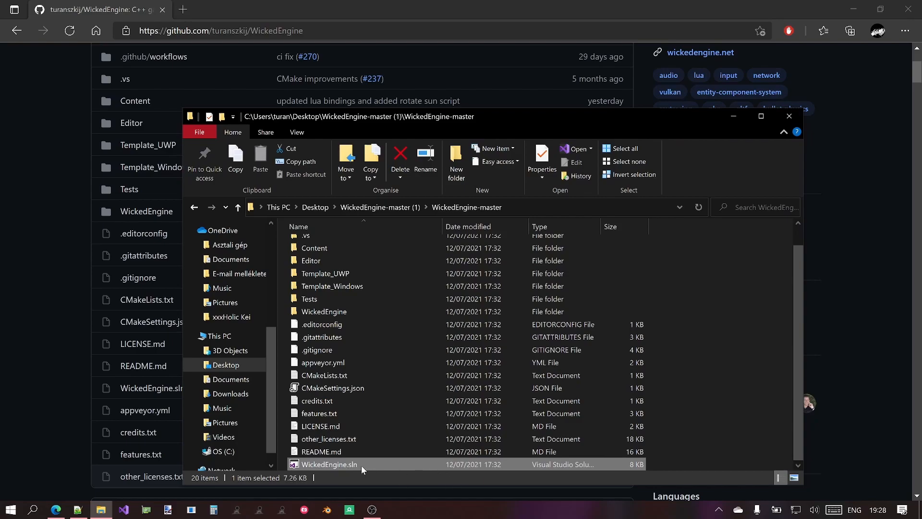
pyautogui.moveTo(363, 469)
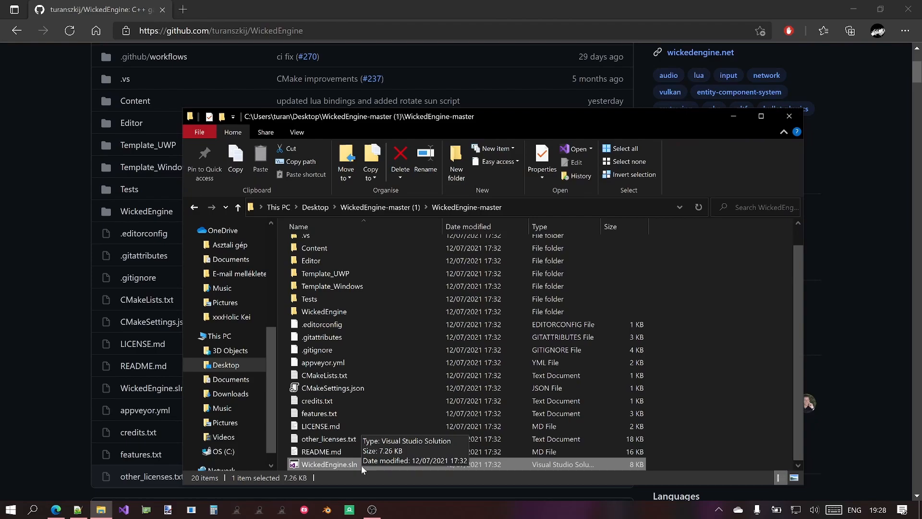
pyautogui.doubleClick(329, 464)
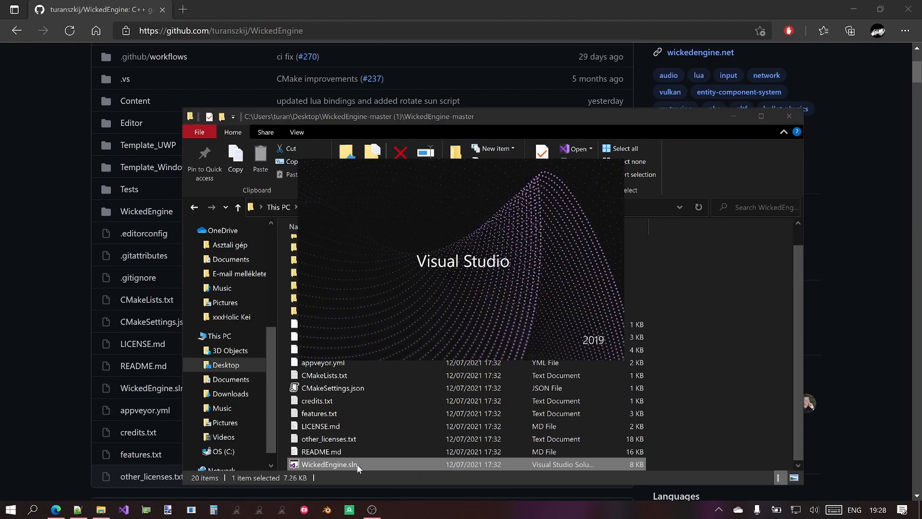
# Let the 12-project solution load, then expand WickedEngine_Windows and WickedEngine_SOURCE.
pyautogui.doubleClick(333, 463)
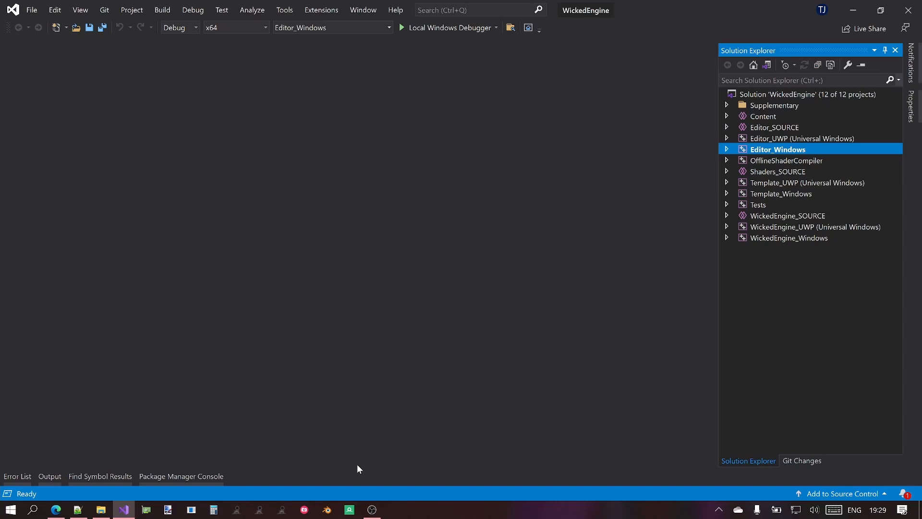
pyautogui.moveTo(592, 152)
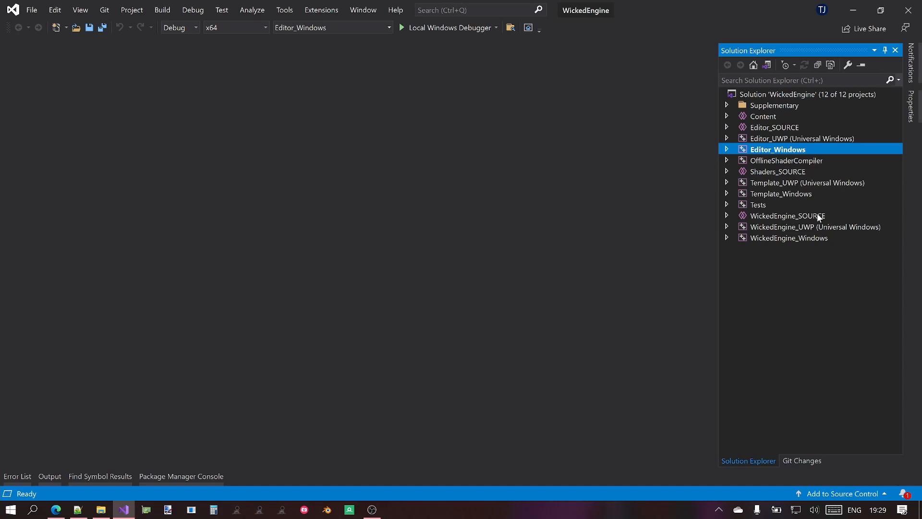
pyautogui.moveTo(778, 209)
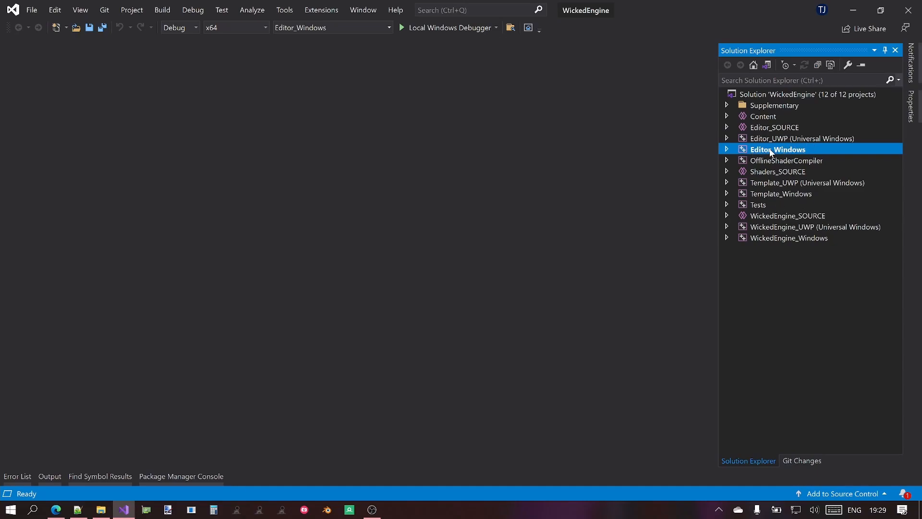
pyautogui.moveTo(854, 164)
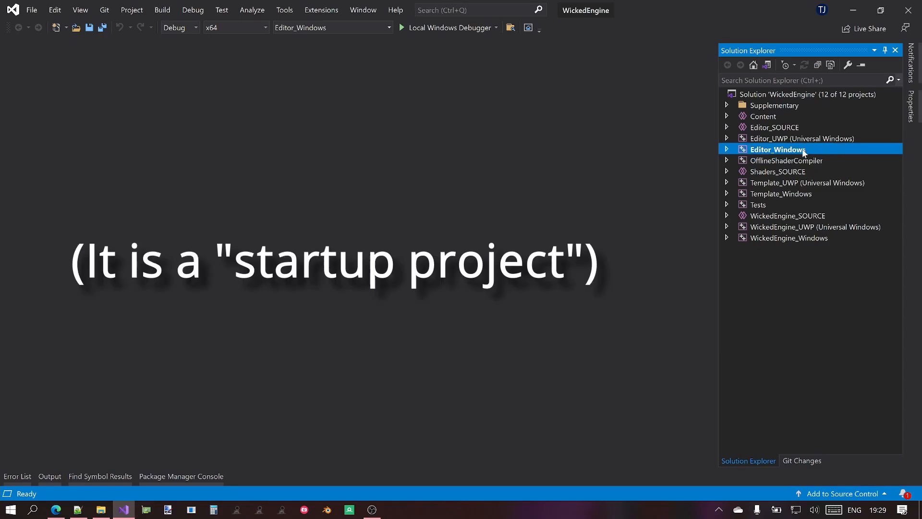
pyautogui.moveTo(809, 240)
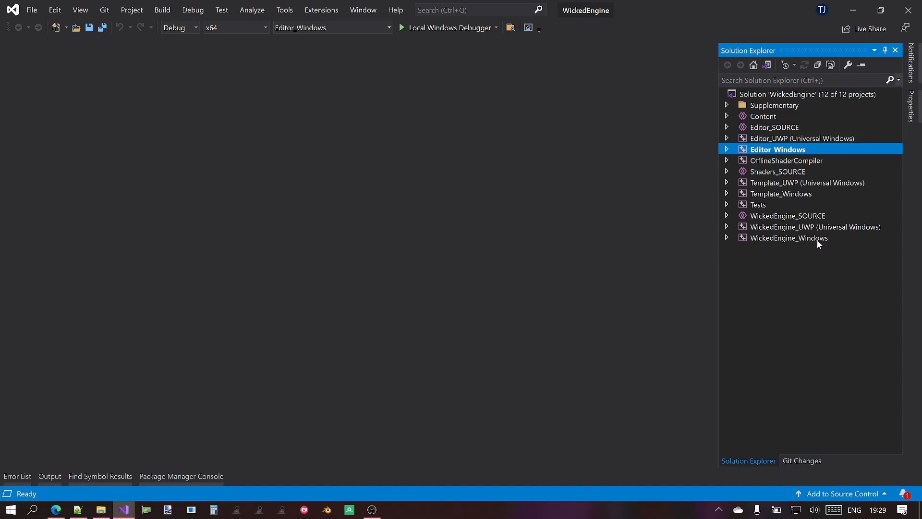
pyautogui.click(788, 238)
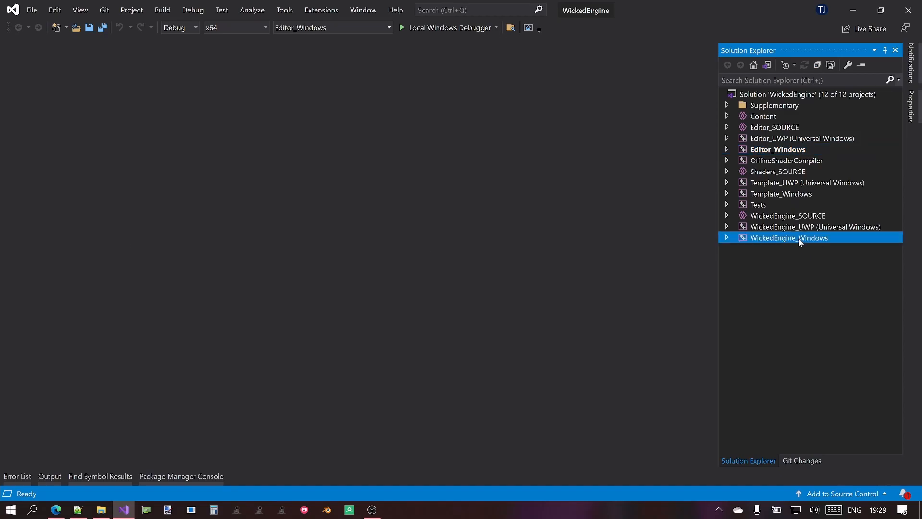
pyautogui.click(726, 237)
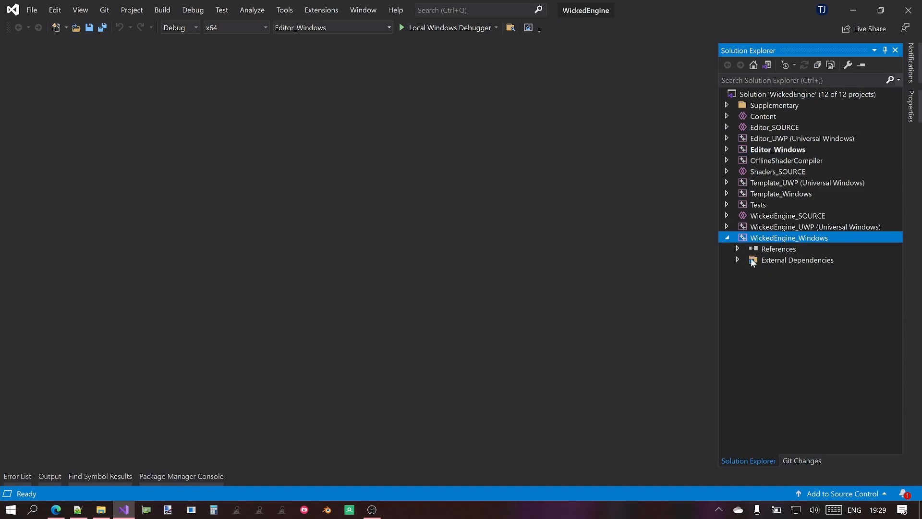
pyautogui.moveTo(790, 218)
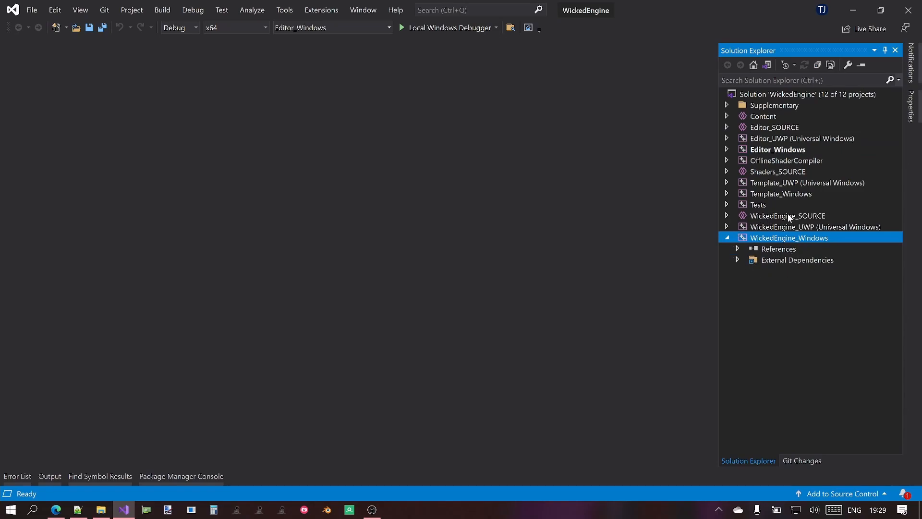
pyautogui.click(725, 215)
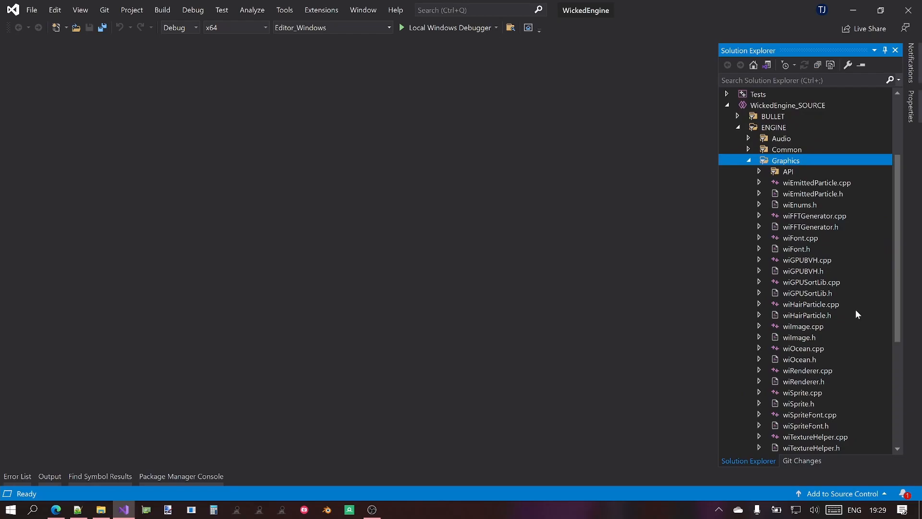
pyautogui.moveTo(101, 511)
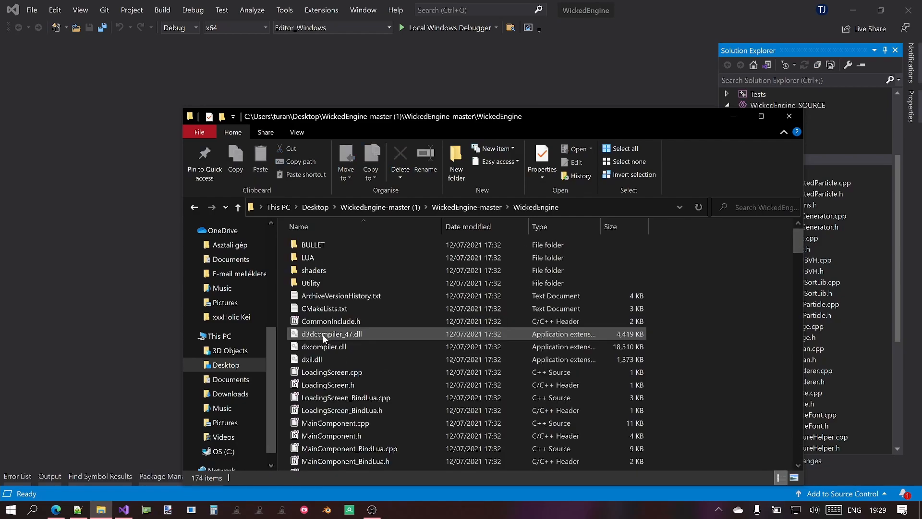
# Browse the WickedEngine source folder into its shaders subfolder, then go back.
pyautogui.scroll(-3)
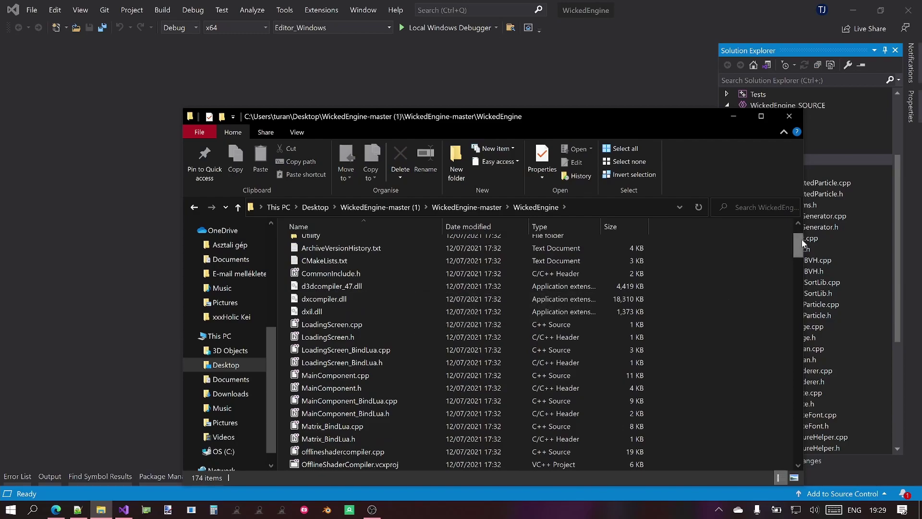
pyautogui.scroll(-3)
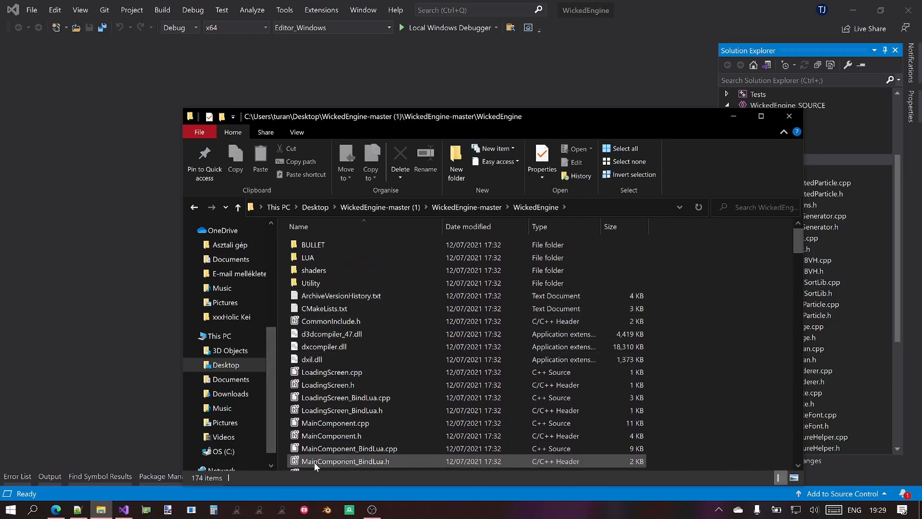
pyautogui.scroll(-3)
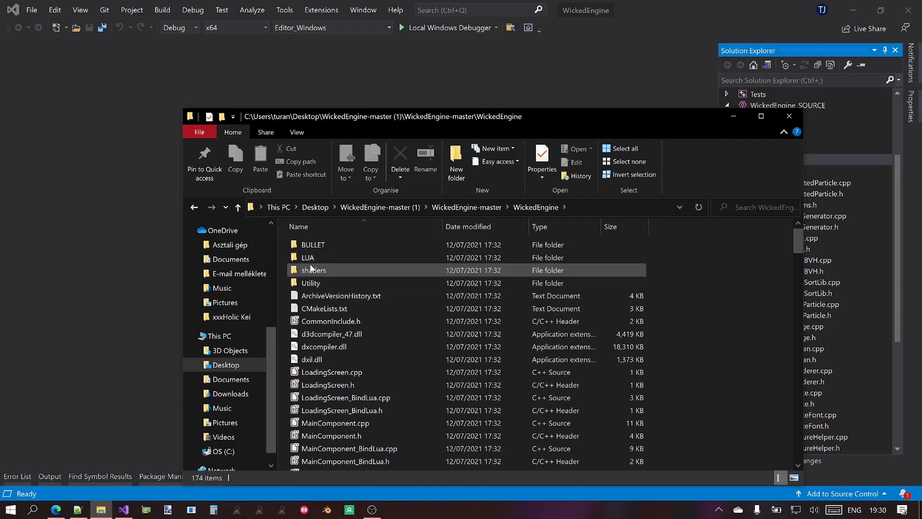
pyautogui.moveTo(313, 244)
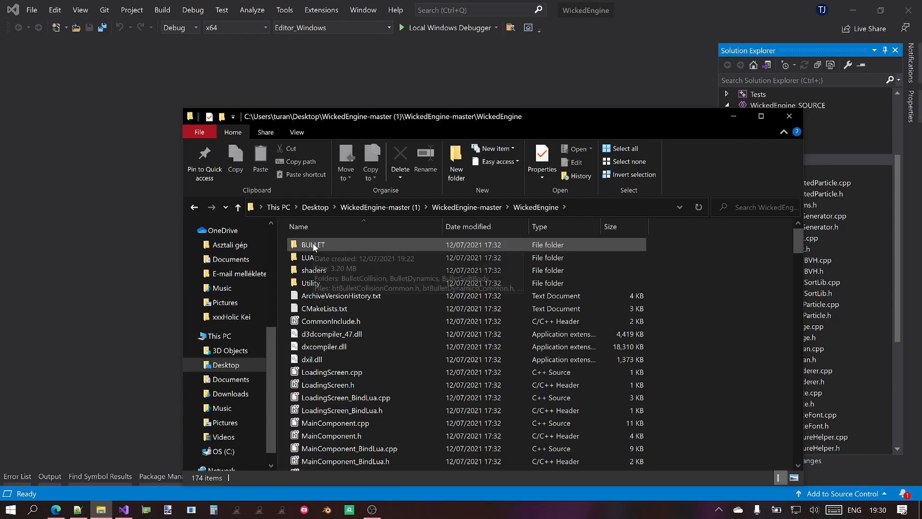
pyautogui.doubleClick(313, 244)
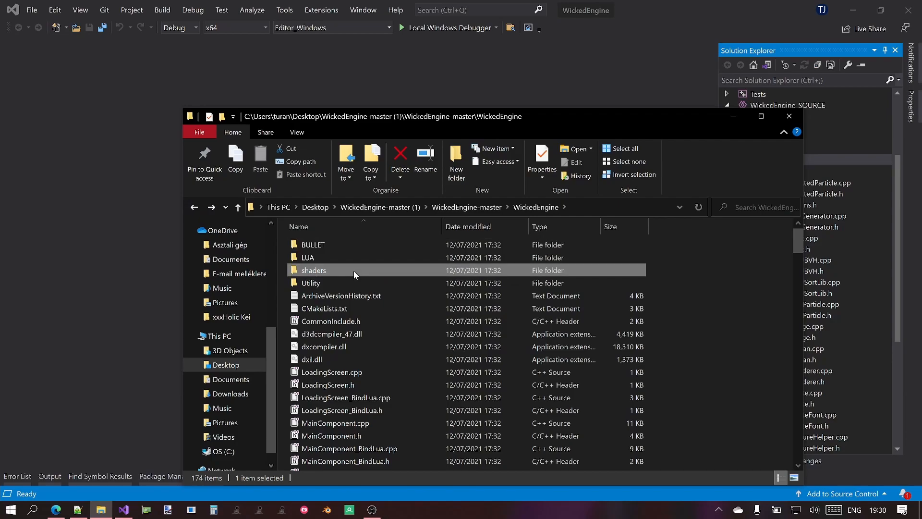
pyautogui.doubleClick(313, 269)
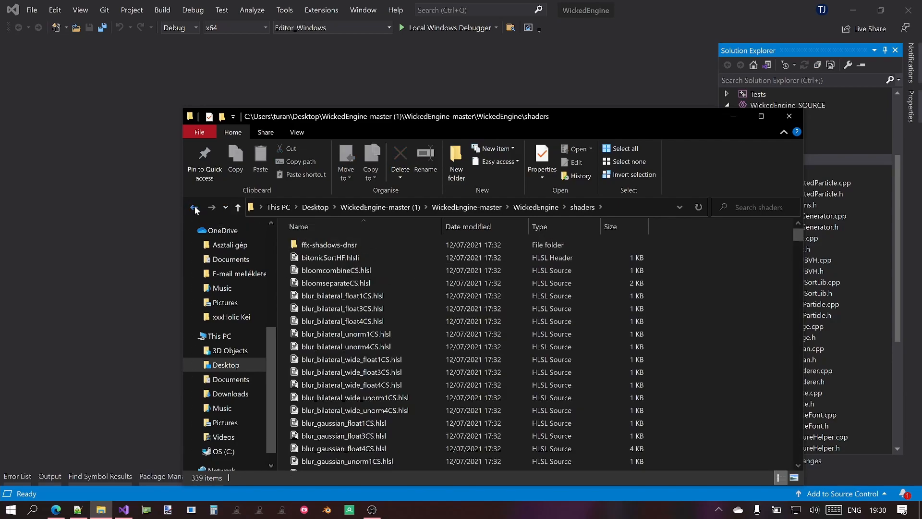
pyautogui.click(789, 116)
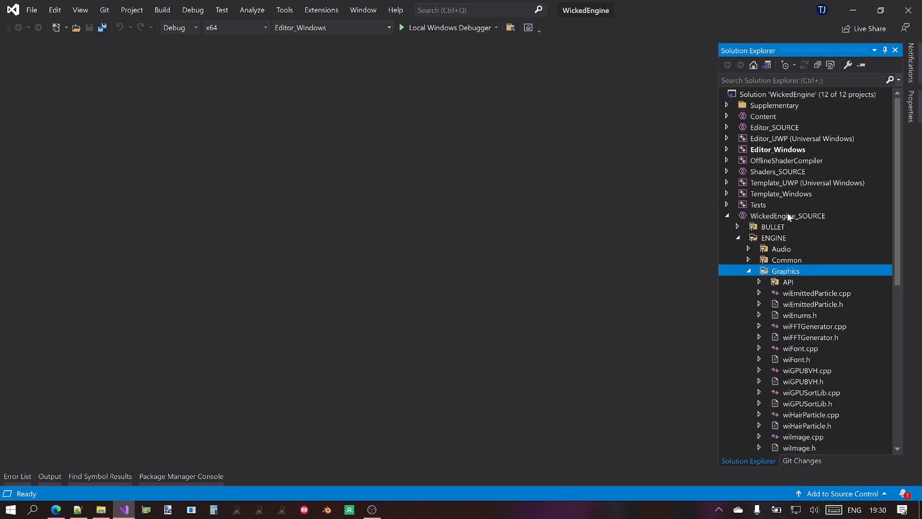
pyautogui.moveTo(754, 347)
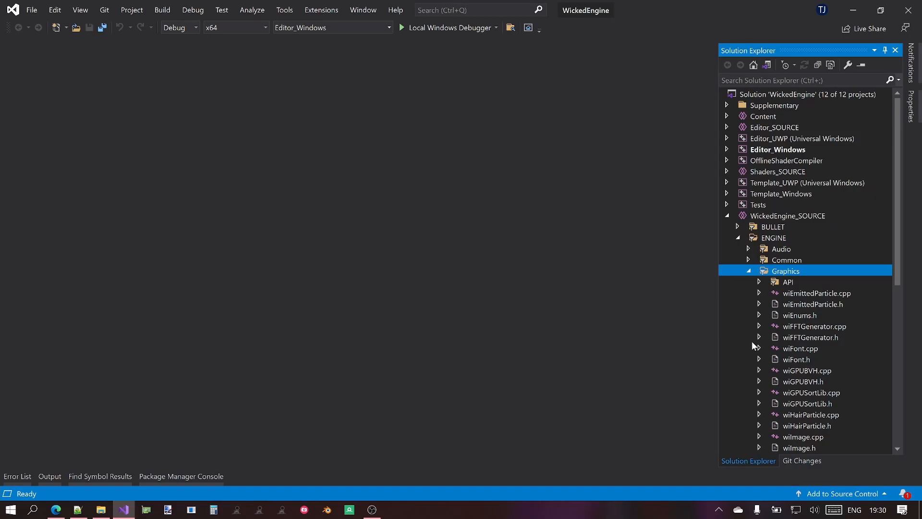
pyautogui.moveTo(732, 226)
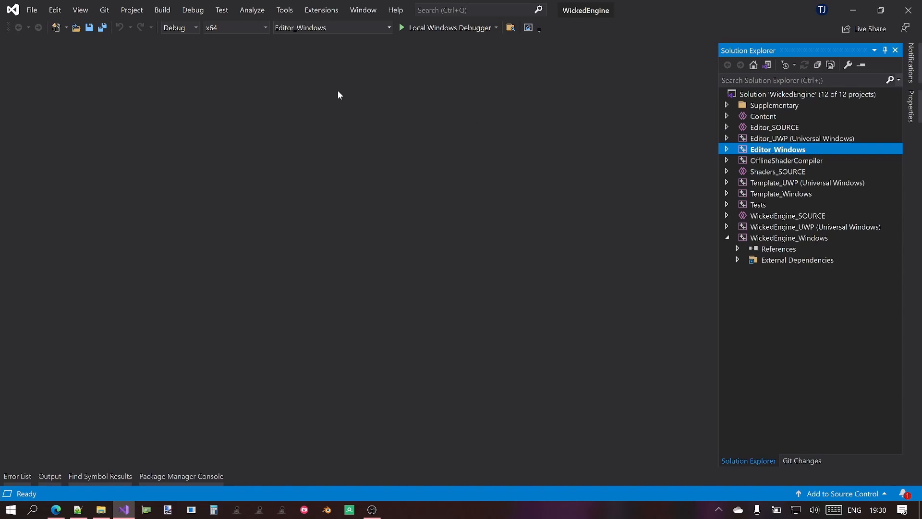
# Show the Debug and Release choices in the Solution Configurations dropdown.
pyautogui.click(195, 27)
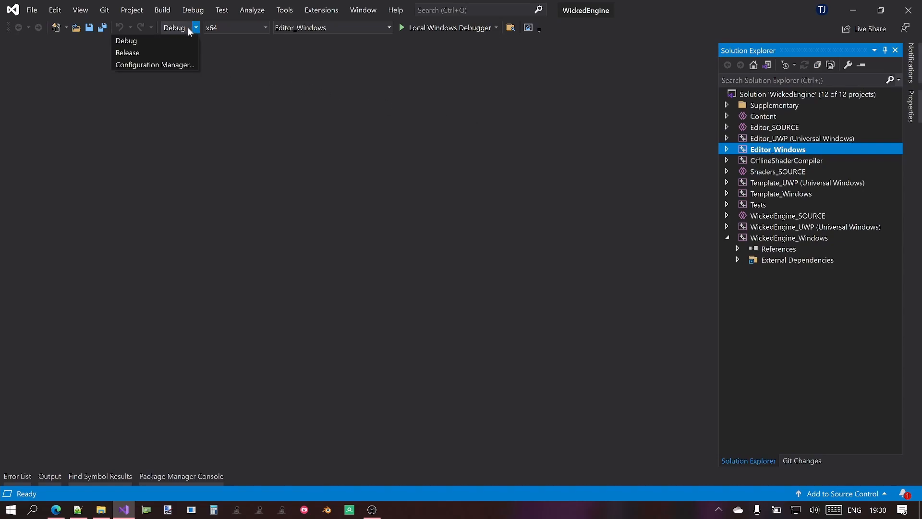
pyautogui.moveTo(131, 55)
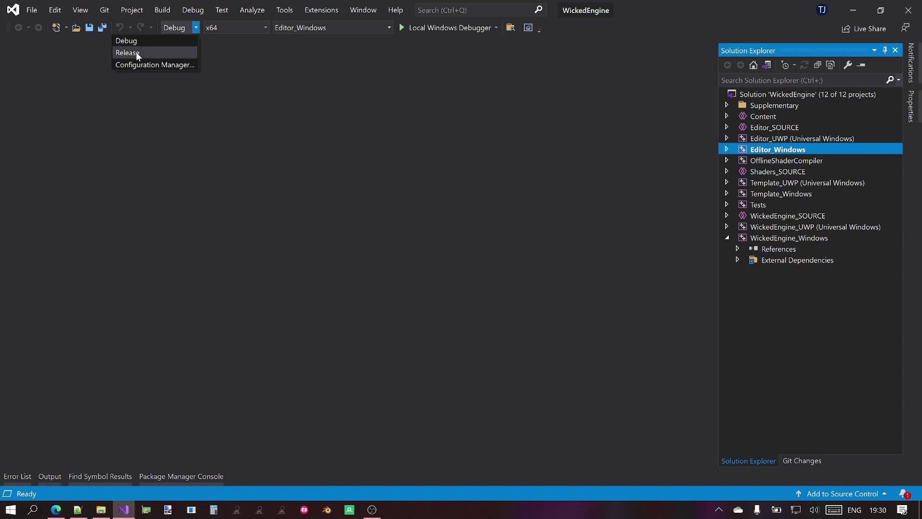
# Switch the active build configuration from Debug to Release.
pyautogui.click(127, 53)
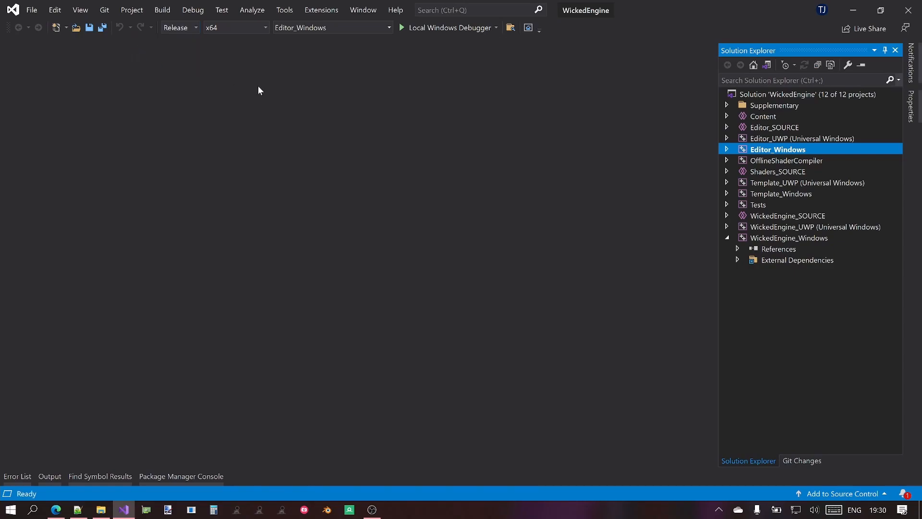
pyautogui.moveTo(259, 93)
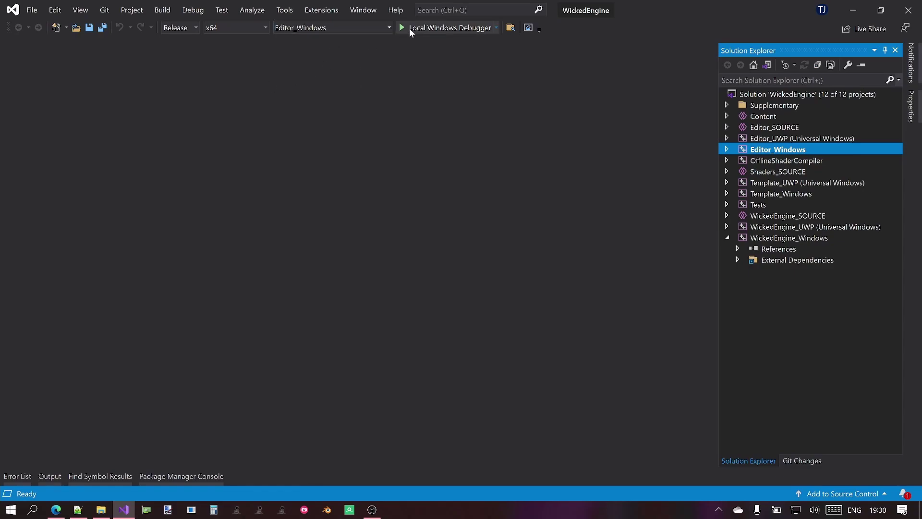
# Build and launch the Release editor, scrolling through the compiled files in the build output.
pyautogui.click(445, 28)
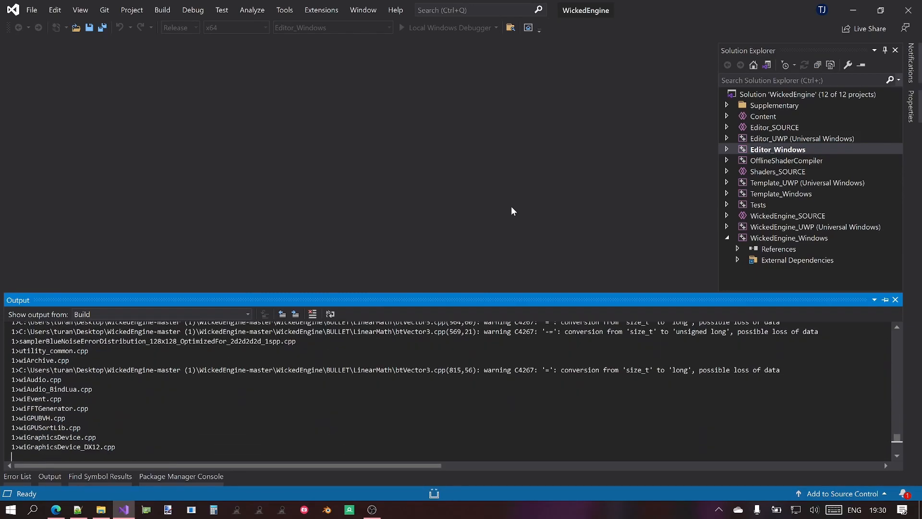
pyautogui.scroll(-3)
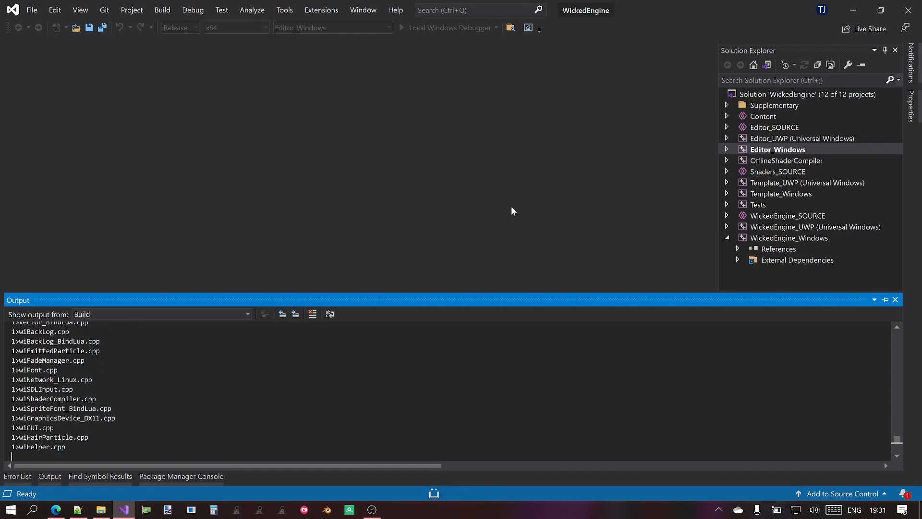
pyautogui.scroll(-3)
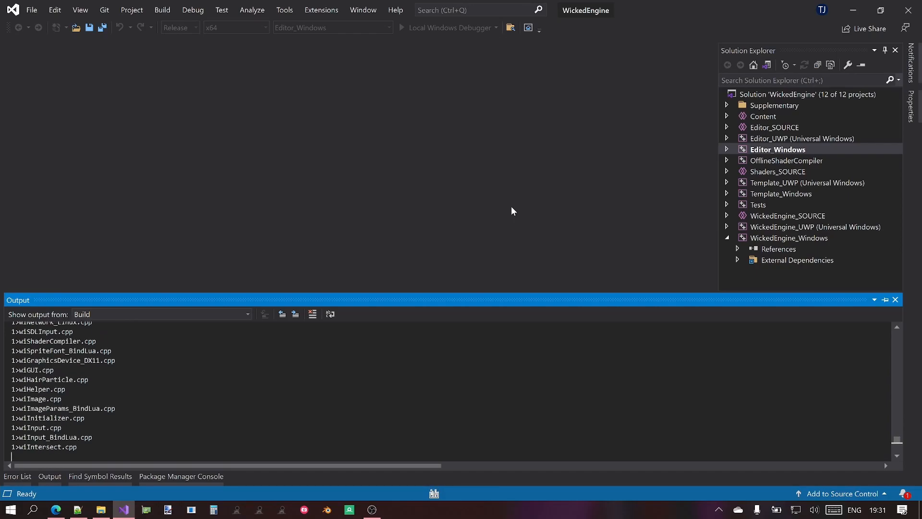
pyautogui.scroll(-3)
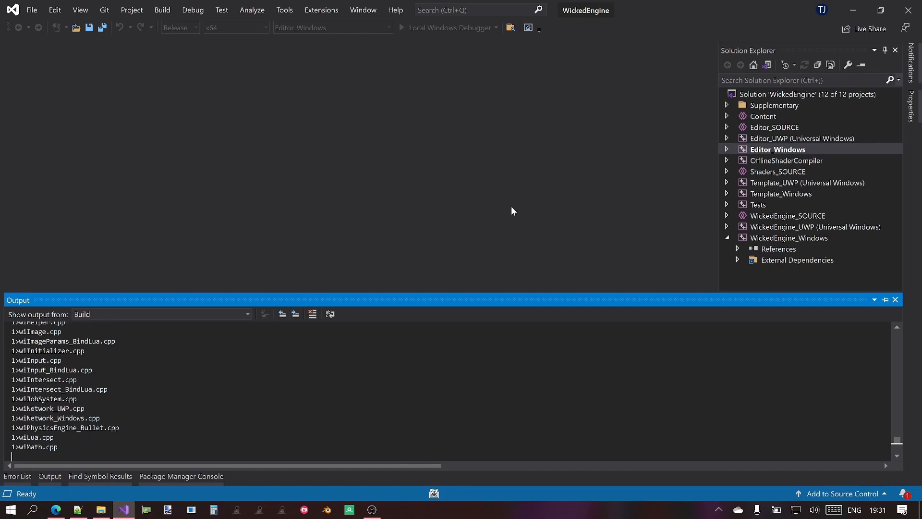
pyautogui.scroll(-3)
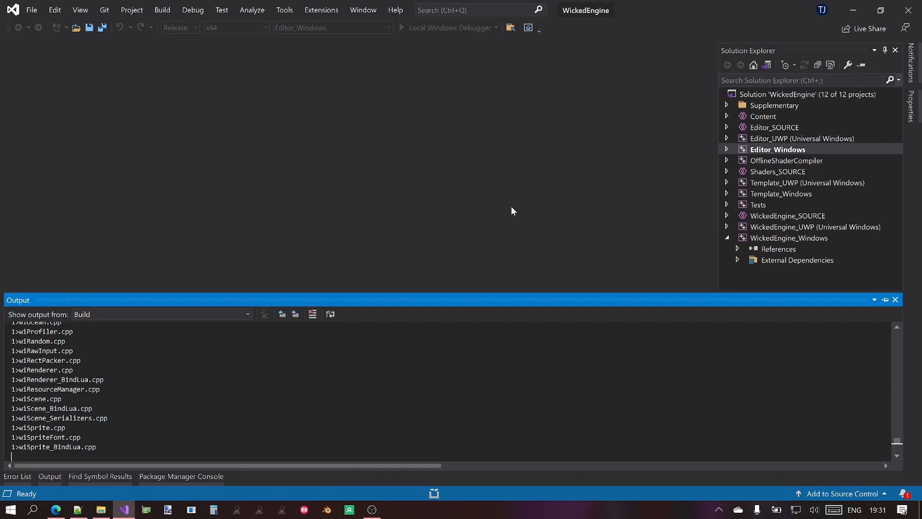
pyautogui.scroll(-3)
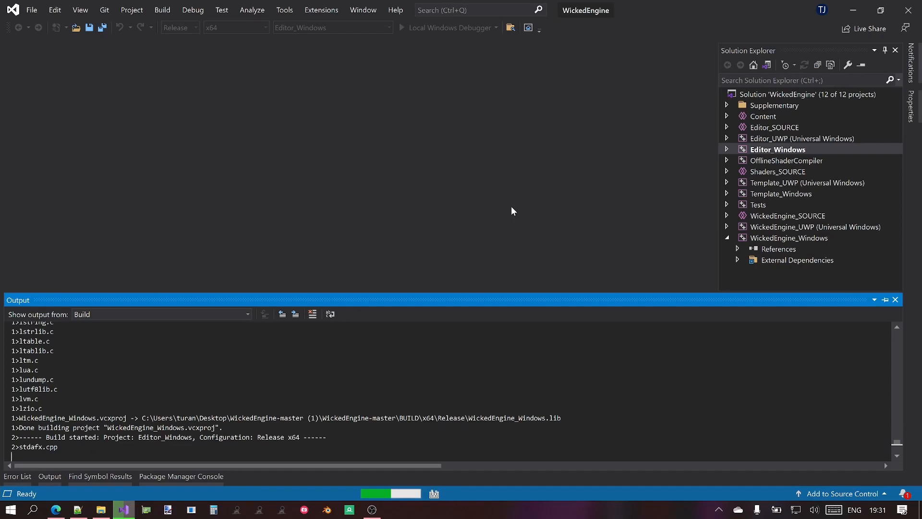
pyautogui.scroll(-3)
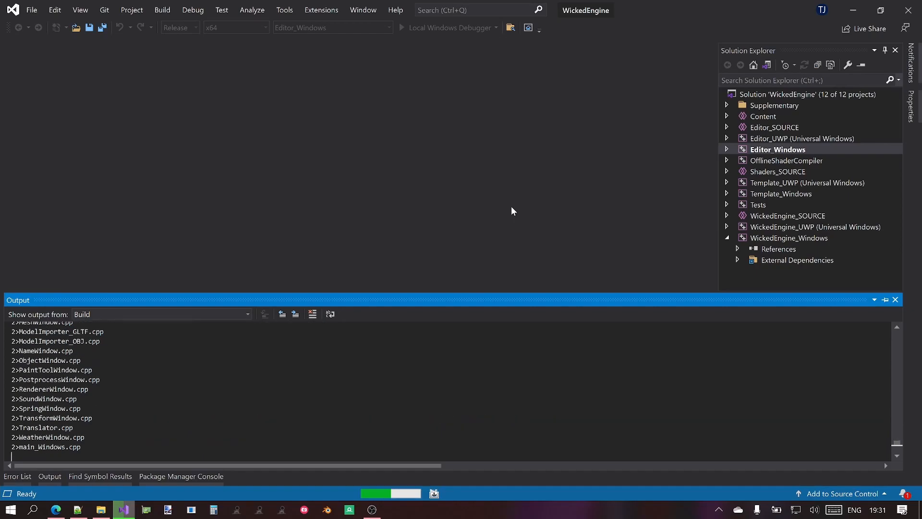
pyautogui.scroll(-3)
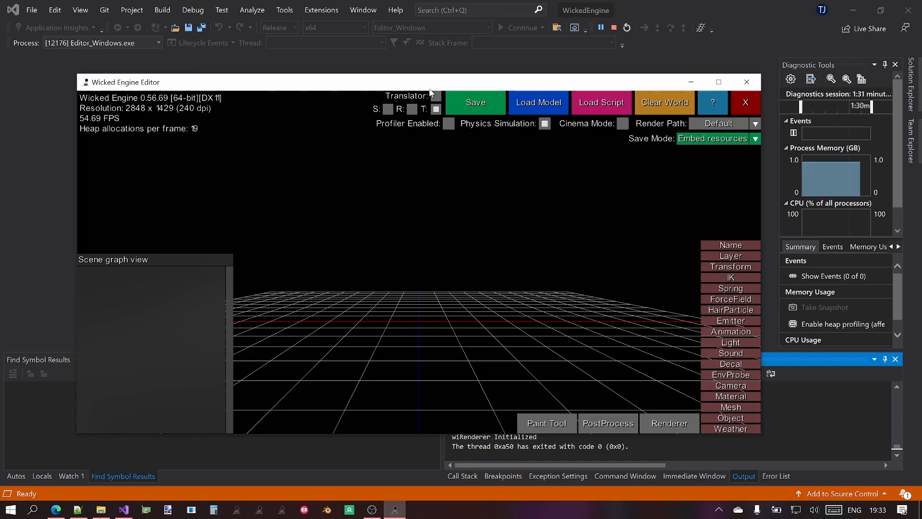
pyautogui.moveTo(741, 38)
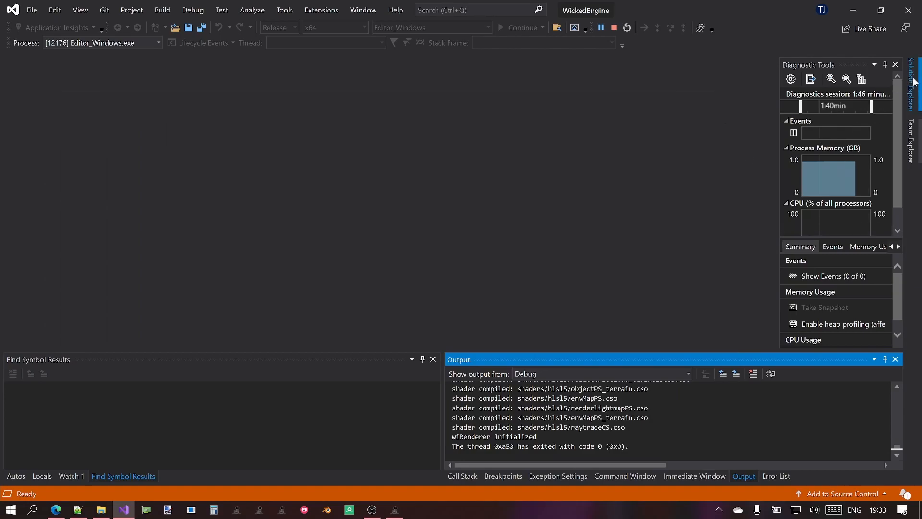
# Open main_Windows.cpp from the Editor_Windows project in Solution Explorer.
pyautogui.click(913, 71)
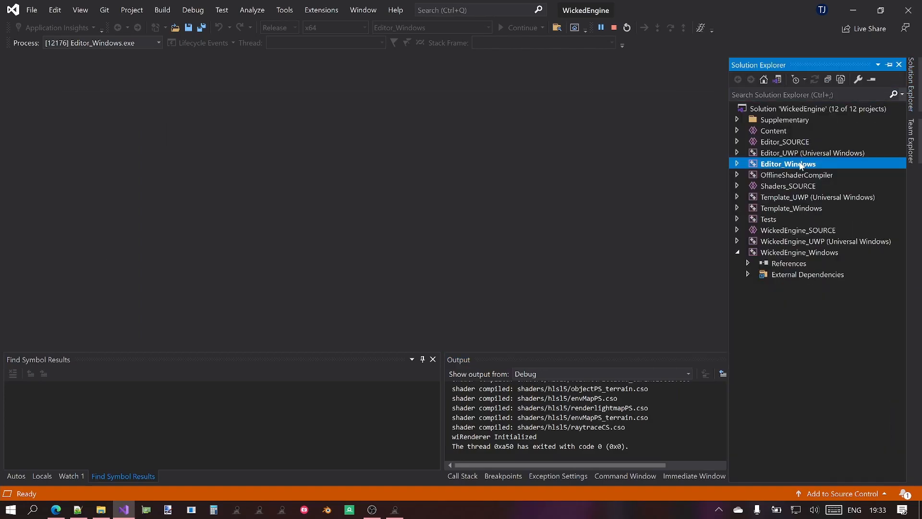
pyautogui.click(737, 163)
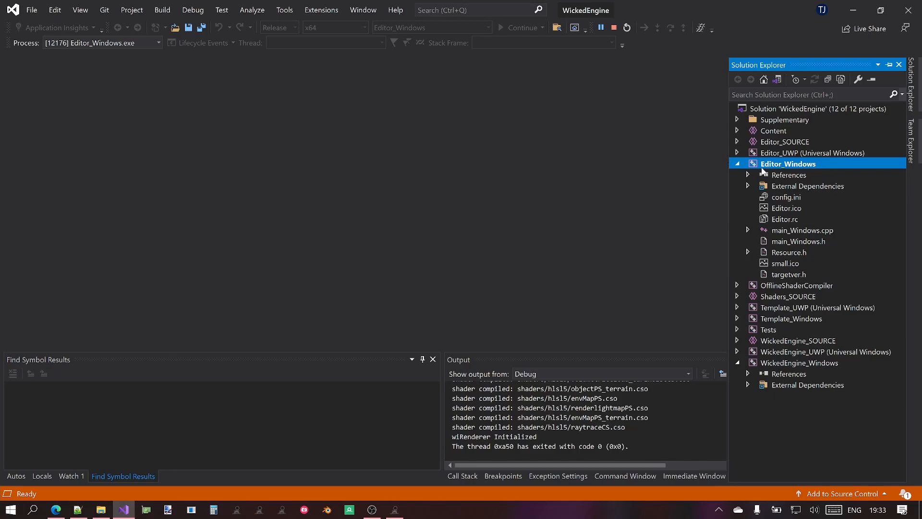
pyautogui.doubleClick(802, 230)
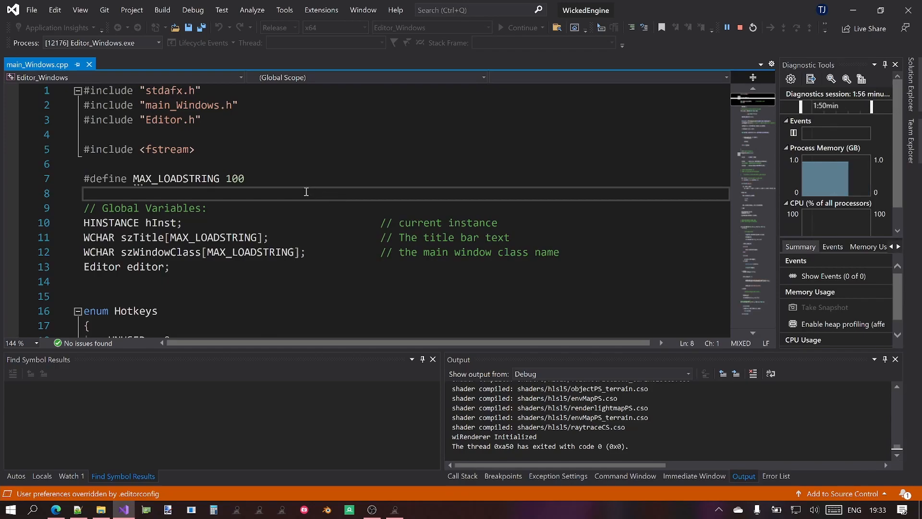
pyautogui.scroll(-3)
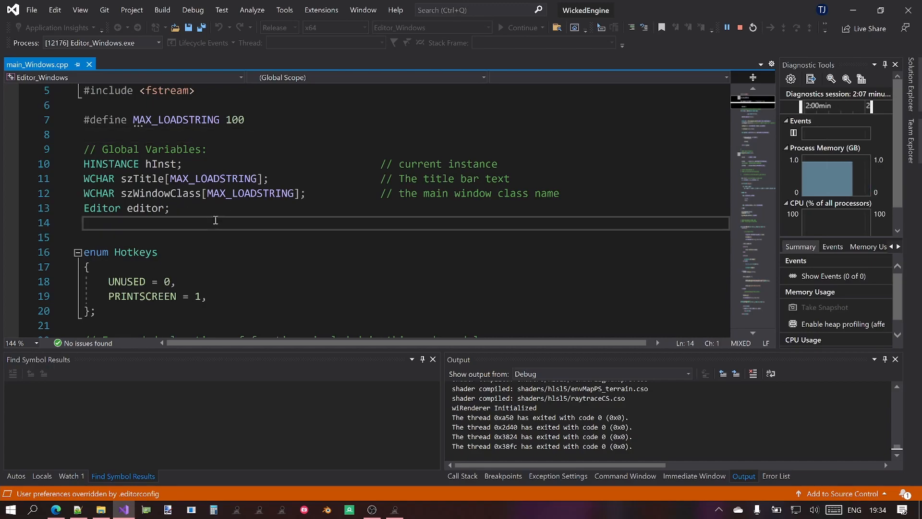
pyautogui.moveTo(421, 147)
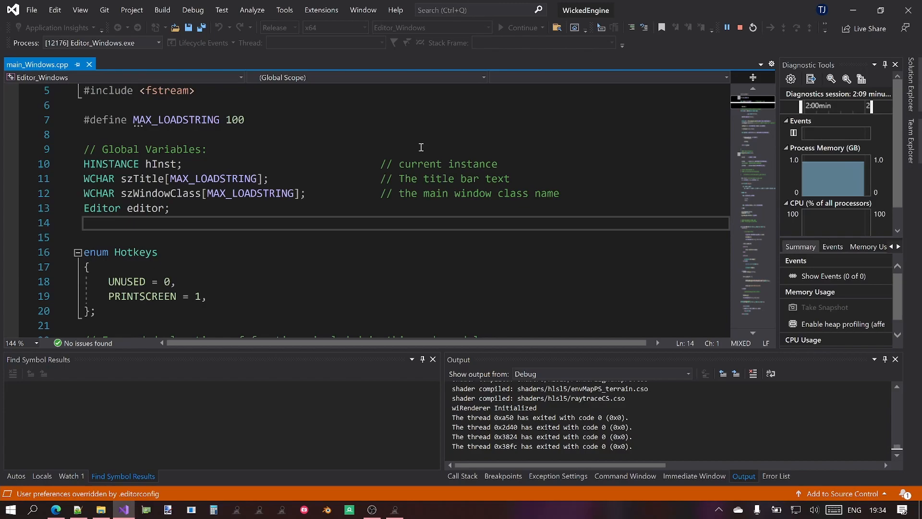
pyautogui.moveTo(308, 169)
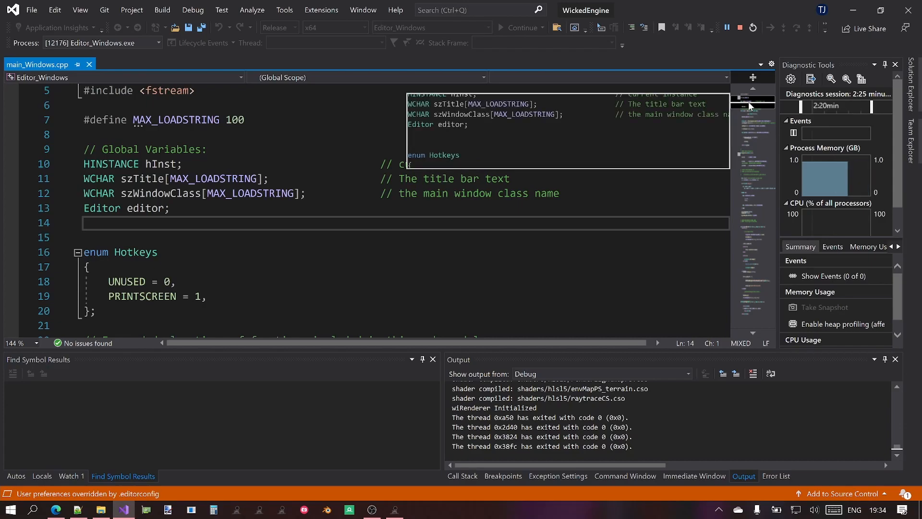
pyautogui.moveTo(482, 231)
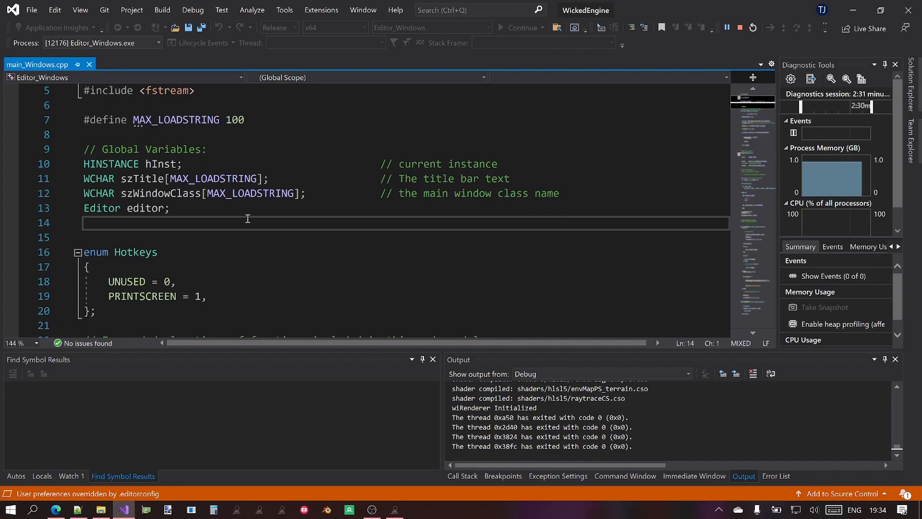
# Select the global editor declaration, then scroll down to the editor.Run() call.
pyautogui.doubleClick(102, 208)
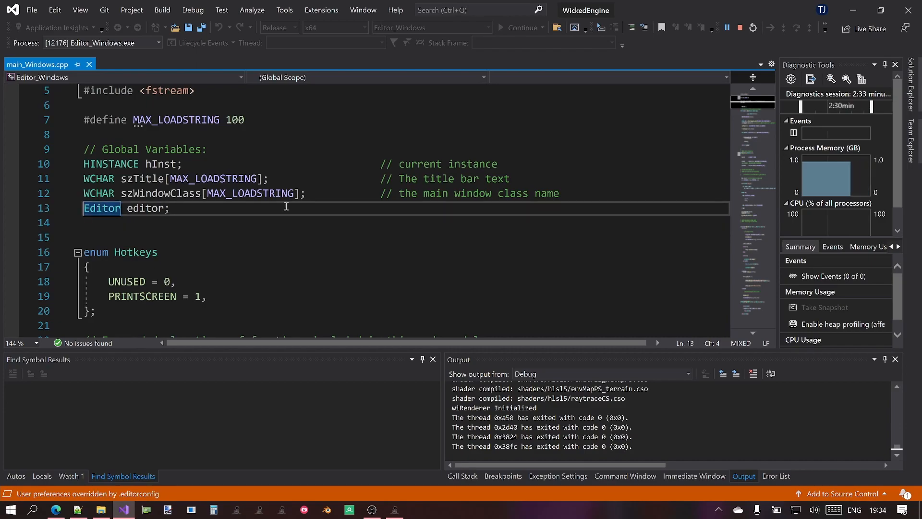
pyautogui.scroll(-3)
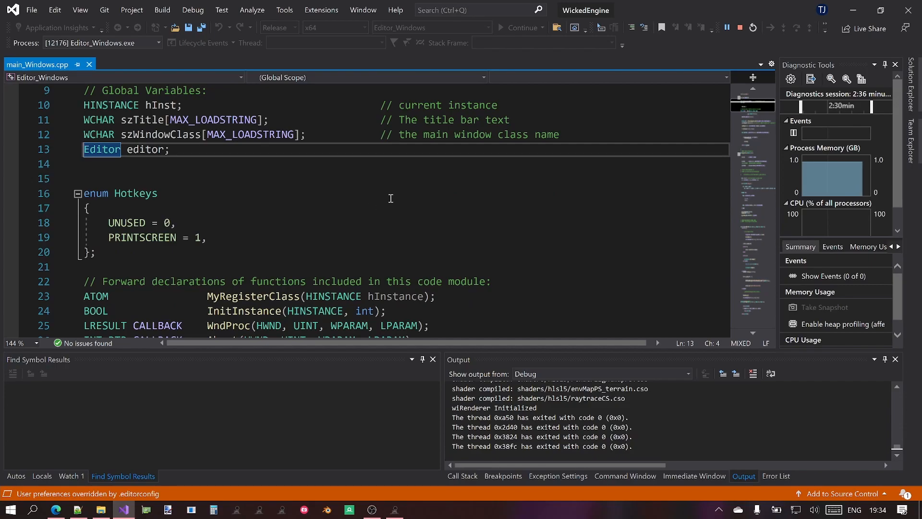
pyautogui.scroll(-3)
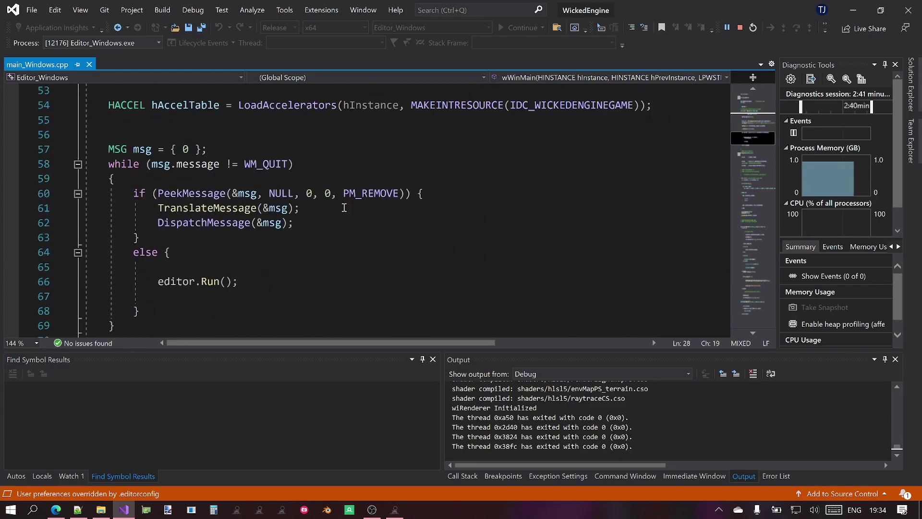
pyautogui.scroll(-3)
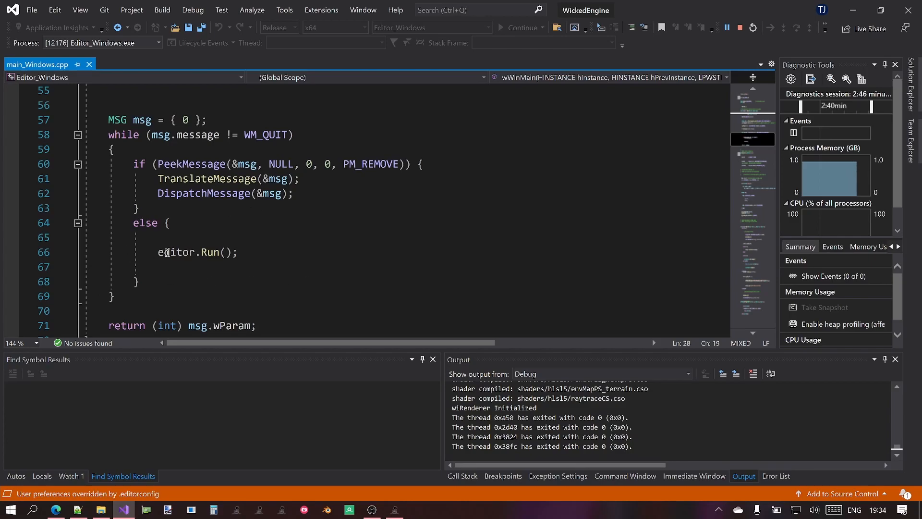
pyautogui.doubleClick(173, 252)
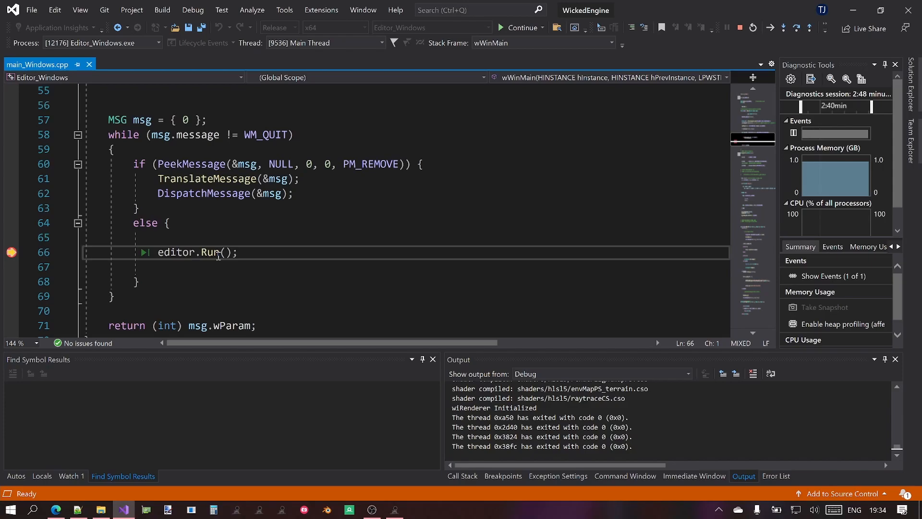
# Step into MainComponent::Run and step over to the BeginCommandList line.
pyautogui.press('F11')
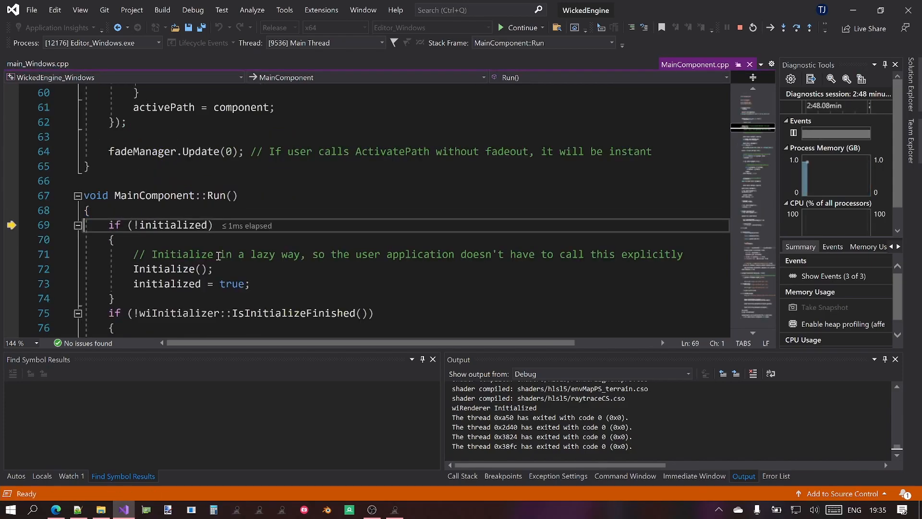
pyautogui.press('F10')
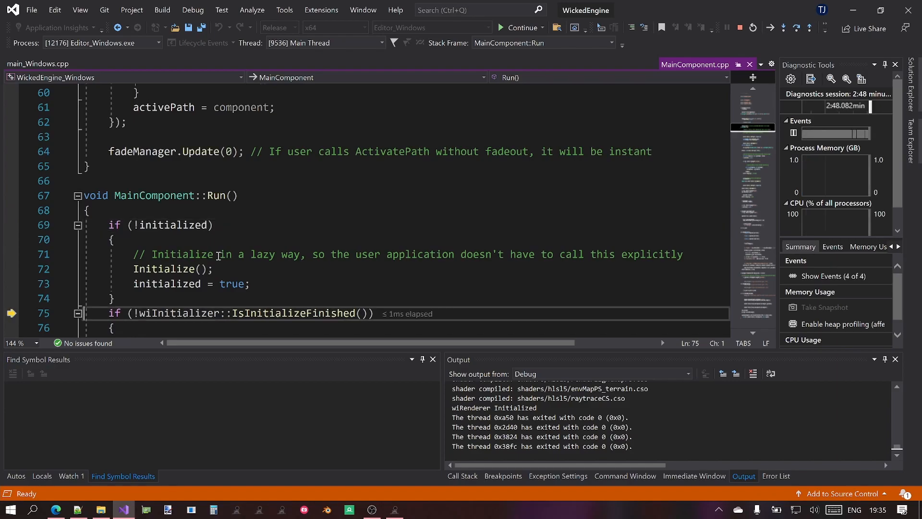
pyautogui.press('F10')
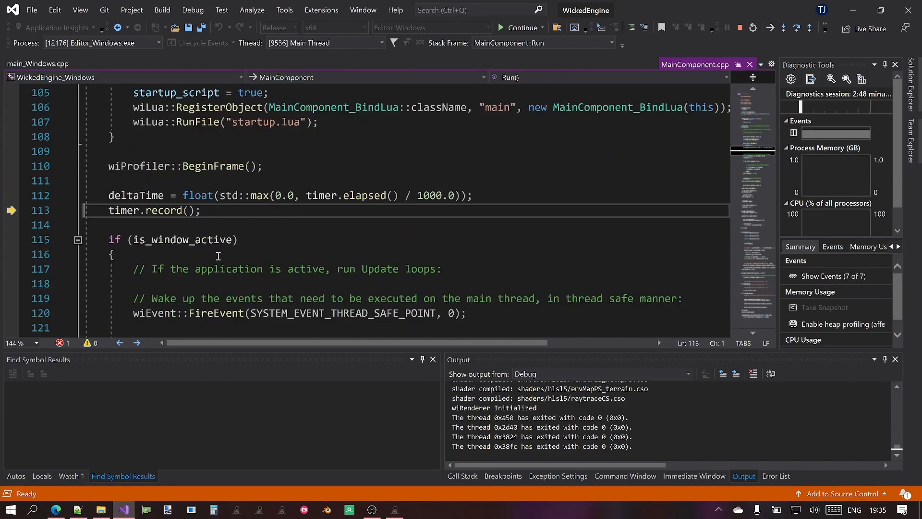
pyautogui.press('F10')
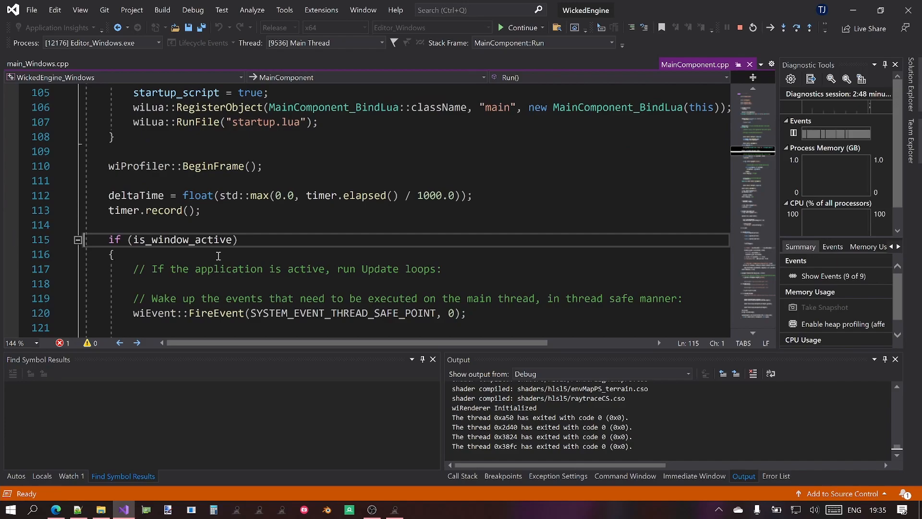
pyautogui.press('F10')
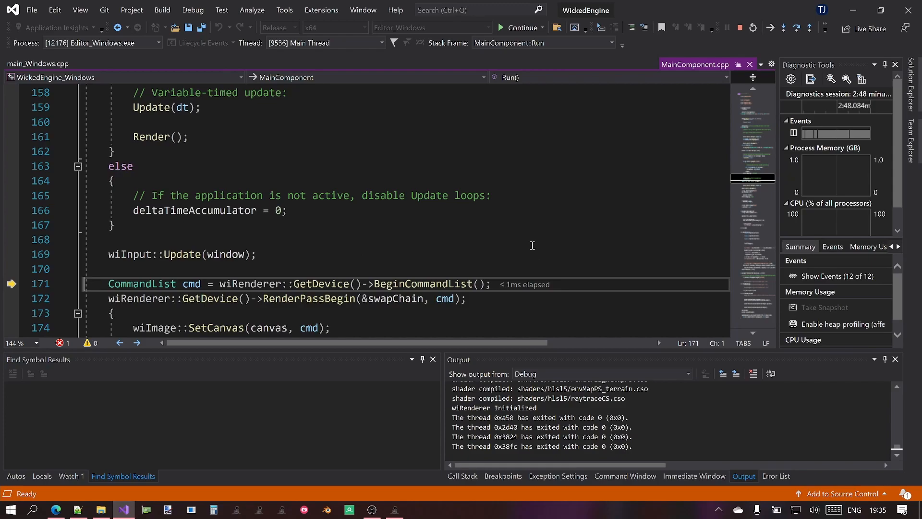
pyautogui.moveTo(445, 275)
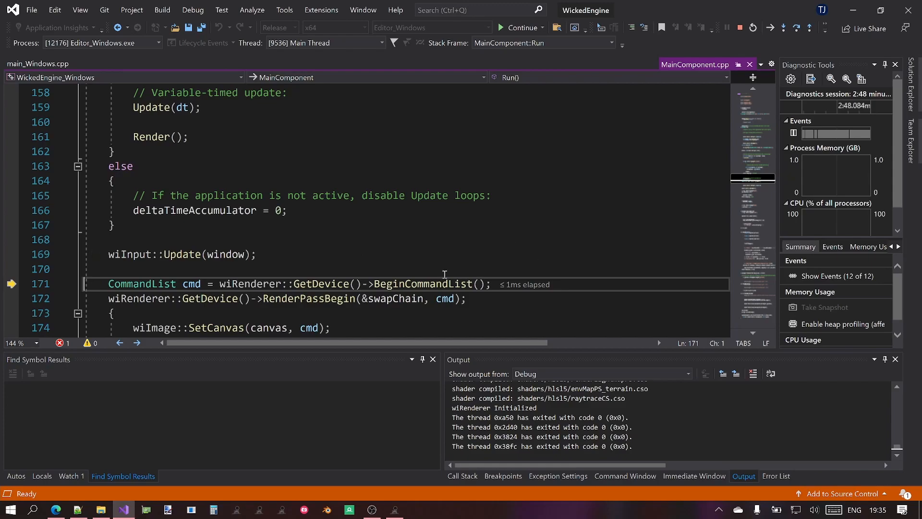
pyautogui.moveTo(263, 23)
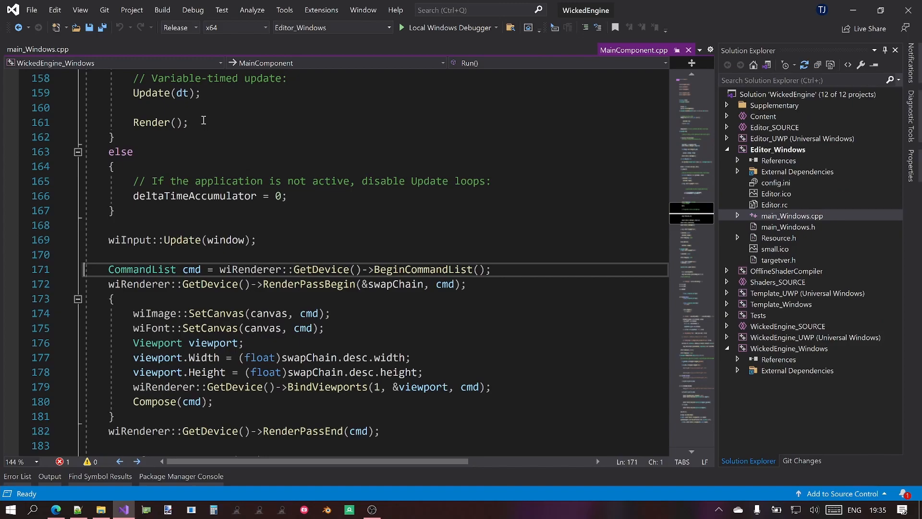
# Switch the solution configuration dropdown from Release to Debug.
pyautogui.click(195, 27)
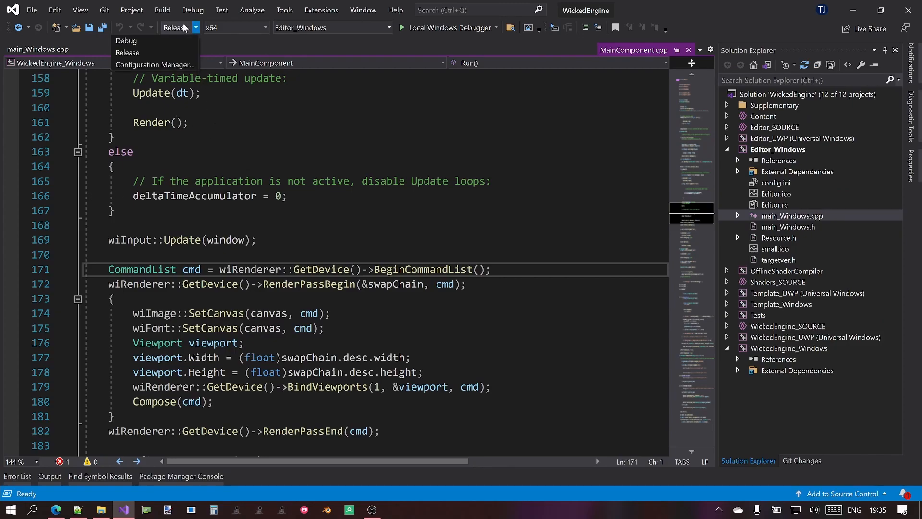
pyautogui.click(126, 40)
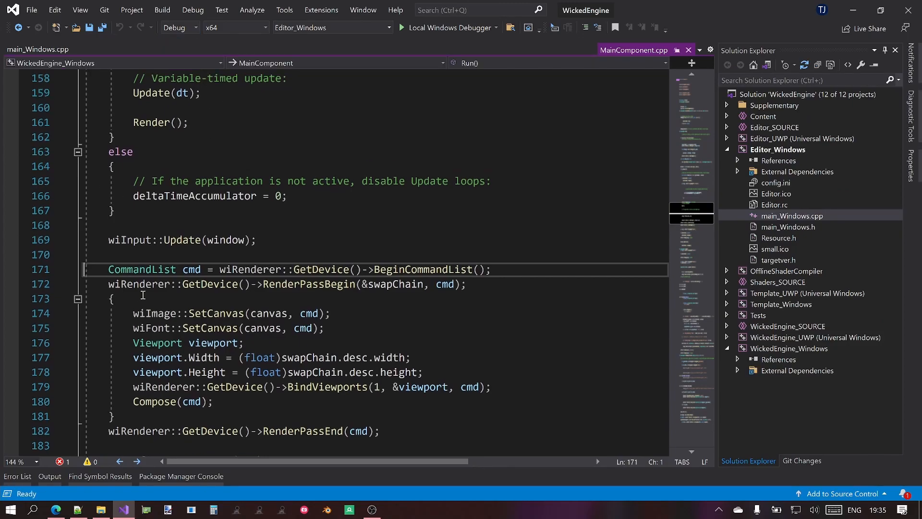
pyautogui.click(498, 269)
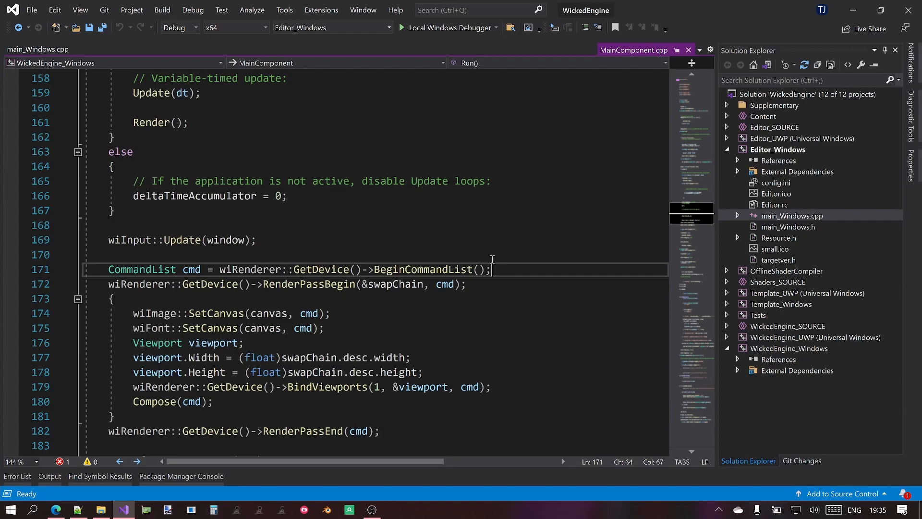
pyautogui.moveTo(487, 252)
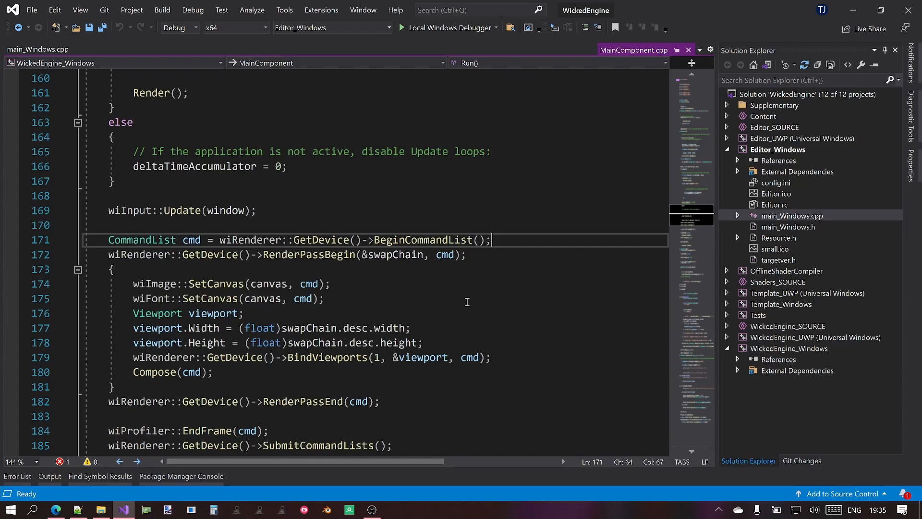
pyautogui.moveTo(783, 153)
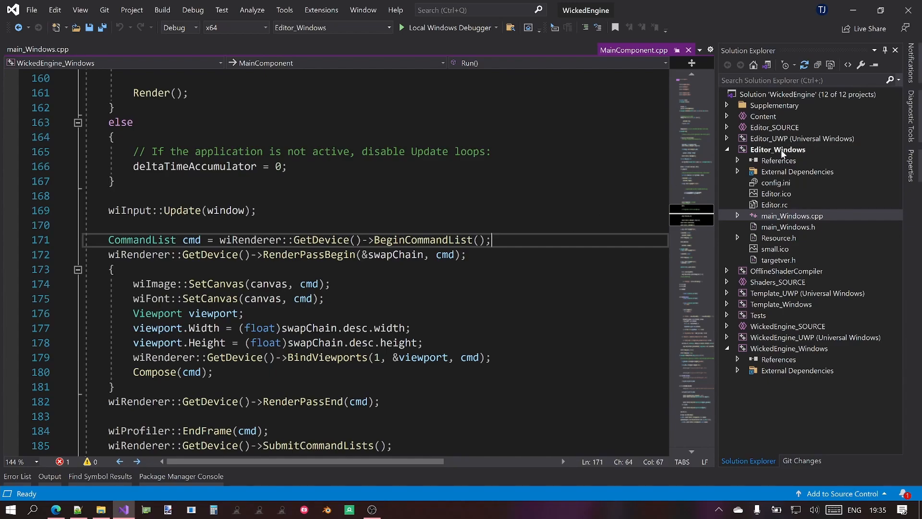
# Set Editor_Windows debugging Command Arguments to vulkan and close the property pages.
pyautogui.rightClick(777, 149)
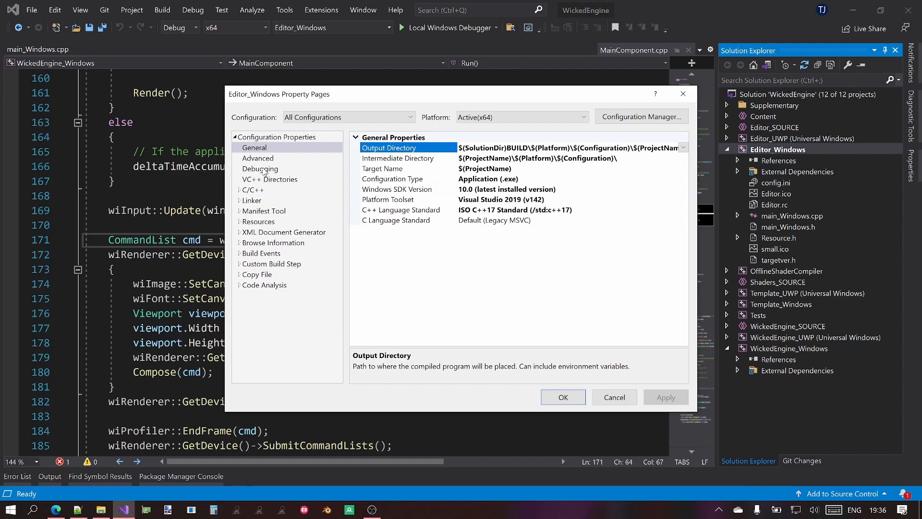
pyautogui.click(260, 168)
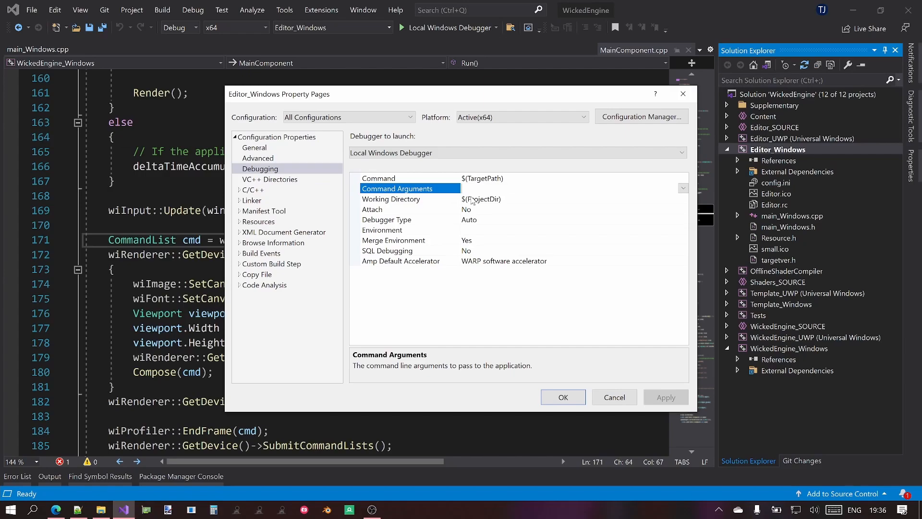
pyautogui.write('vulkan')
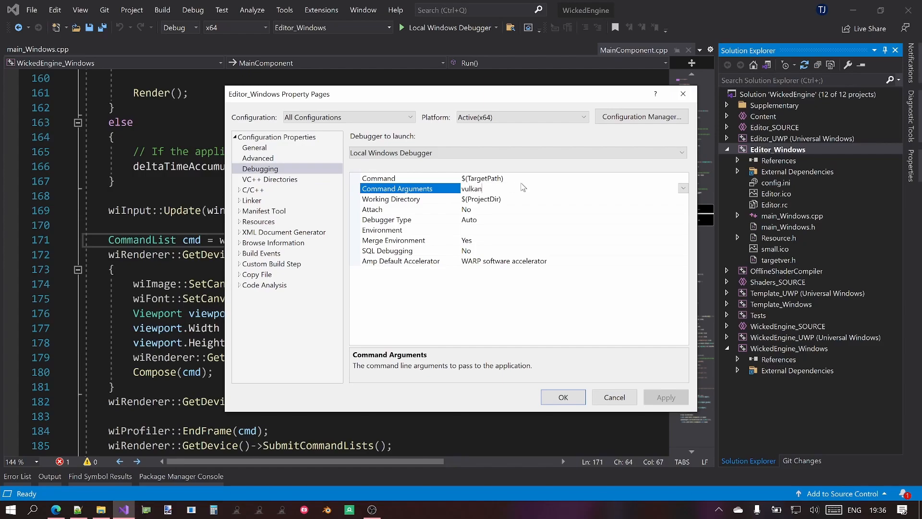
pyautogui.click(567, 397)
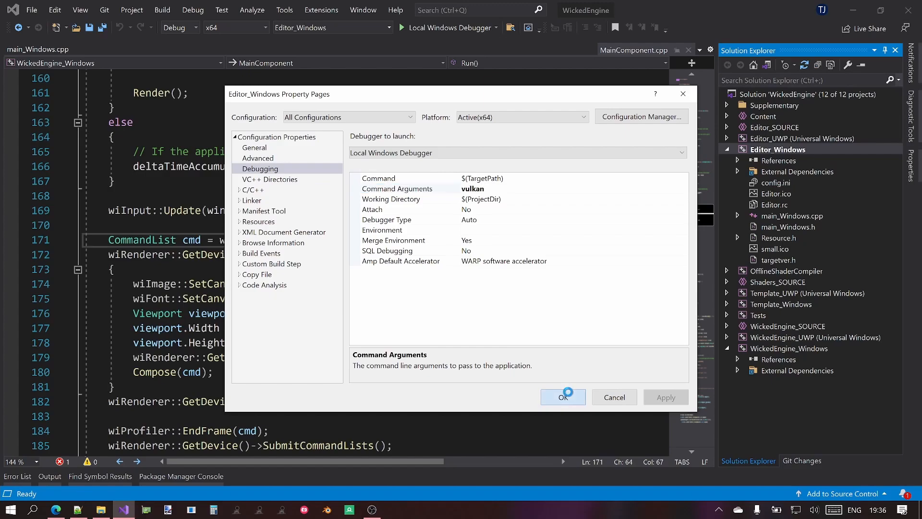
pyautogui.click(562, 397)
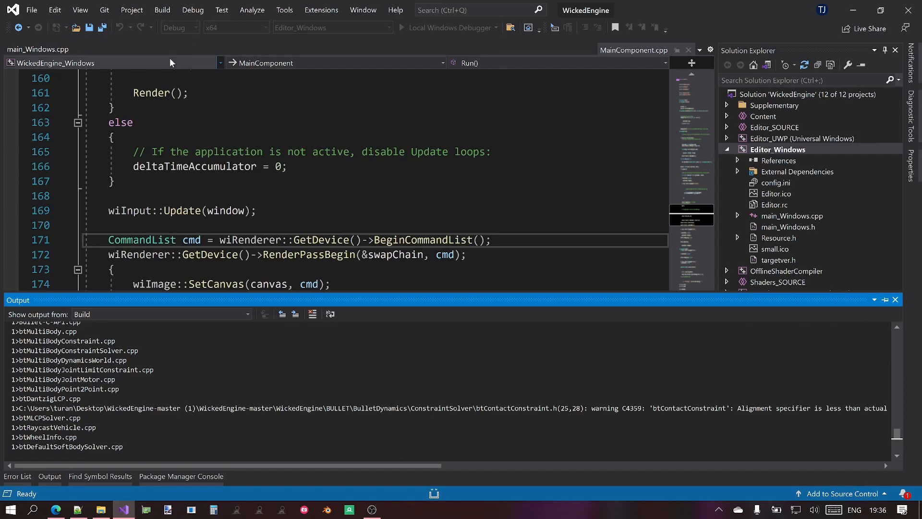
# Open the solution configuration dropdown to return to Release.
pyautogui.click(195, 27)
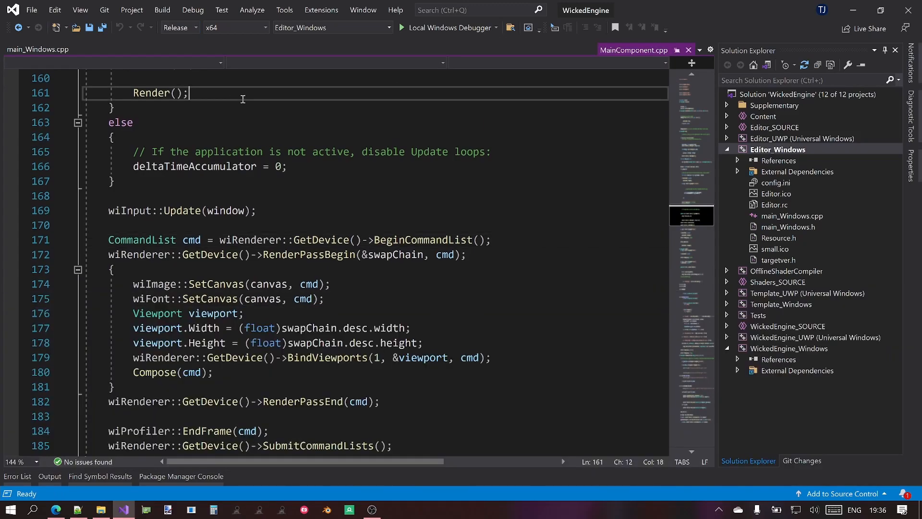
pyautogui.moveTo(413, 30)
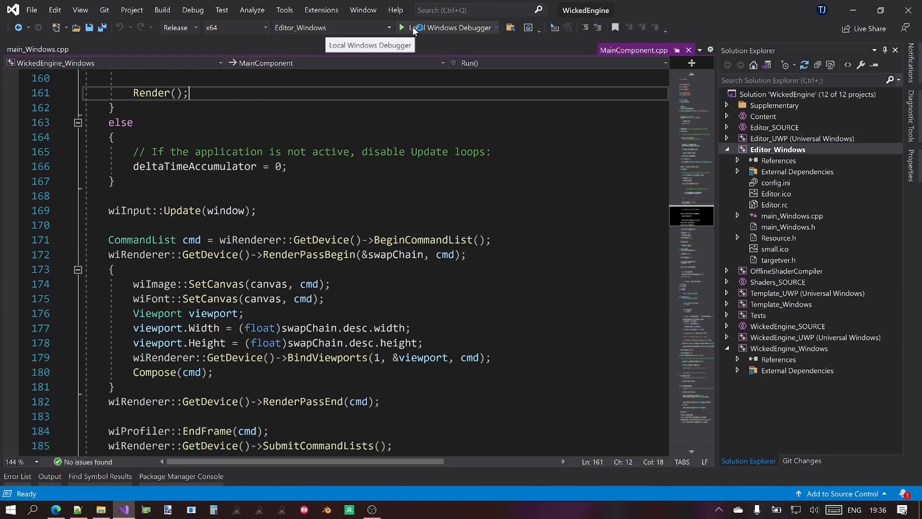
# Launch Editor_Windows under the Local Windows Debugger with the Vulkan renderer.
pyautogui.click(402, 27)
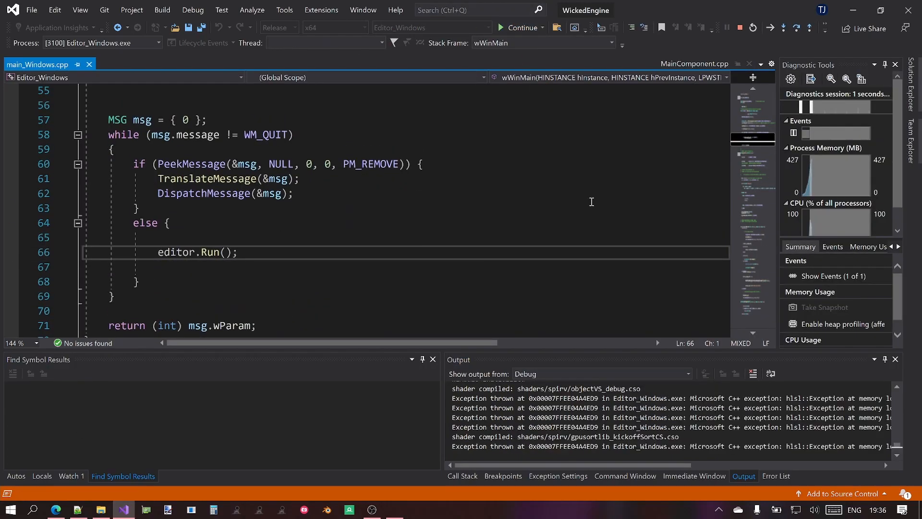
pyautogui.click(506, 27)
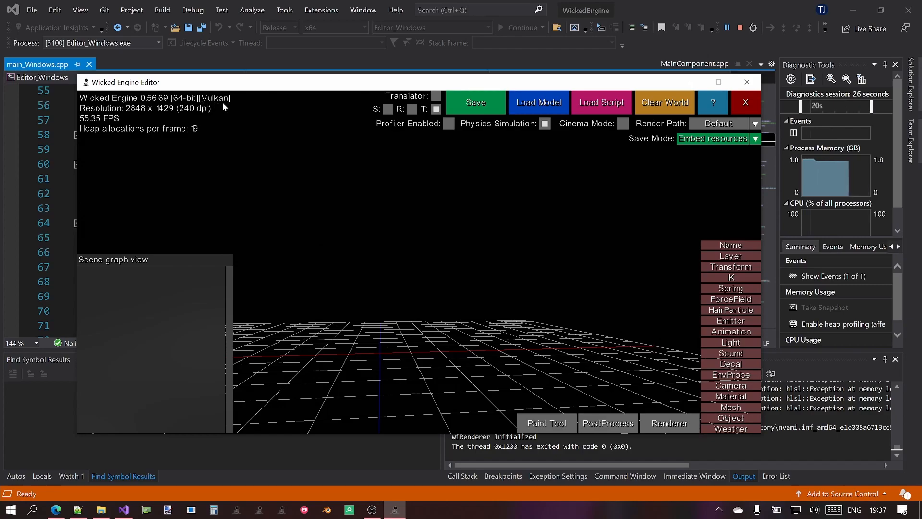
pyautogui.moveTo(308, 208)
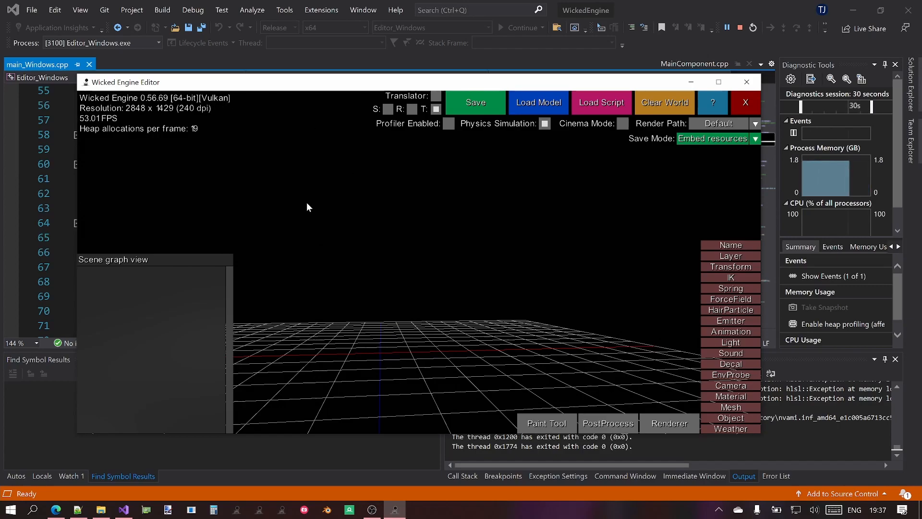
pyautogui.moveTo(526, 110)
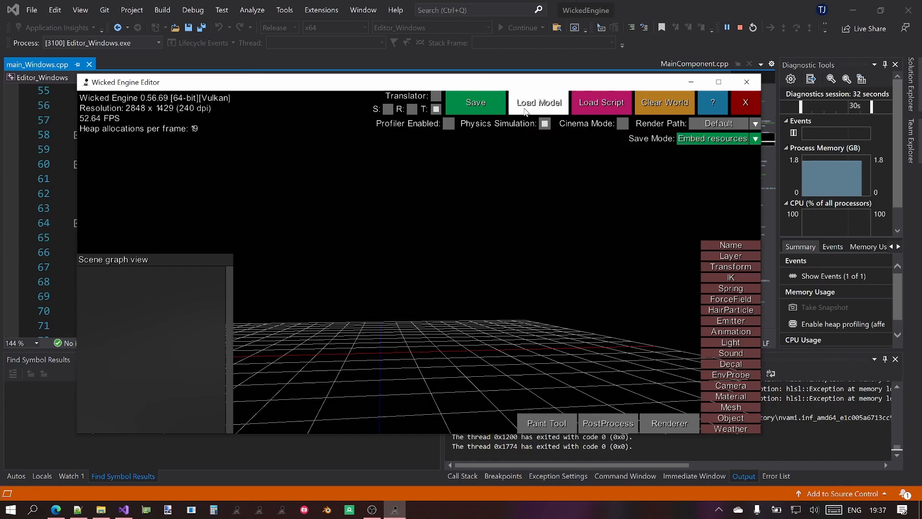
# Load sponza.wiscene and drag the floor material's Reflectance slider up.
pyautogui.click(538, 102)
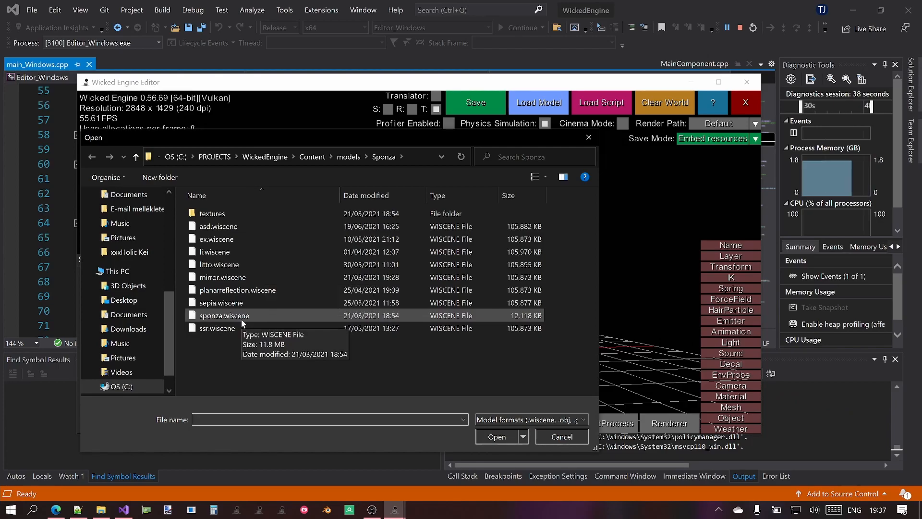
pyautogui.doubleClick(224, 315)
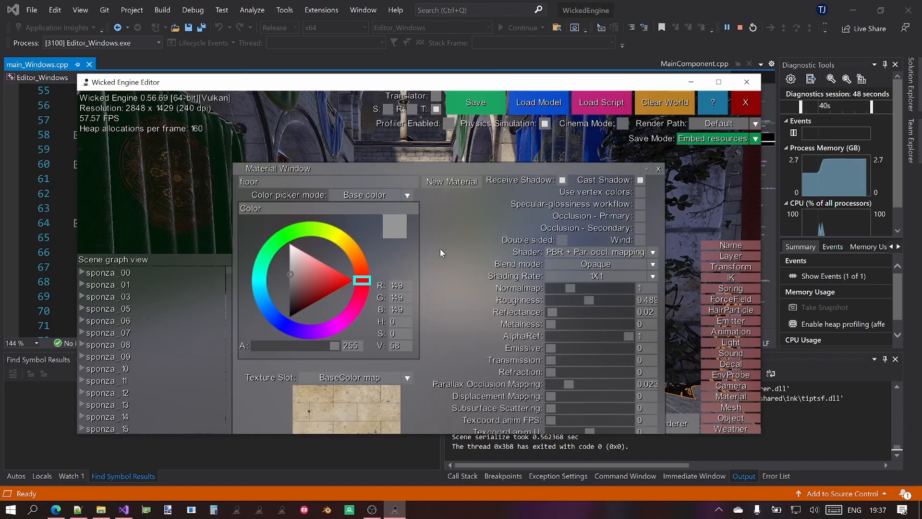
pyautogui.moveTo(584, 303)
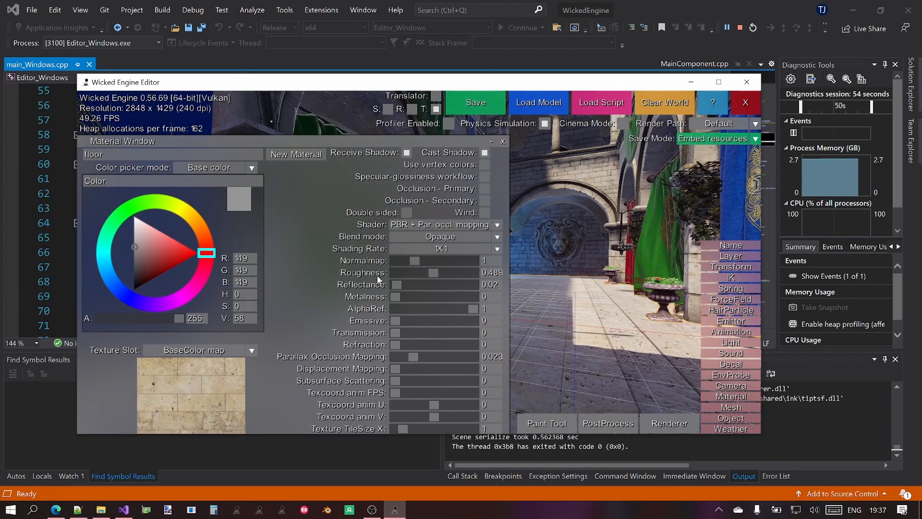
pyautogui.moveTo(432, 272); pyautogui.dragTo(404, 273)
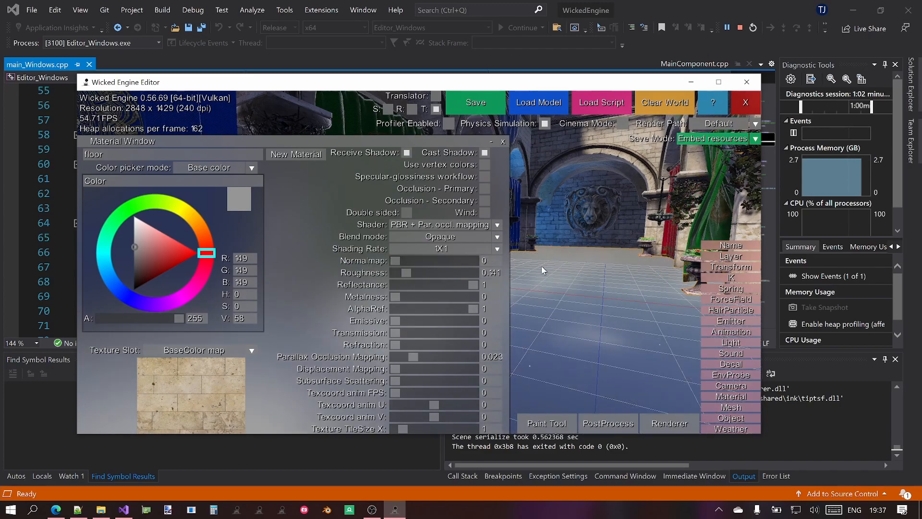
pyautogui.click(608, 423)
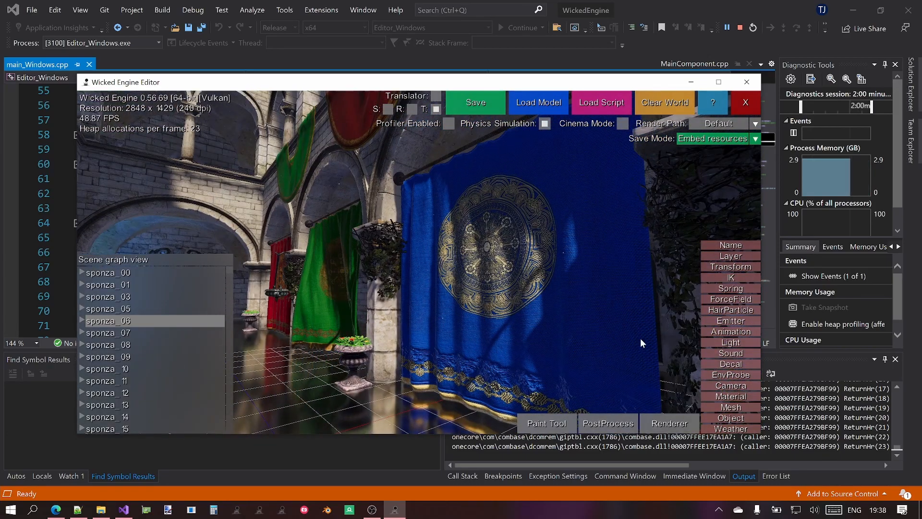
pyautogui.moveTo(728, 366)
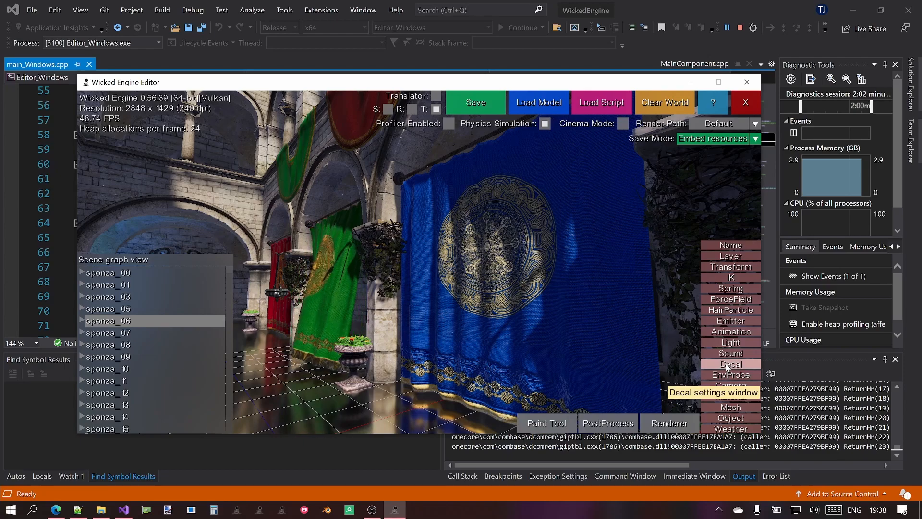
# Open the Decal settings panel, move it aside, then close it.
pyautogui.click(730, 364)
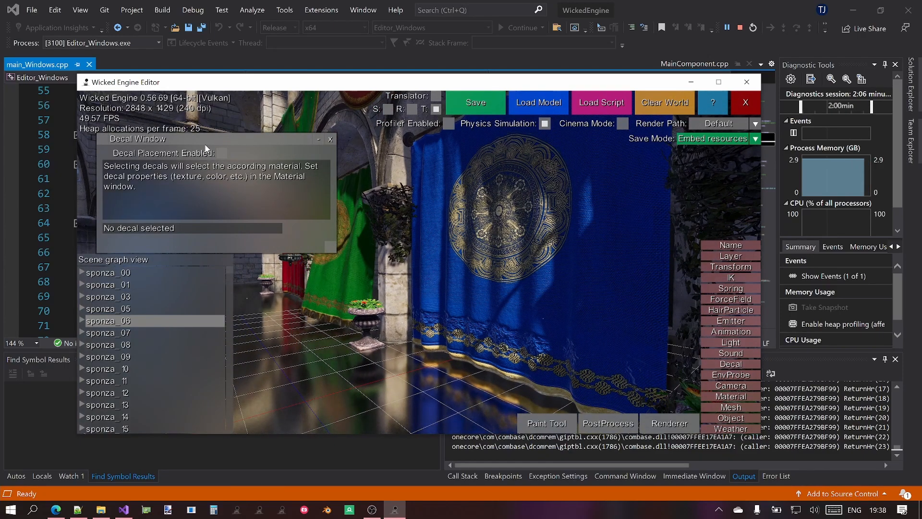
pyautogui.moveTo(136, 139); pyautogui.dragTo(157, 147)
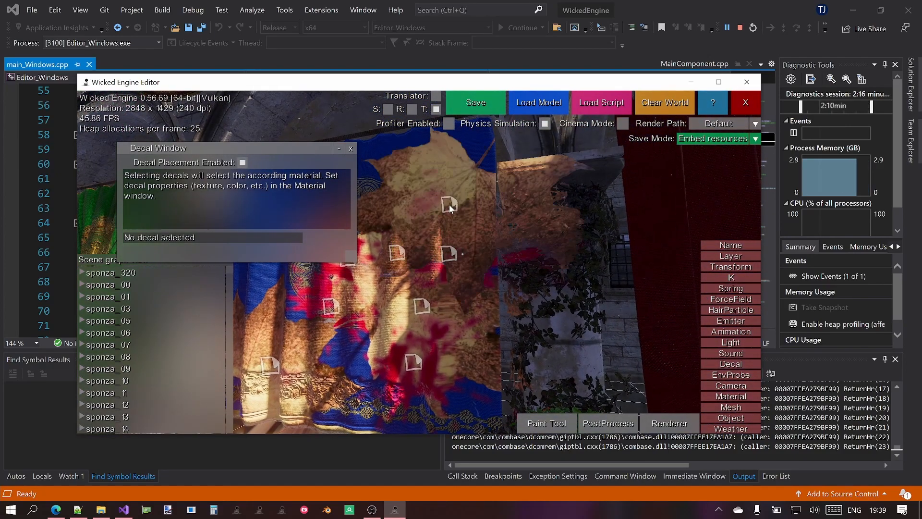
pyautogui.moveTo(351, 152)
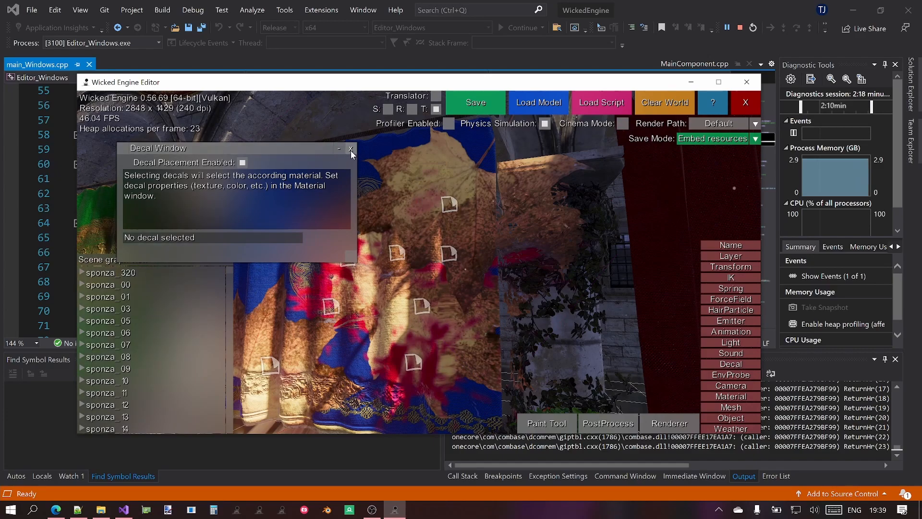
pyautogui.click(350, 148)
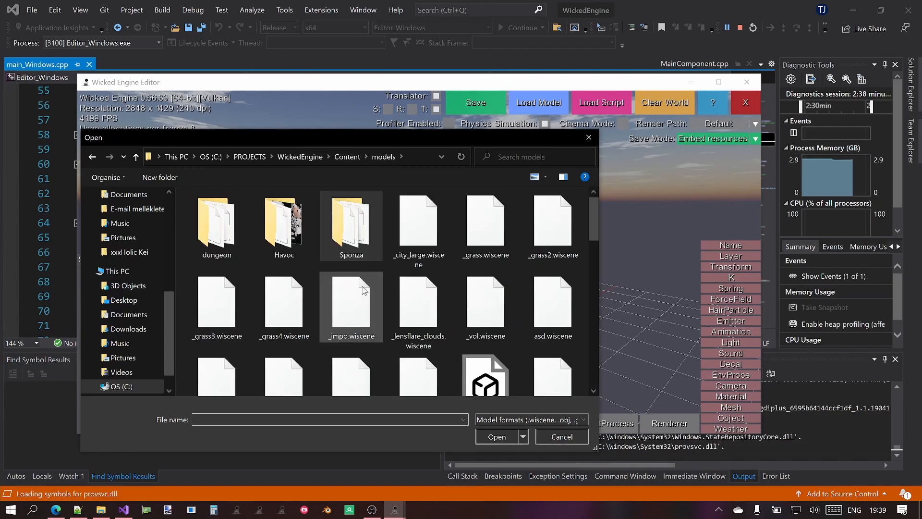
# Pick water_plane.wiscene, then water_test.wiscene, from the models folder.
pyautogui.click(419, 347)
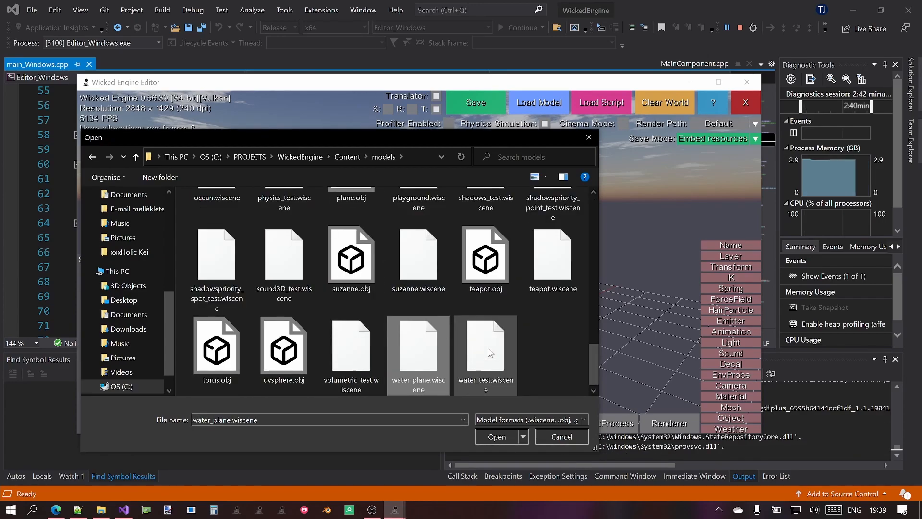
pyautogui.click(496, 436)
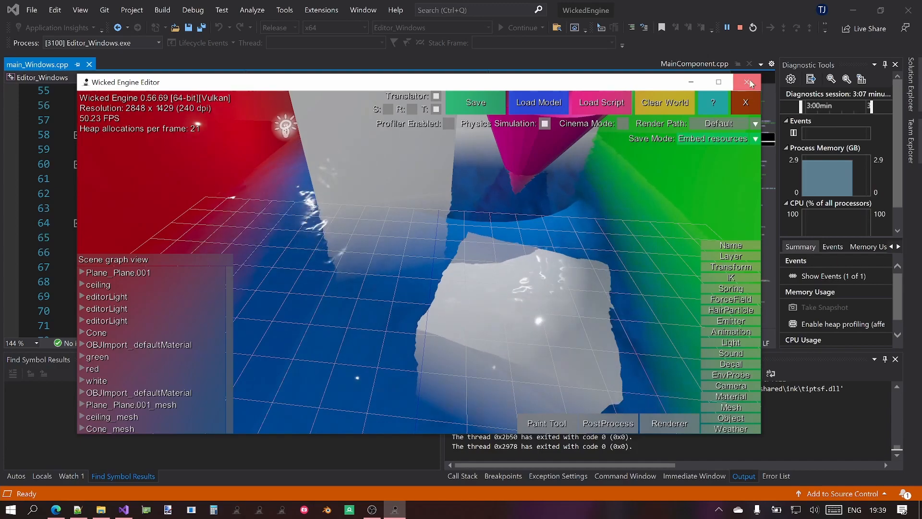
# Close the running Vulkan Wicked Engine Editor window to end the debugging session.
pyautogui.click(746, 82)
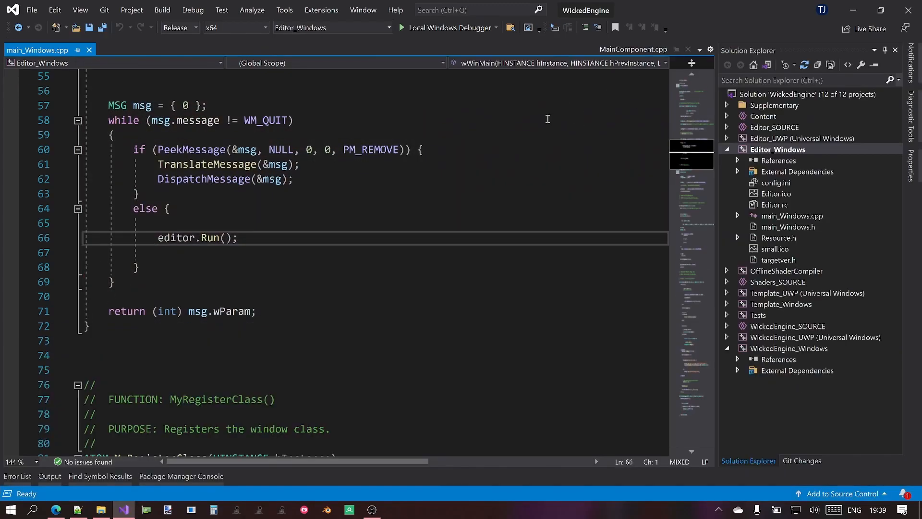
pyautogui.moveTo(317, 114)
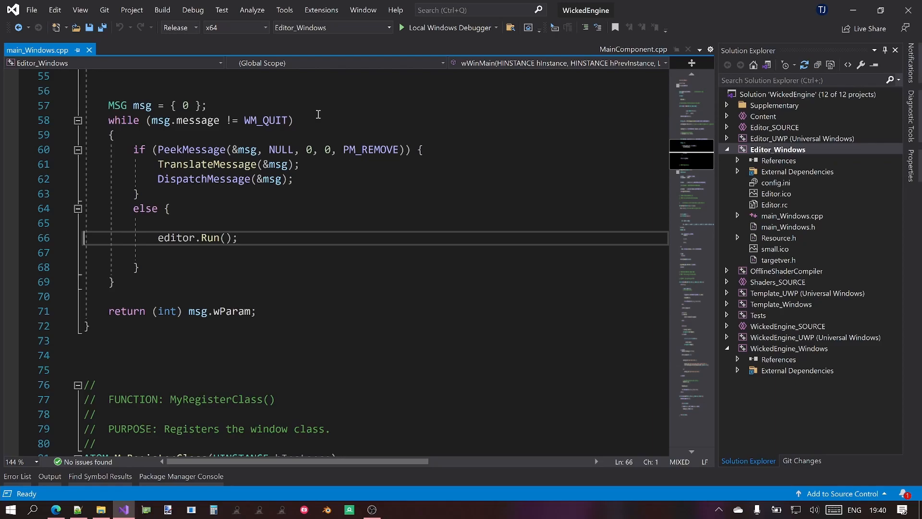
pyautogui.moveTo(188, 369)
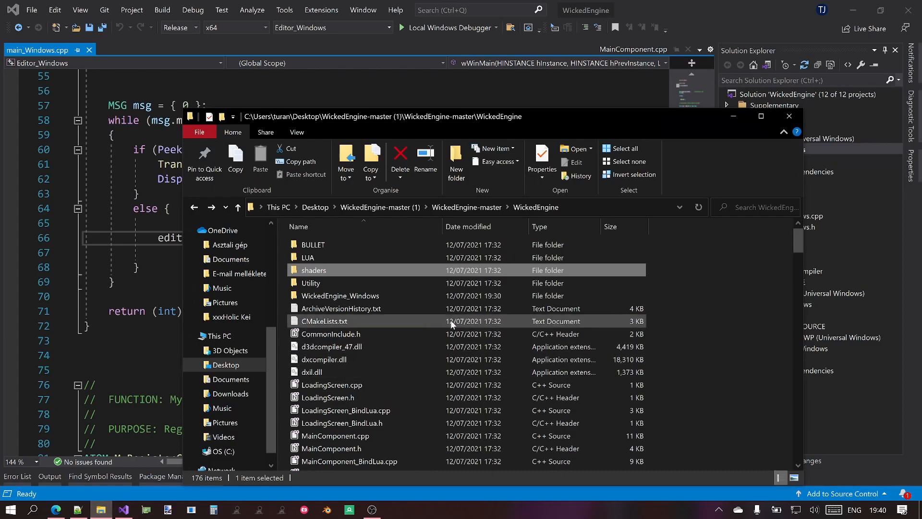
# Browse from WickedEngine-master into BUILD\x64\Release\Editor_Windows and select Editor_Windows.exe.
pyautogui.click(467, 207)
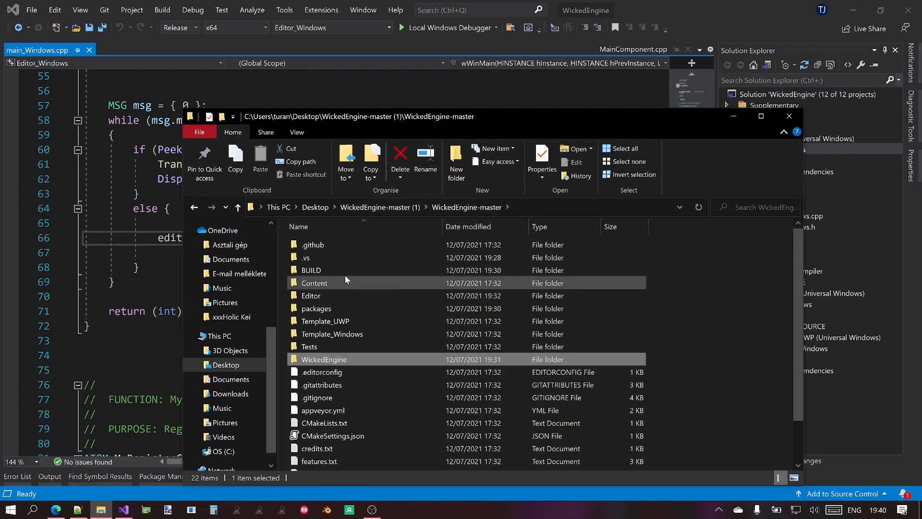
pyautogui.moveTo(326, 272)
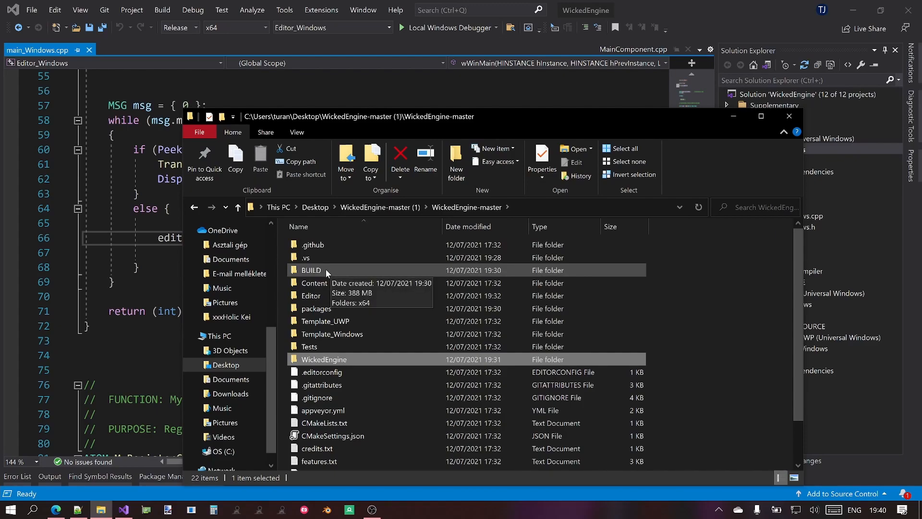
pyautogui.doubleClick(311, 269)
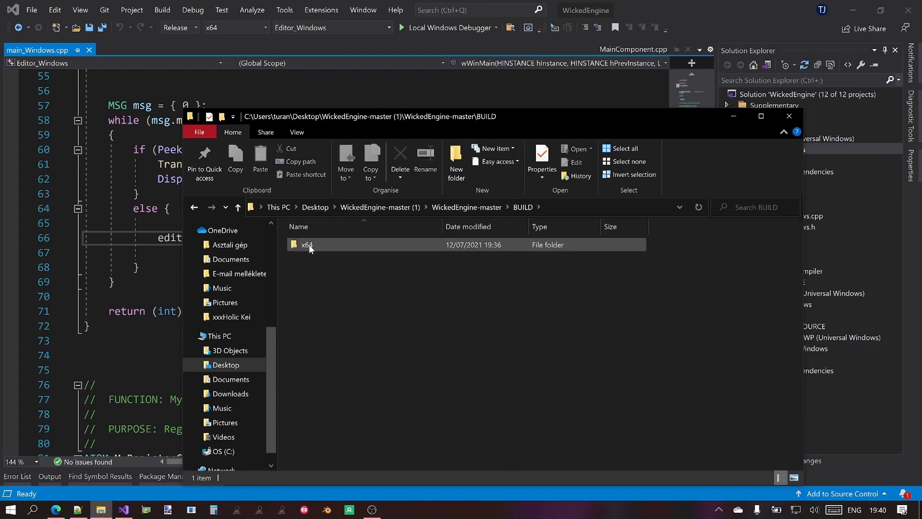
pyautogui.doubleClick(307, 245)
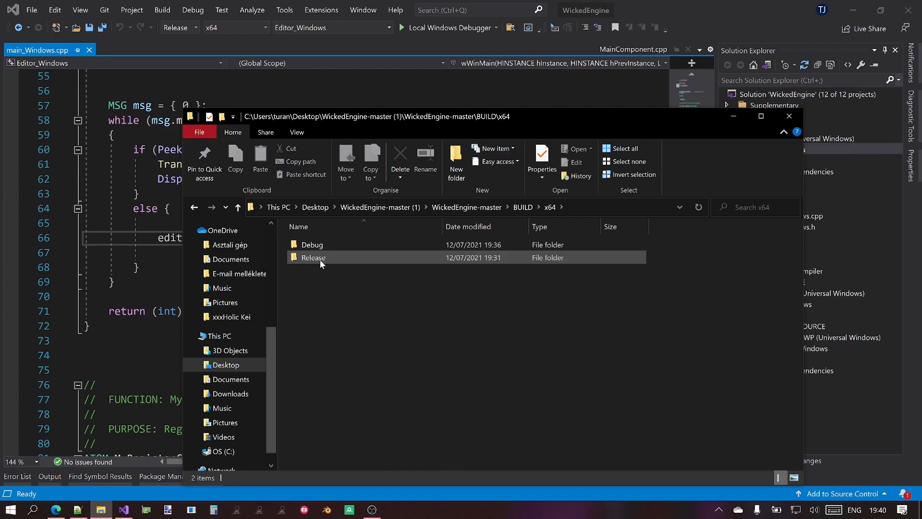
pyautogui.moveTo(323, 260)
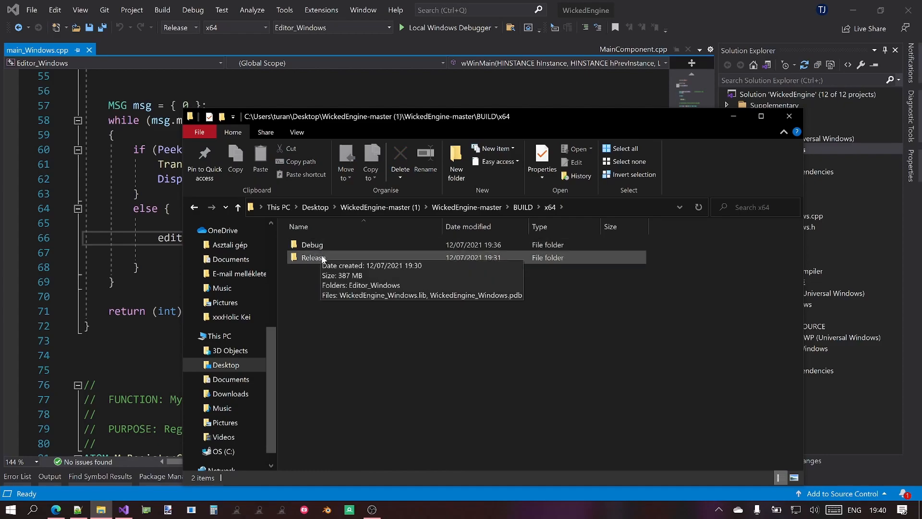
pyautogui.doubleClick(312, 257)
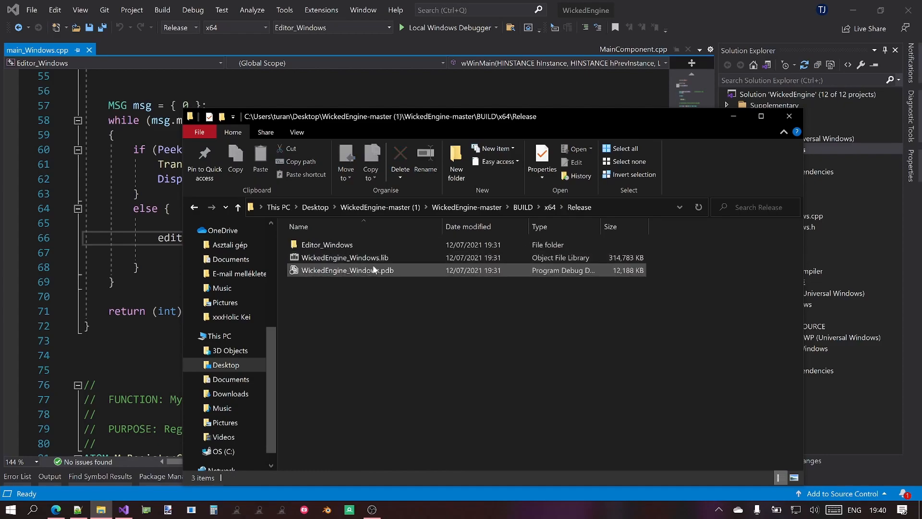
pyautogui.doubleClick(327, 245)
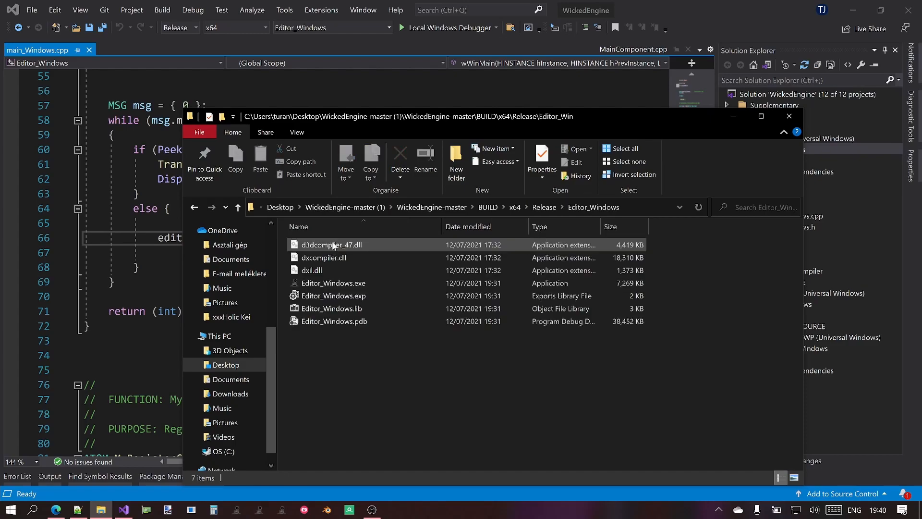
pyautogui.click(333, 283)
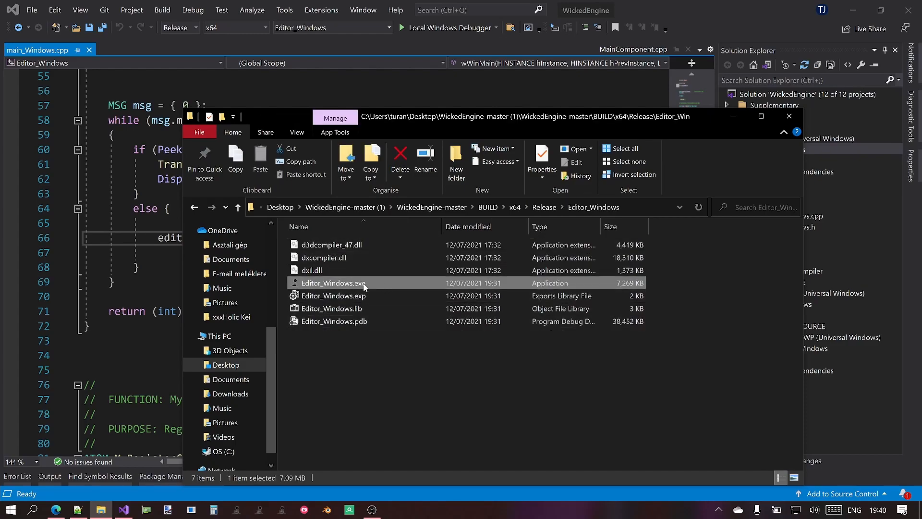
pyautogui.moveTo(396, 354)
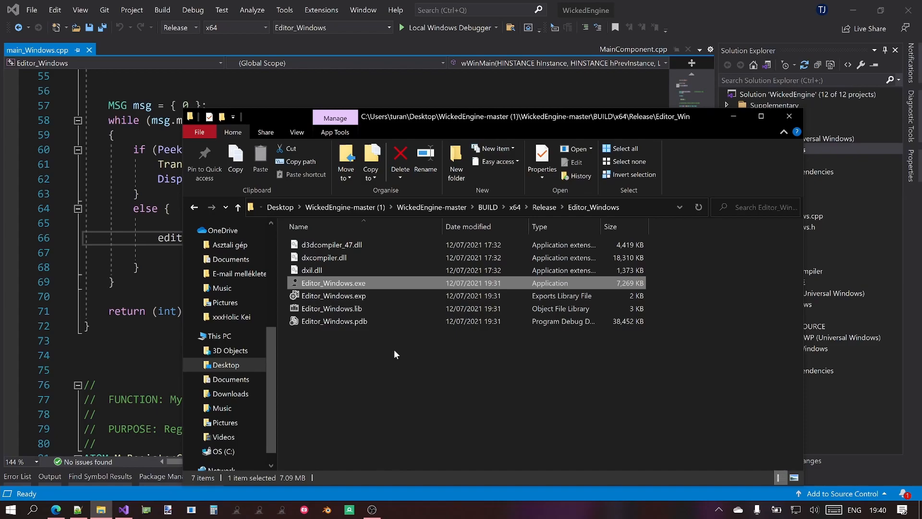
pyautogui.moveTo(390, 355)
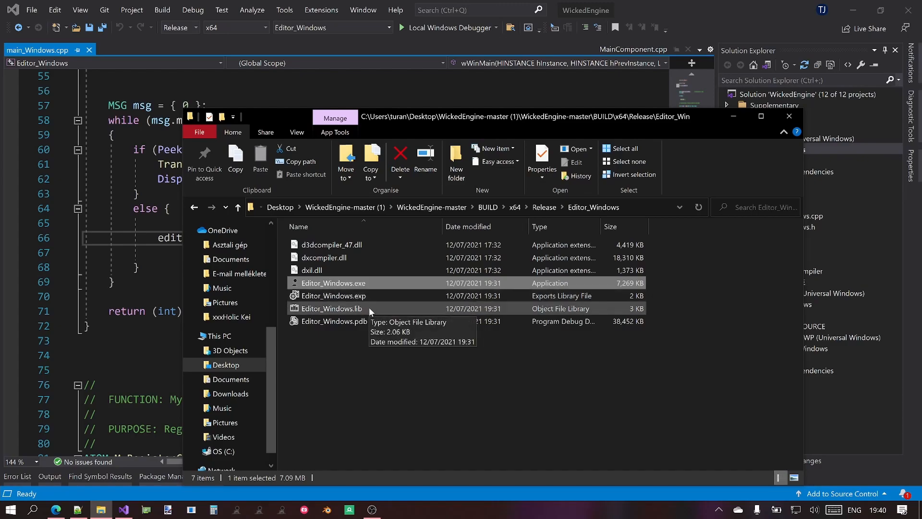
pyautogui.moveTo(360, 294)
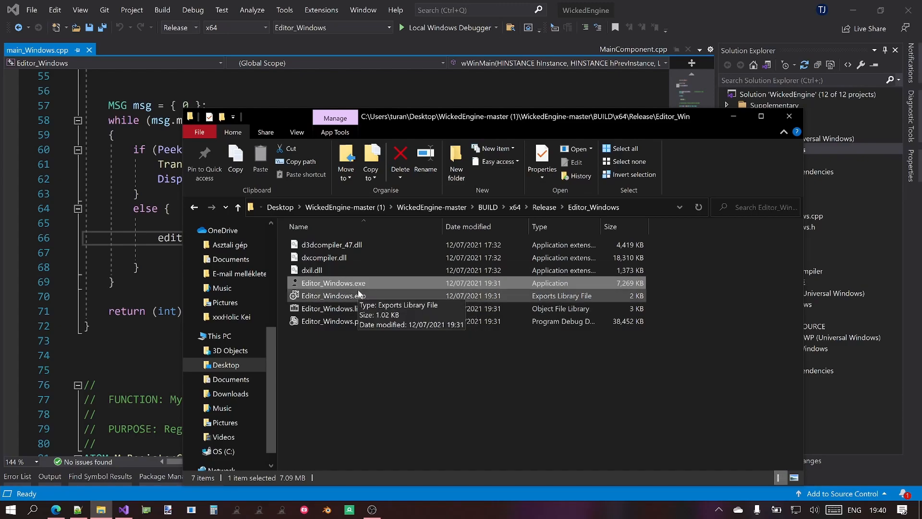
pyautogui.moveTo(436, 373)
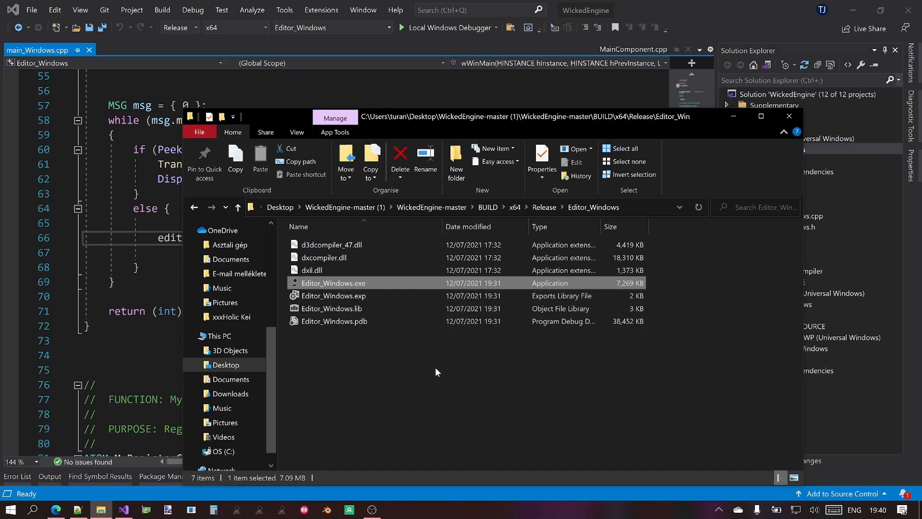
pyautogui.moveTo(381, 297)
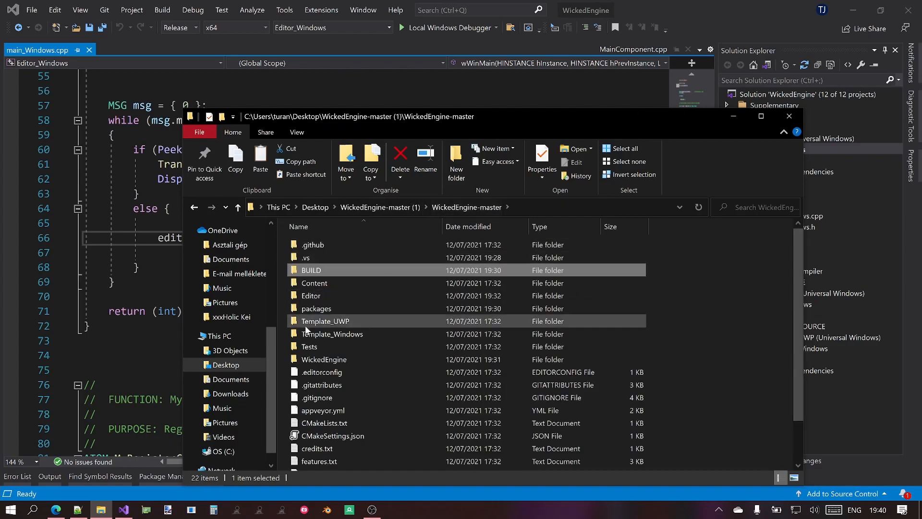
pyautogui.moveTo(312, 296)
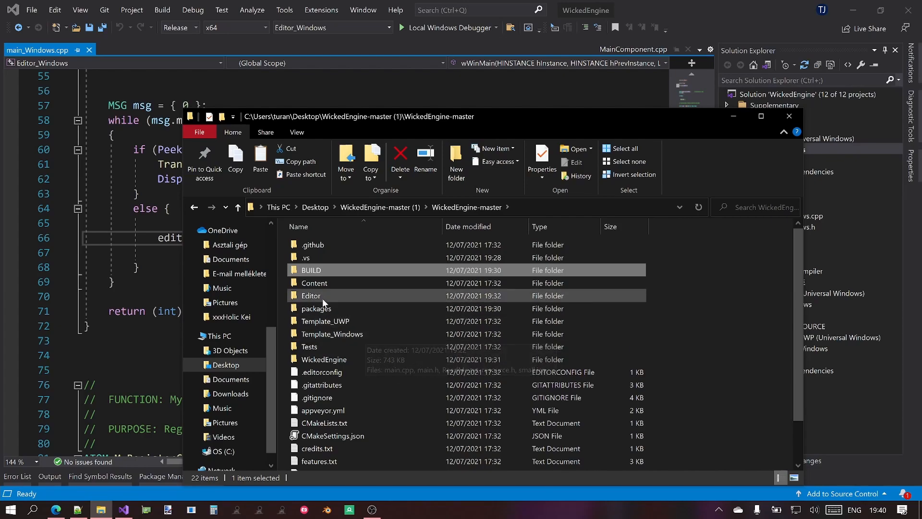
# Open the Editor folder, run Editor_Windows.exe standalone, then close the editor.
pyautogui.doubleClick(311, 296)
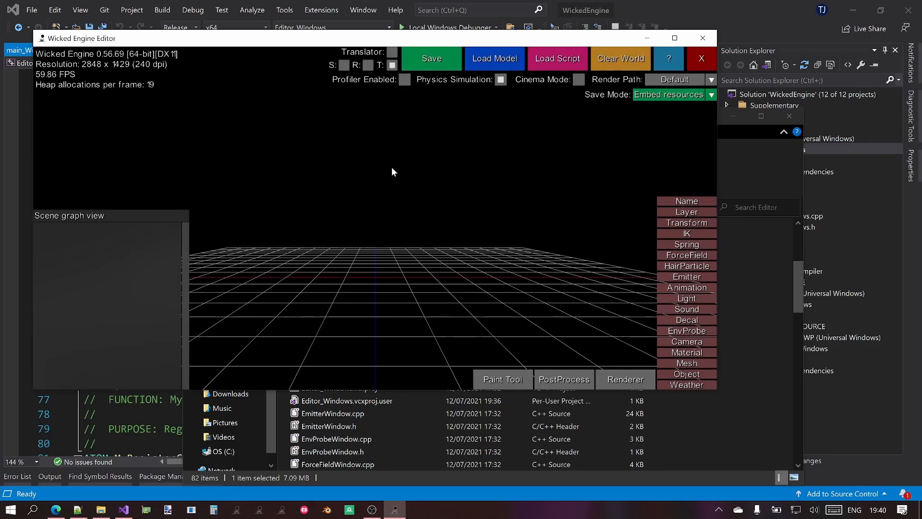
pyautogui.moveTo(703, 38)
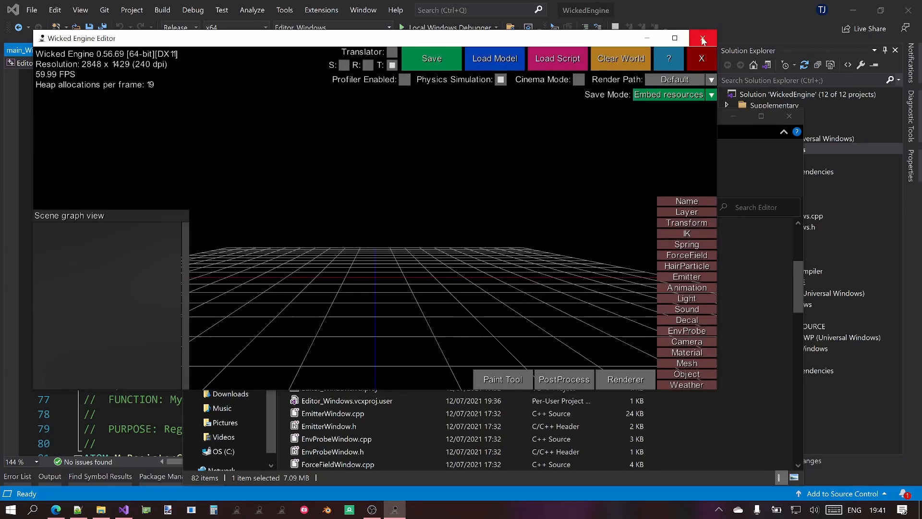
pyautogui.click(702, 37)
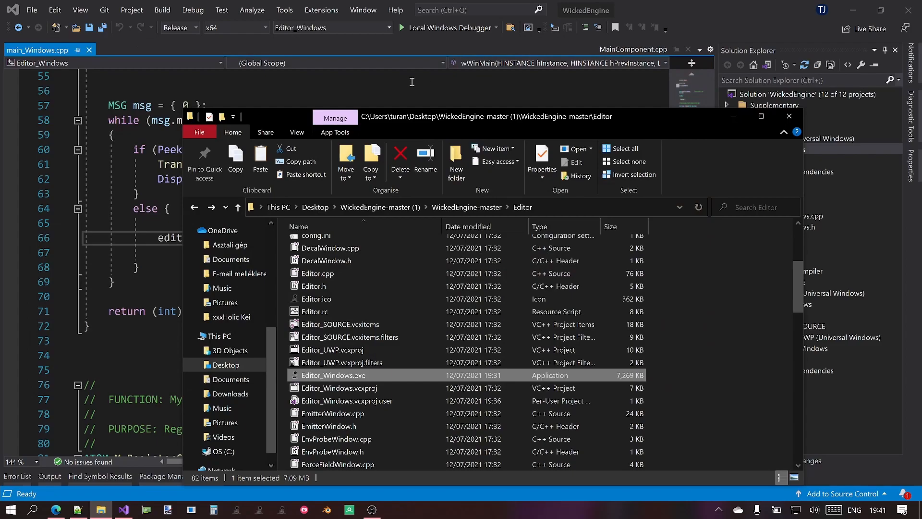
# Bring Visual Studio back to front and click into the main_Windows.cpp message loop code.
pyautogui.click(789, 115)
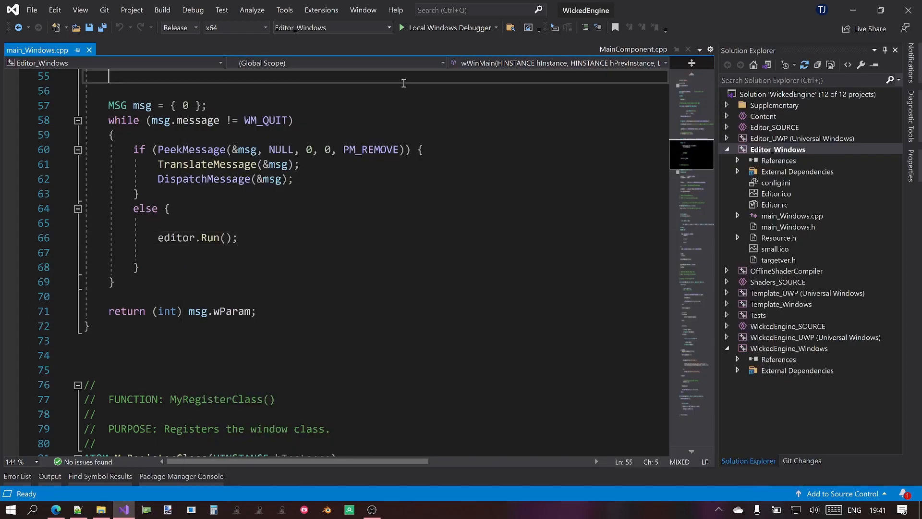
pyautogui.click(301, 164)
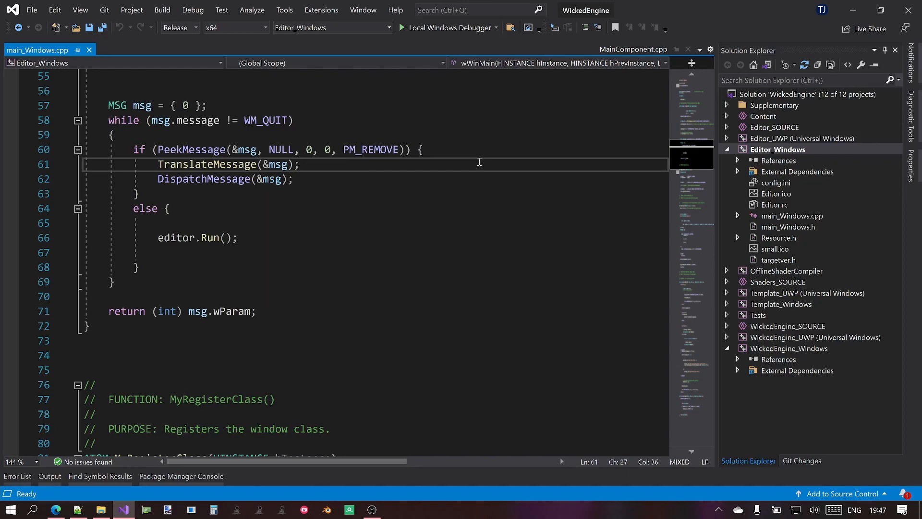
pyautogui.click(170, 208)
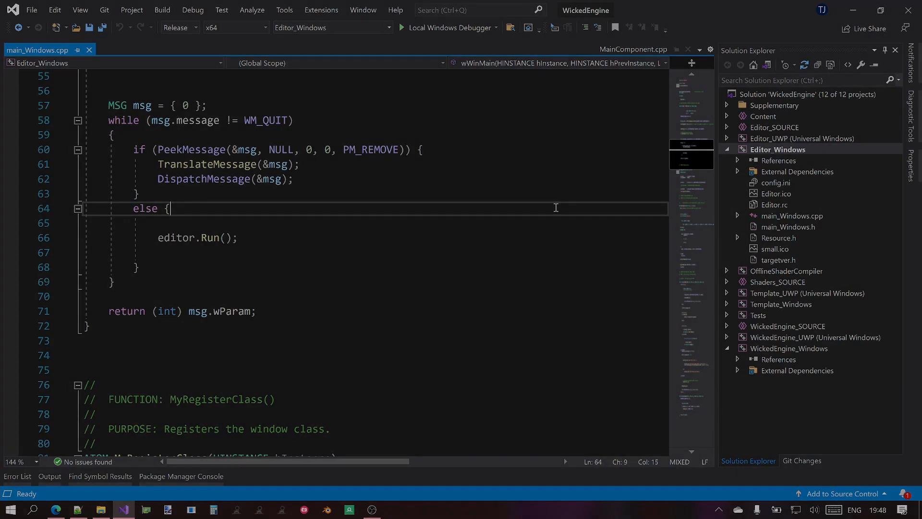